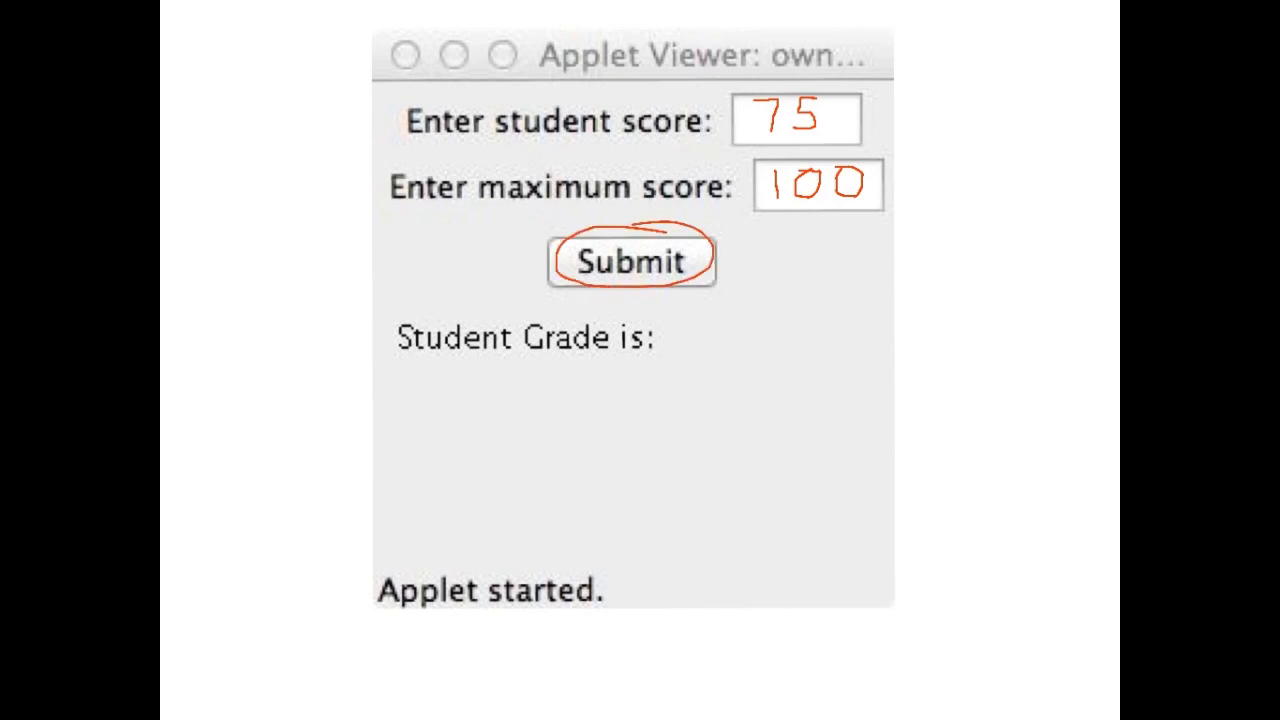
# Handwrite 'get input' and 'calculate %' beside the applet screenshot
pyautogui.click(629, 263)
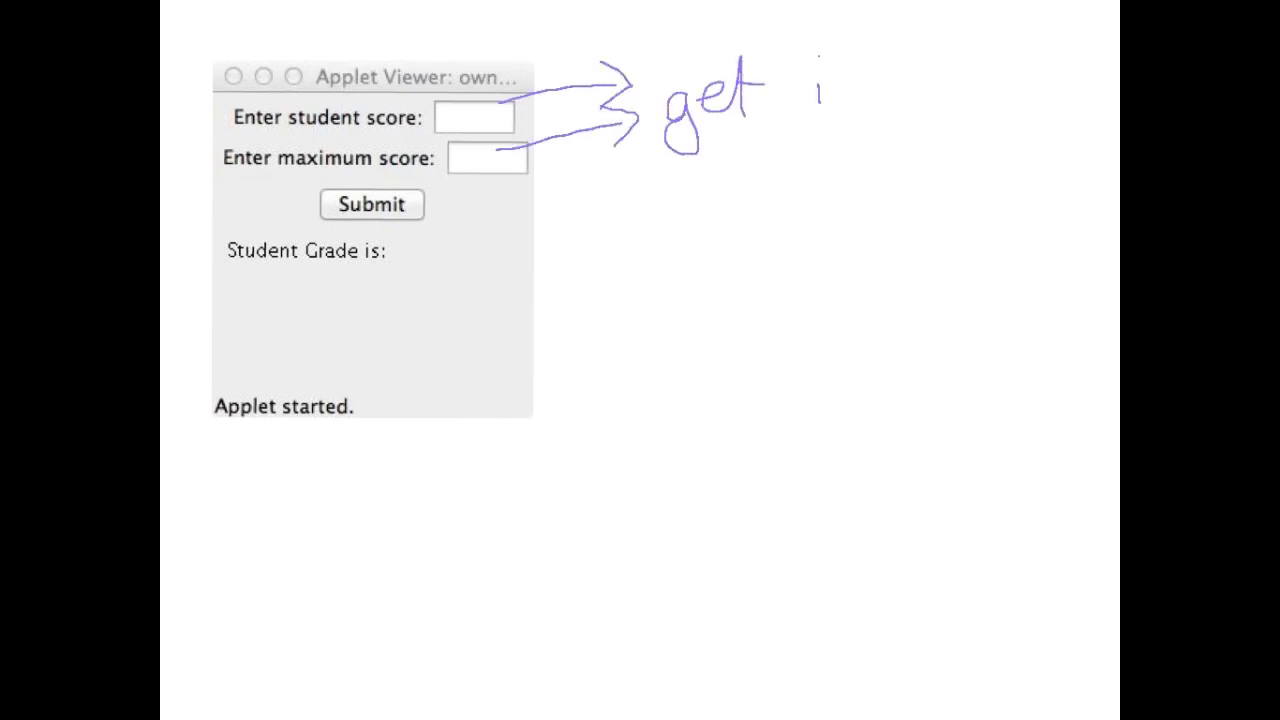
pyautogui.write('input')
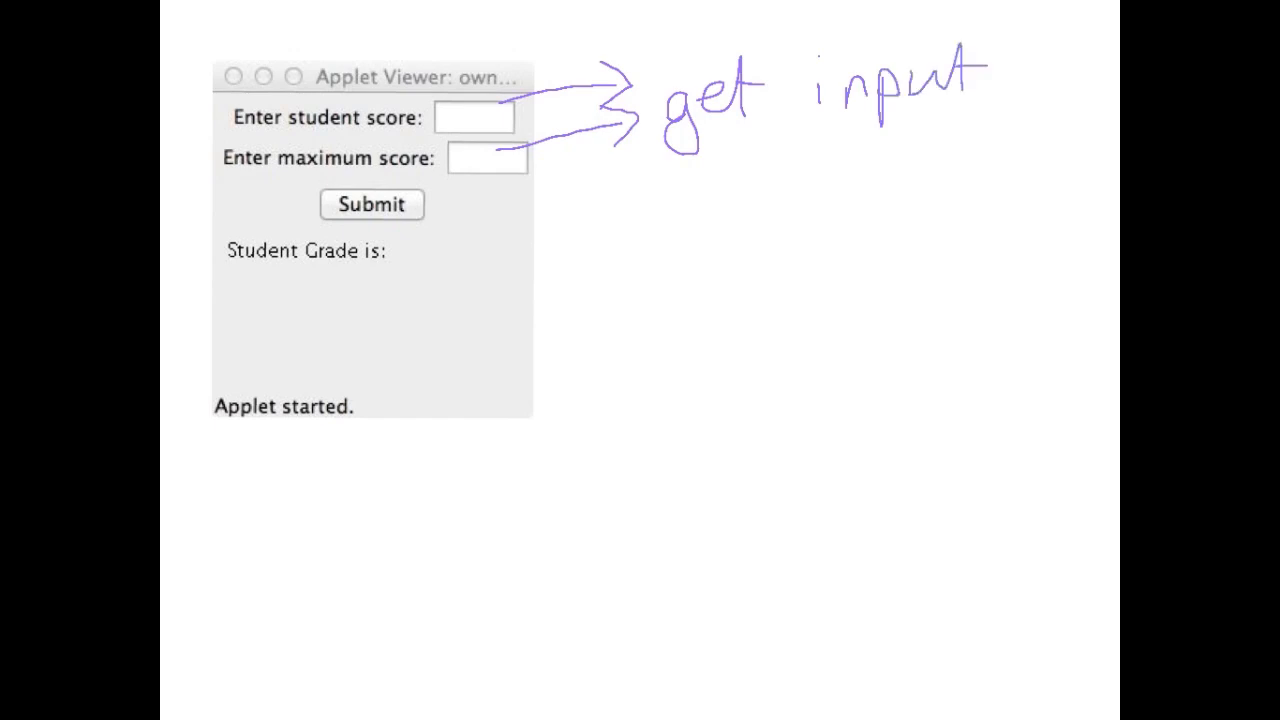
pyautogui.write('cal')
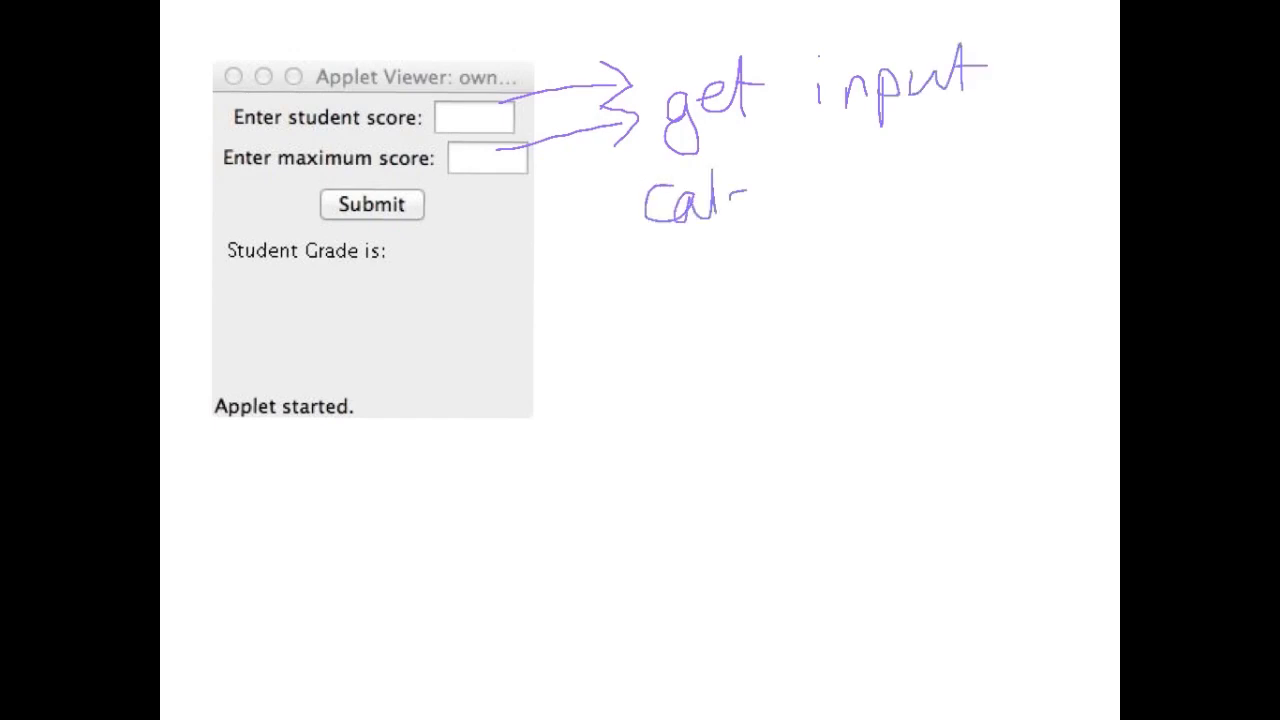
pyautogui.write('calculate')
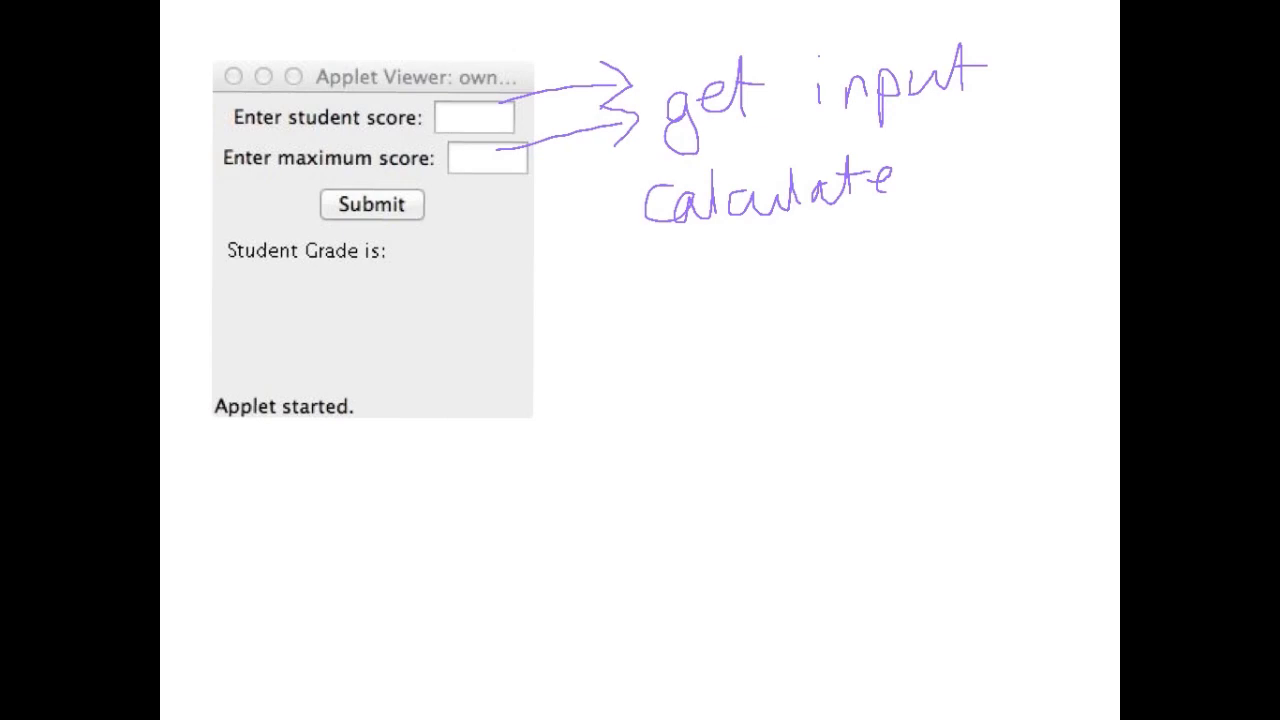
pyautogui.write('%')
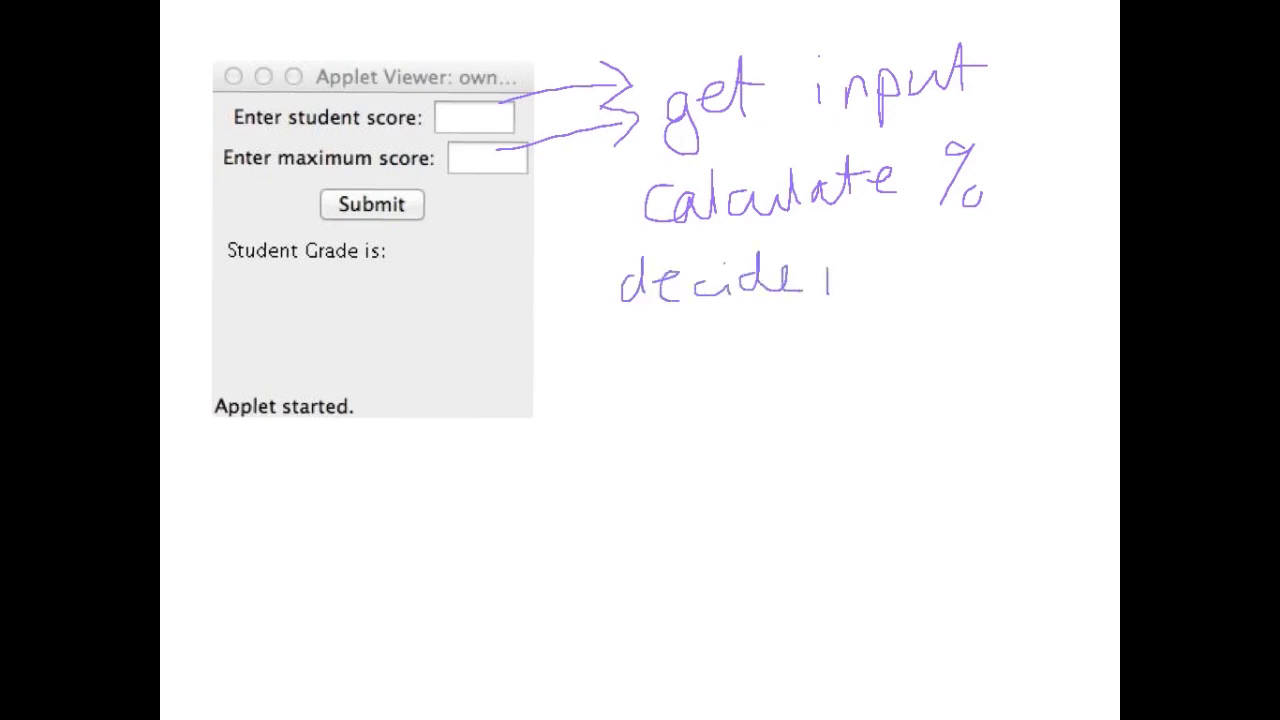
# Handwrite 'decide what % = what grade' and 'return grade', then draw a stroke
pyautogui.write('what')
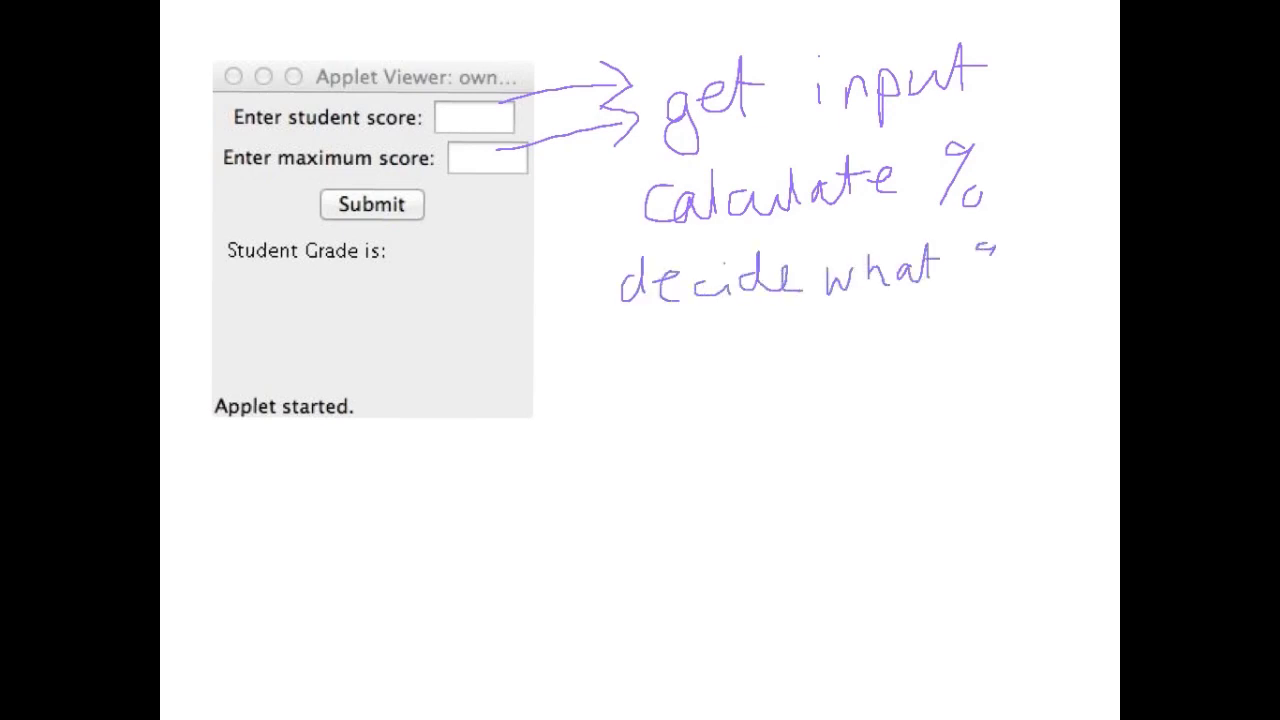
pyautogui.write('% = w')
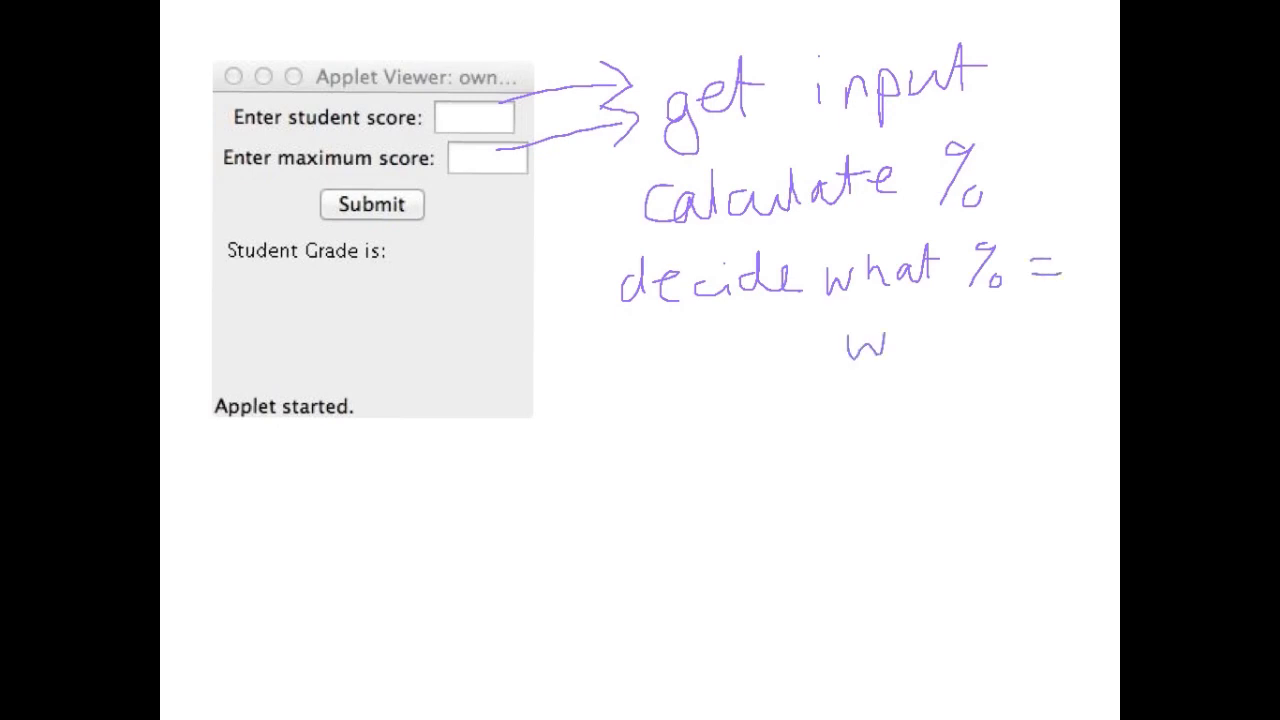
pyautogui.write('what grade')
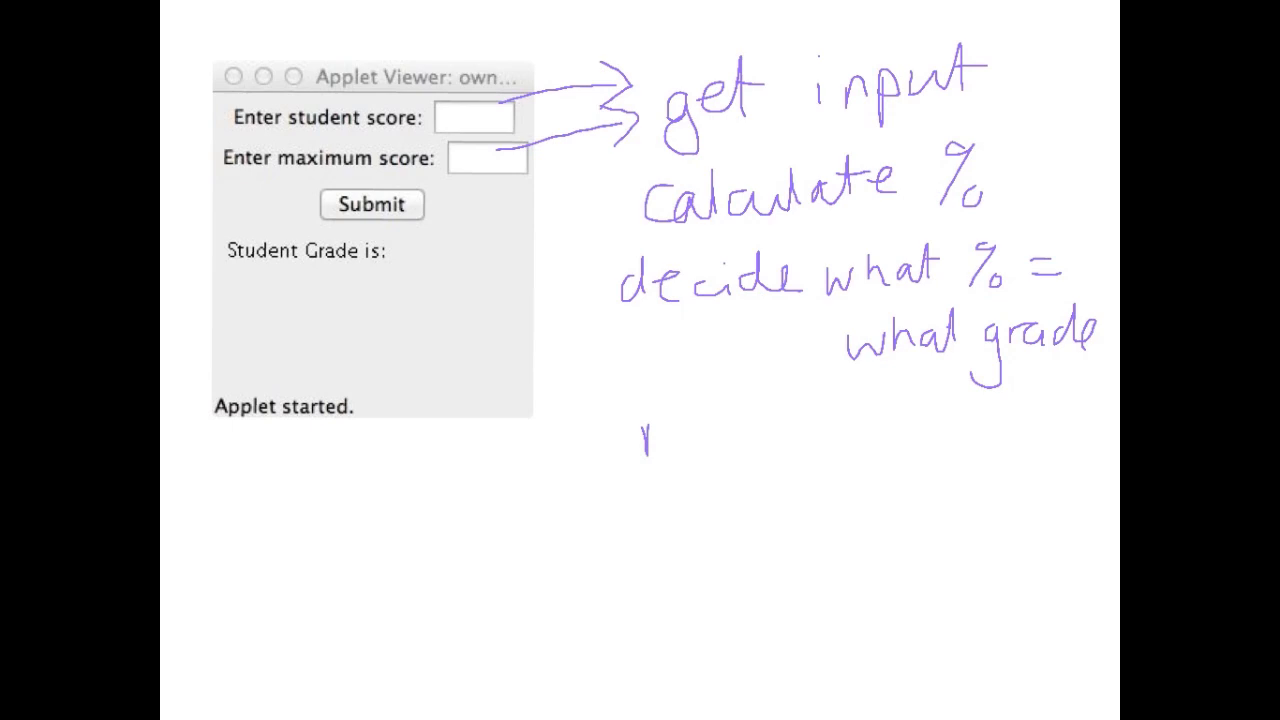
pyautogui.write('return')
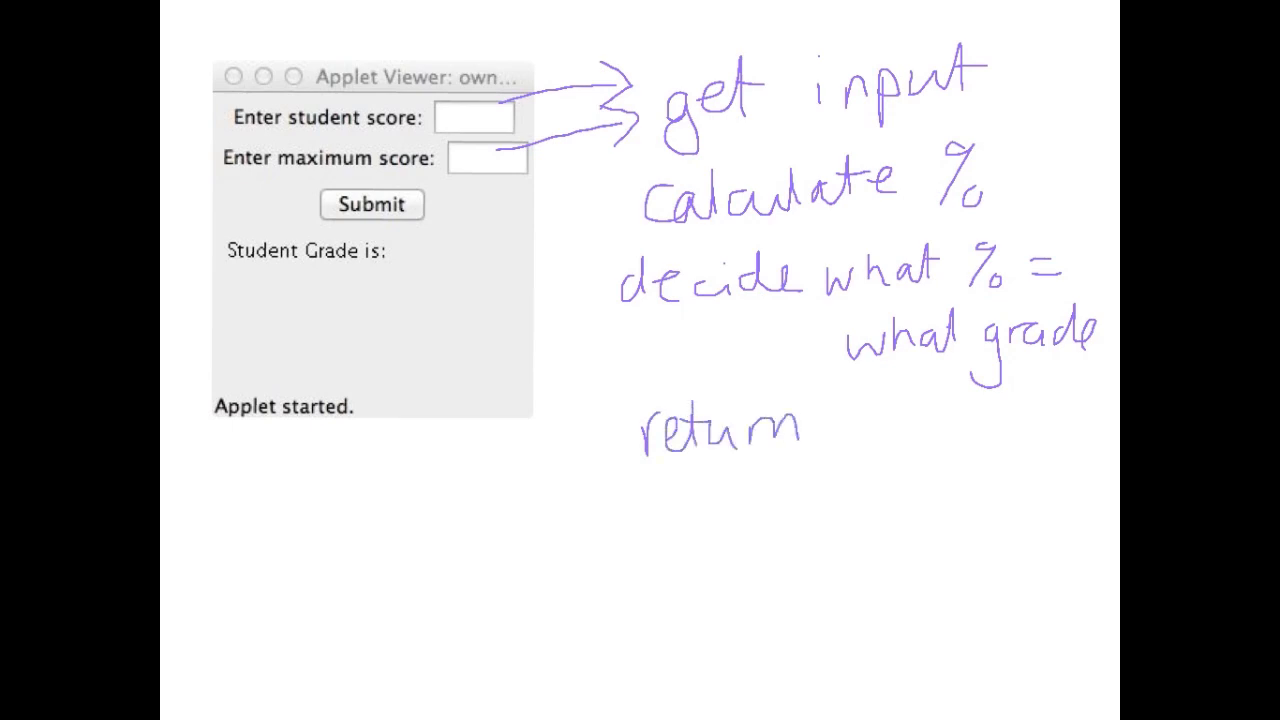
pyautogui.write('grad')
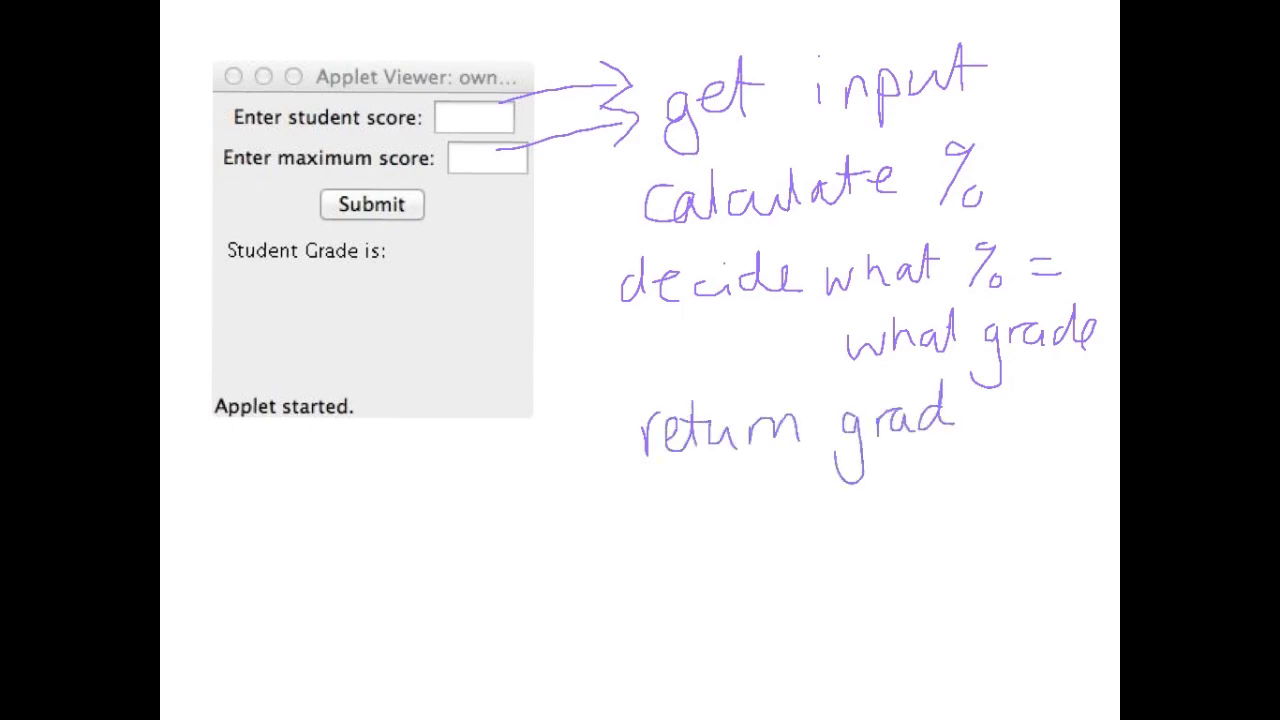
pyautogui.moveTo(830, 450); pyautogui.dragTo(960, 450)
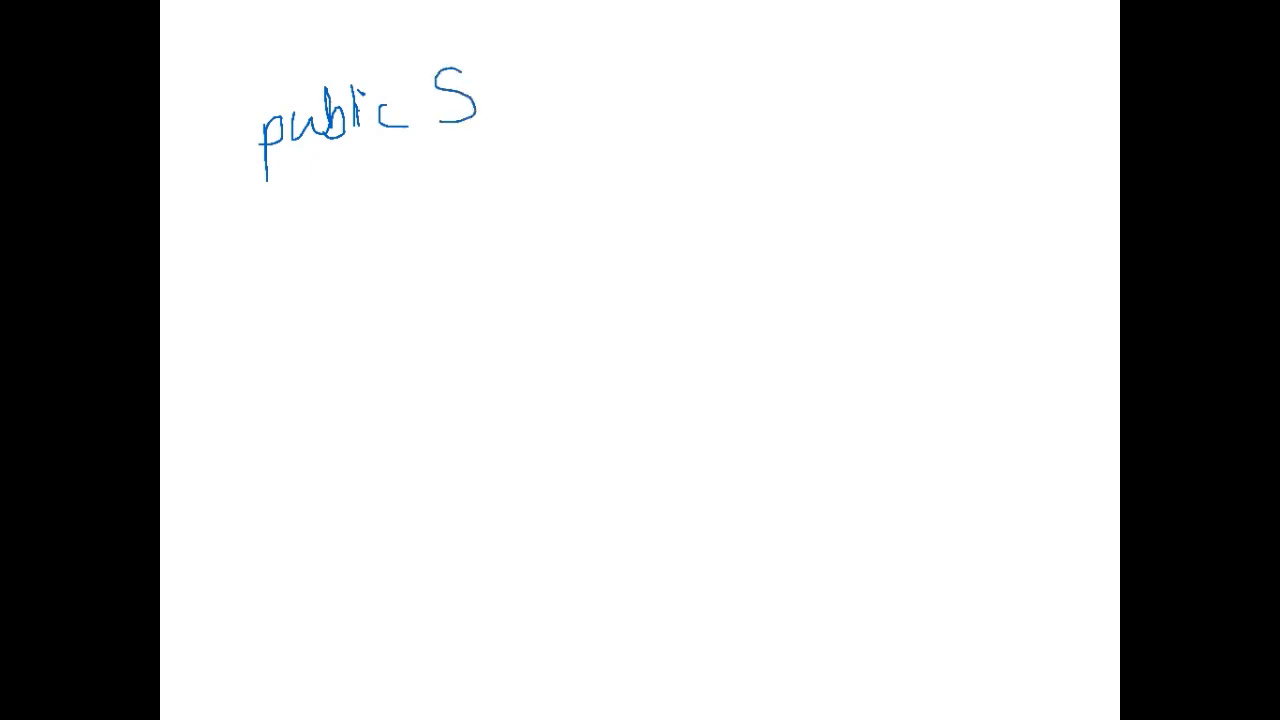
# Handwrite 'public String' as the method header on the fresh whiteboard page
pyautogui.write('tring grade="";')
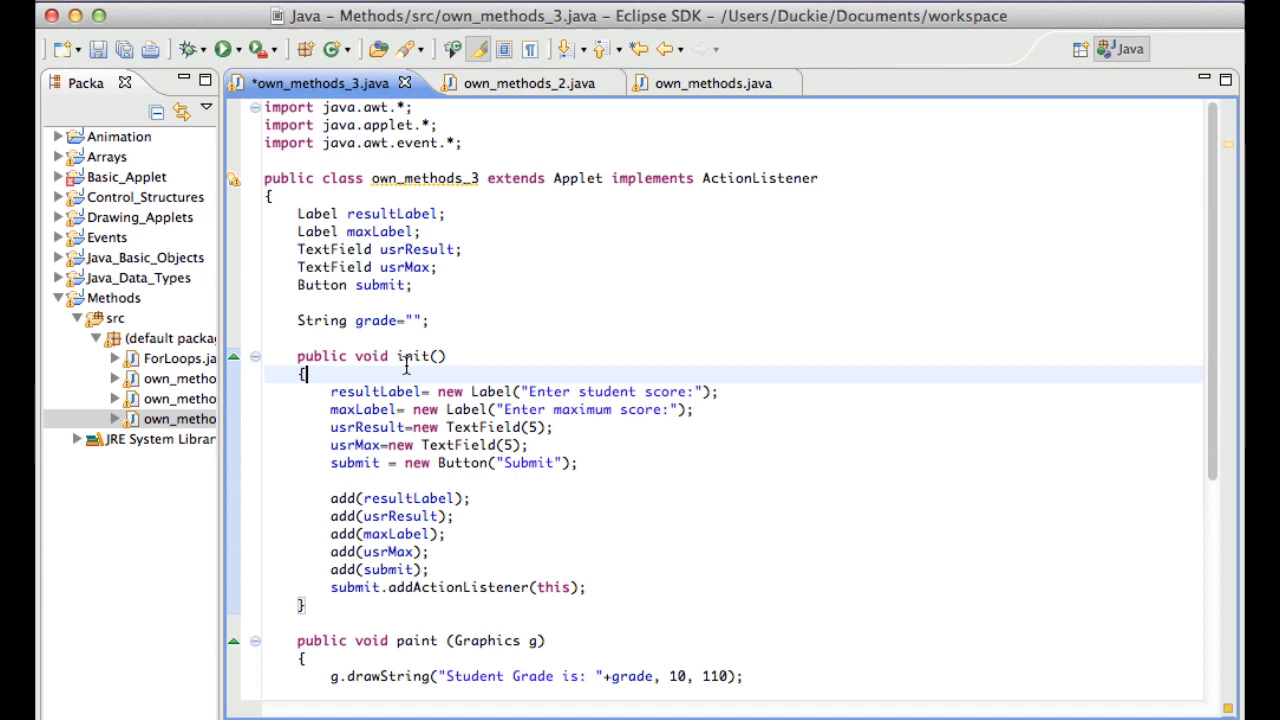
# Save and run the applet, test it with 75 out of 100, then close it
pyautogui.click(227, 48)
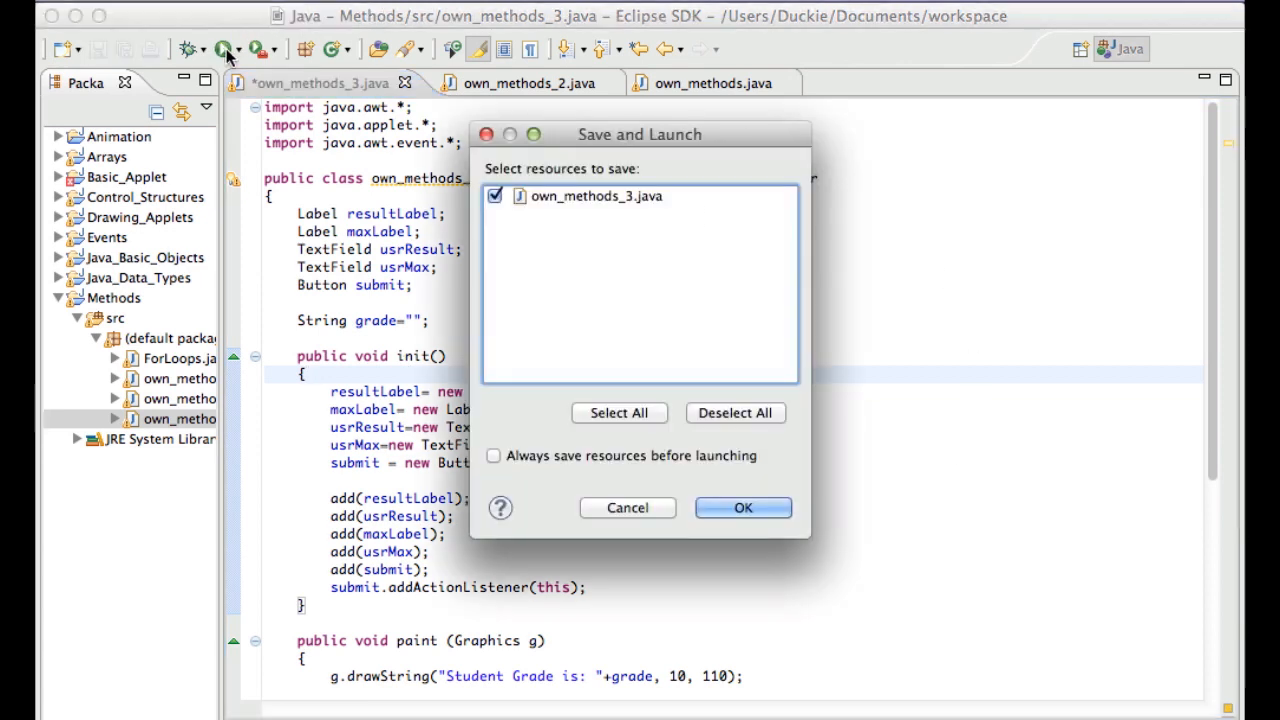
pyautogui.click(742, 508)
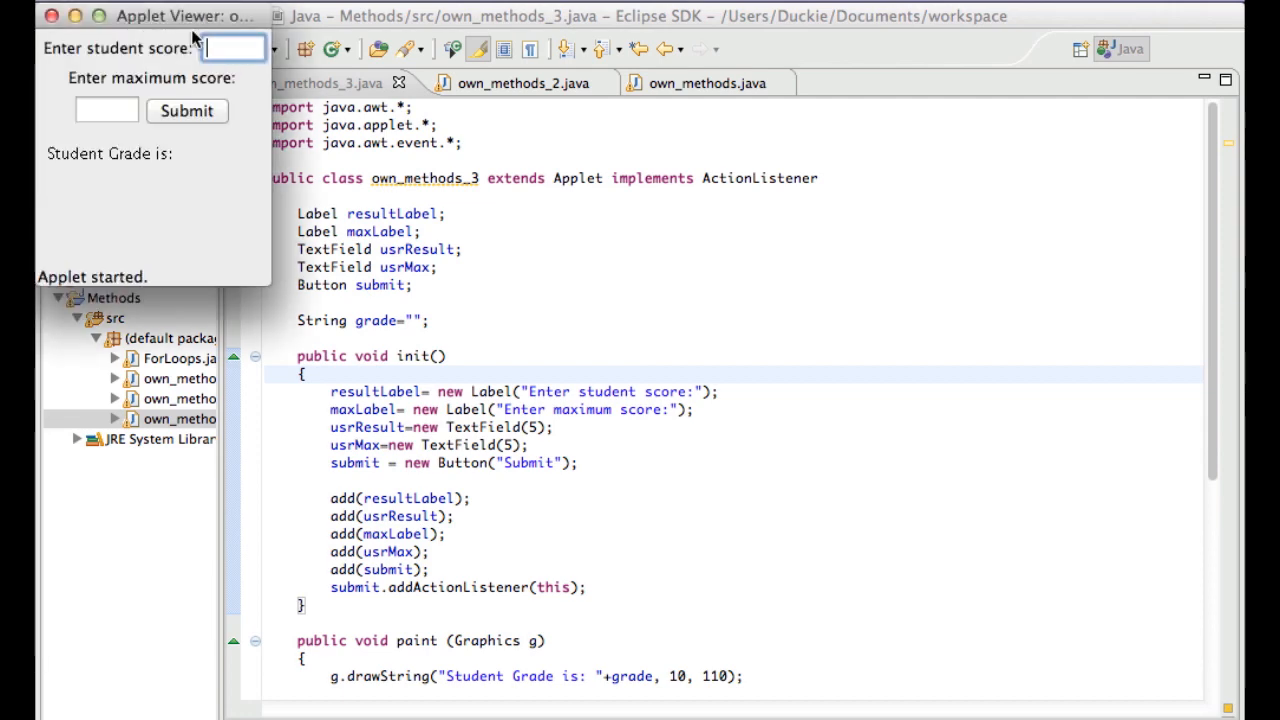
pyautogui.moveTo(150, 16); pyautogui.dragTo(895, 140)
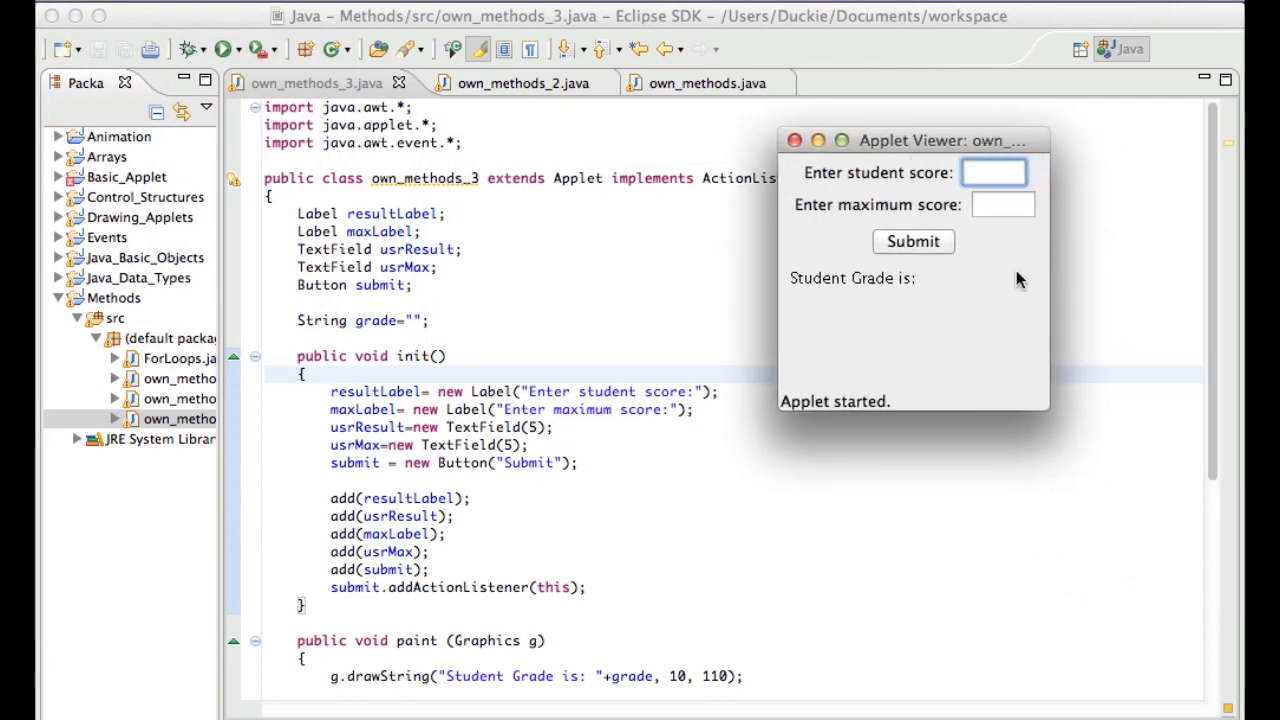
pyautogui.write('75')
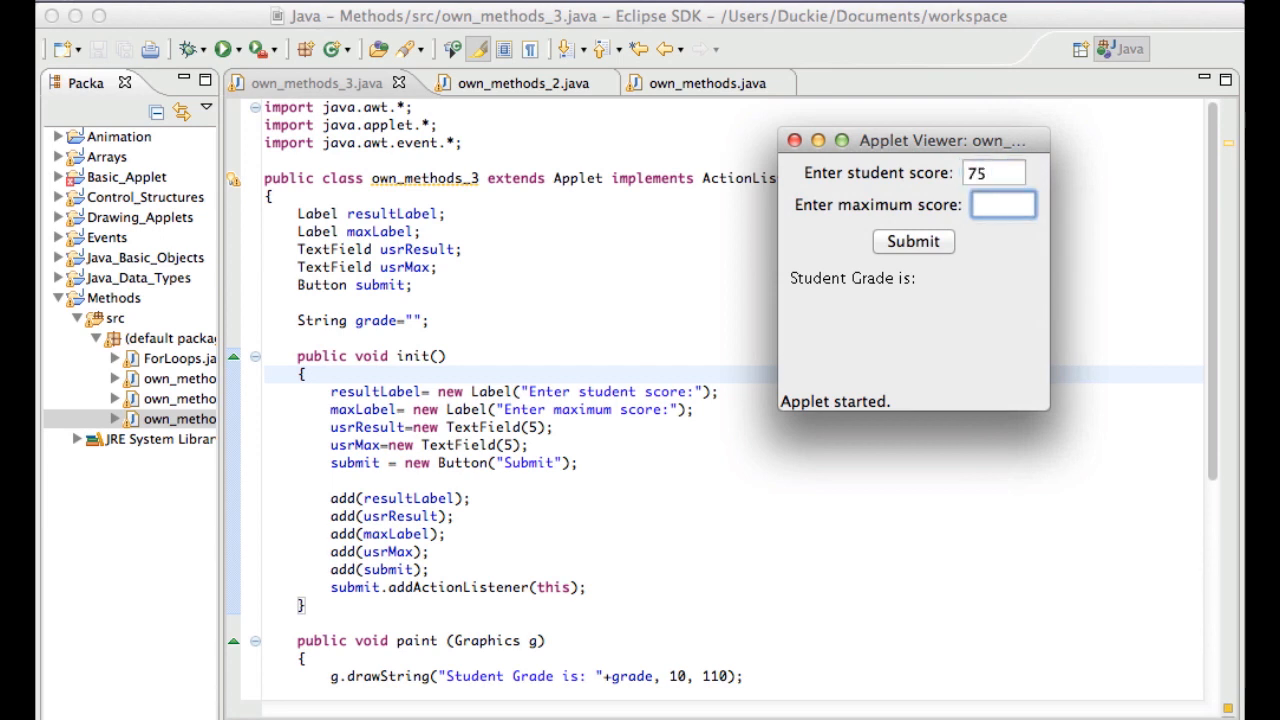
pyautogui.write('100')
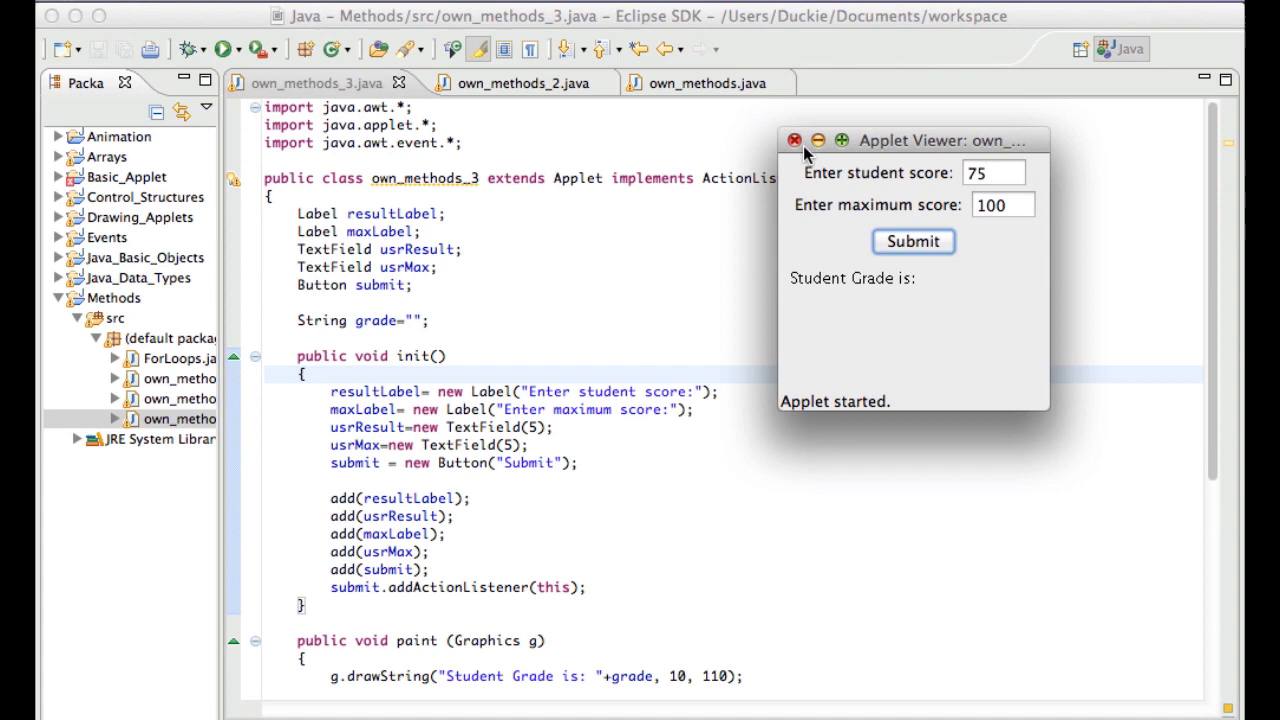
pyautogui.click(792, 140)
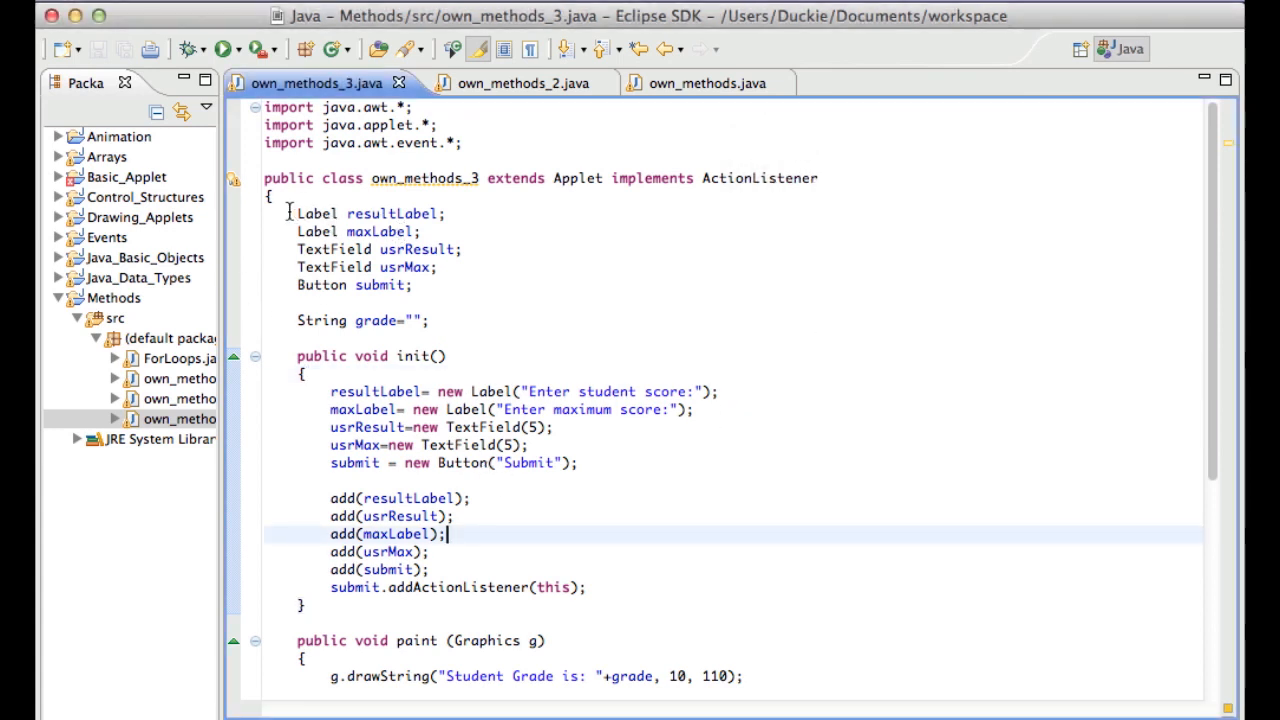
pyautogui.moveTo(290, 213); pyautogui.dragTo(410, 285)
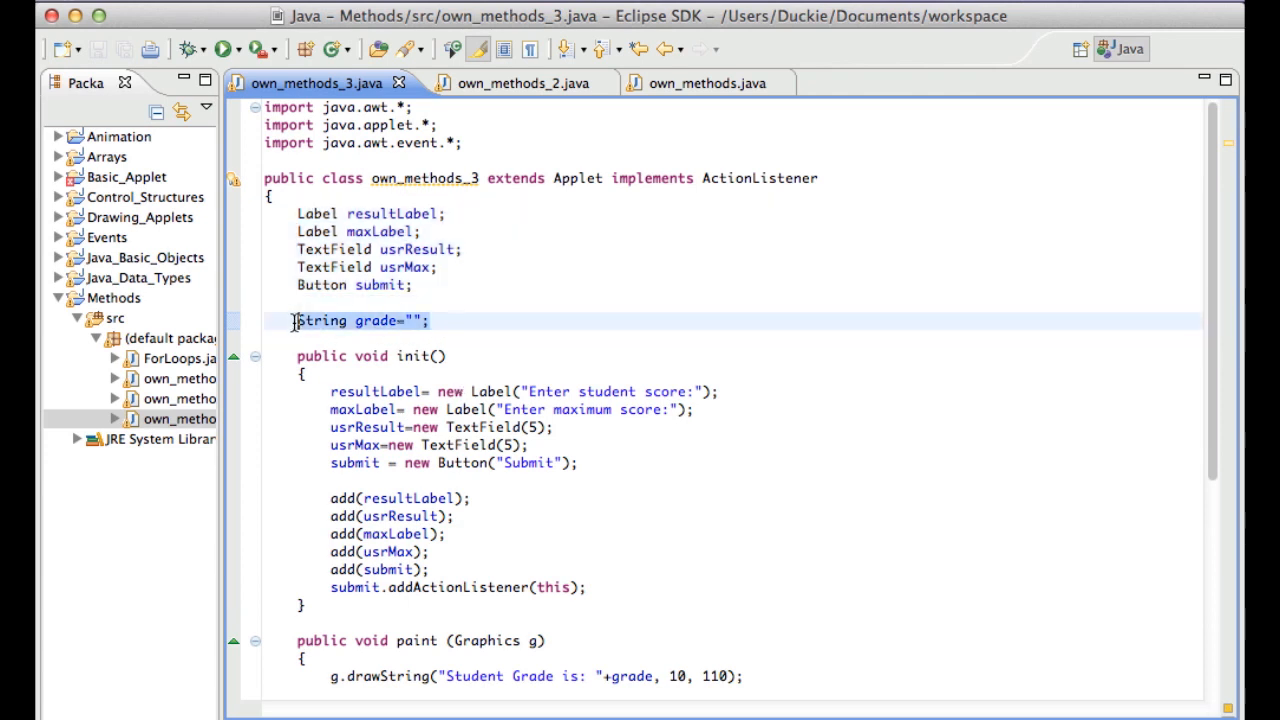
pyautogui.scroll(-3)
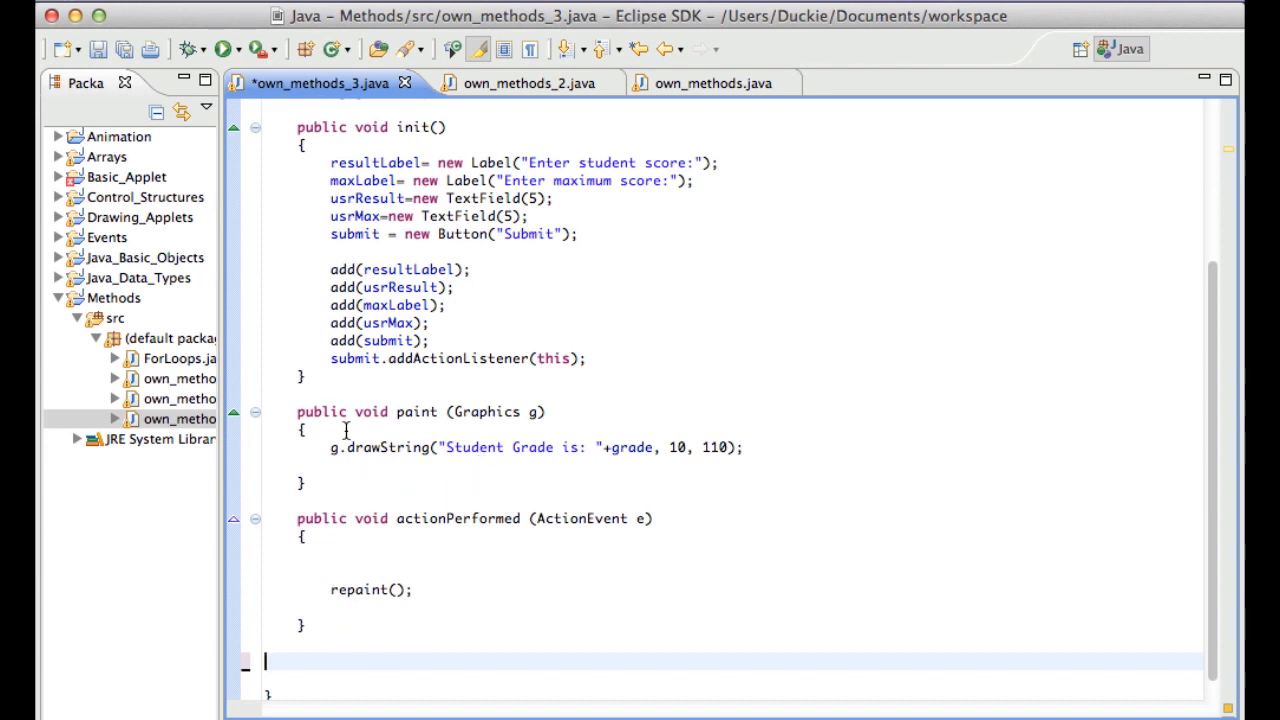
# Add grade=calculateGrade(a, b); to paint() and declare int a, b; fields
pyautogui.write('gra')
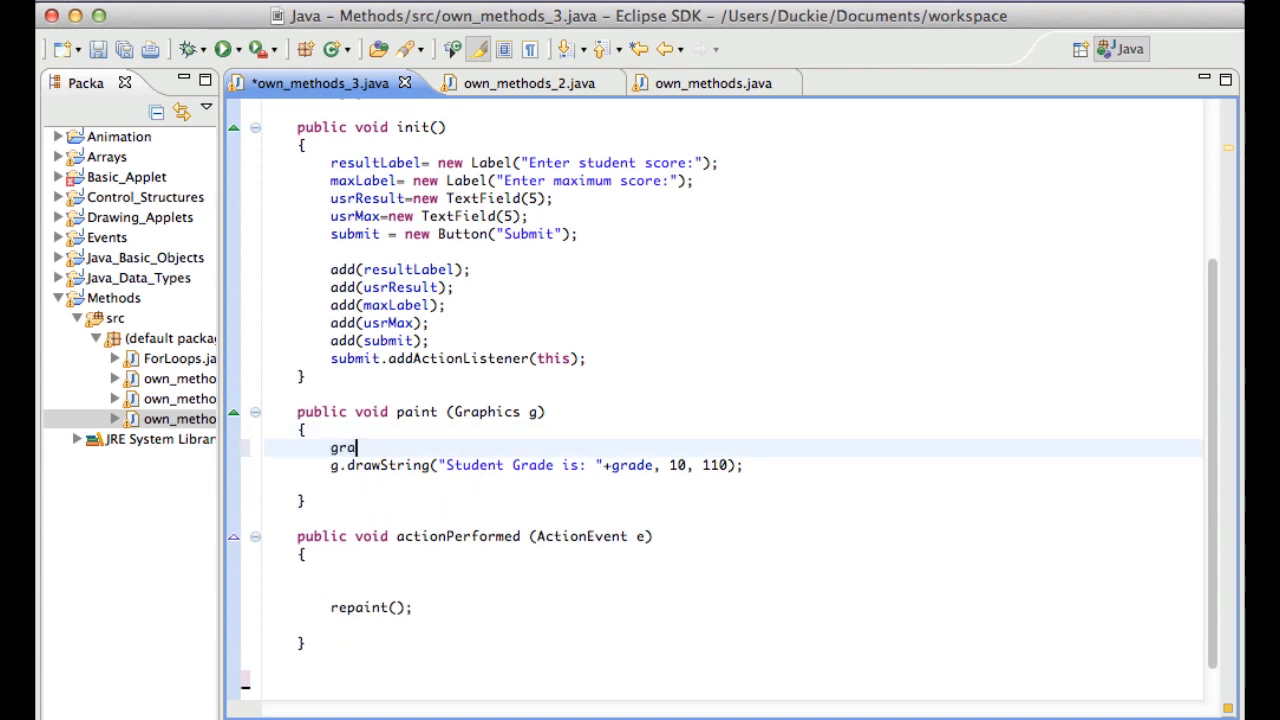
pyautogui.write('de=')
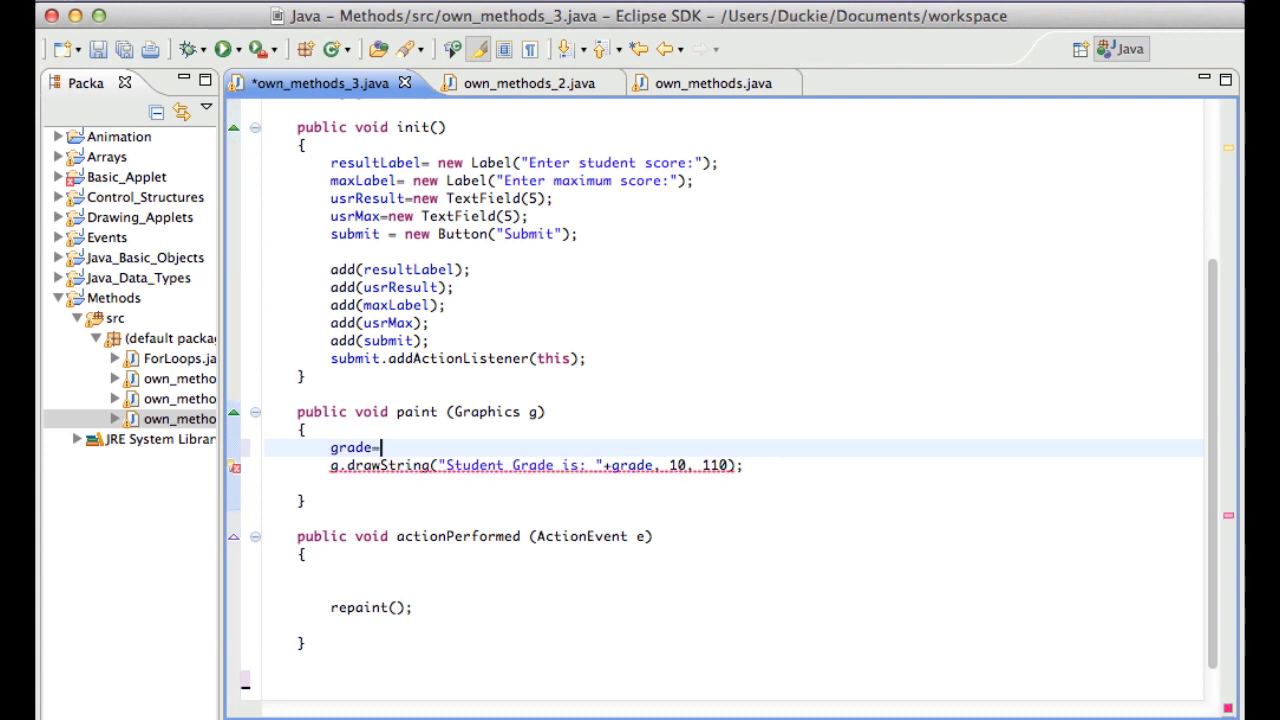
pyautogui.write('calculate')
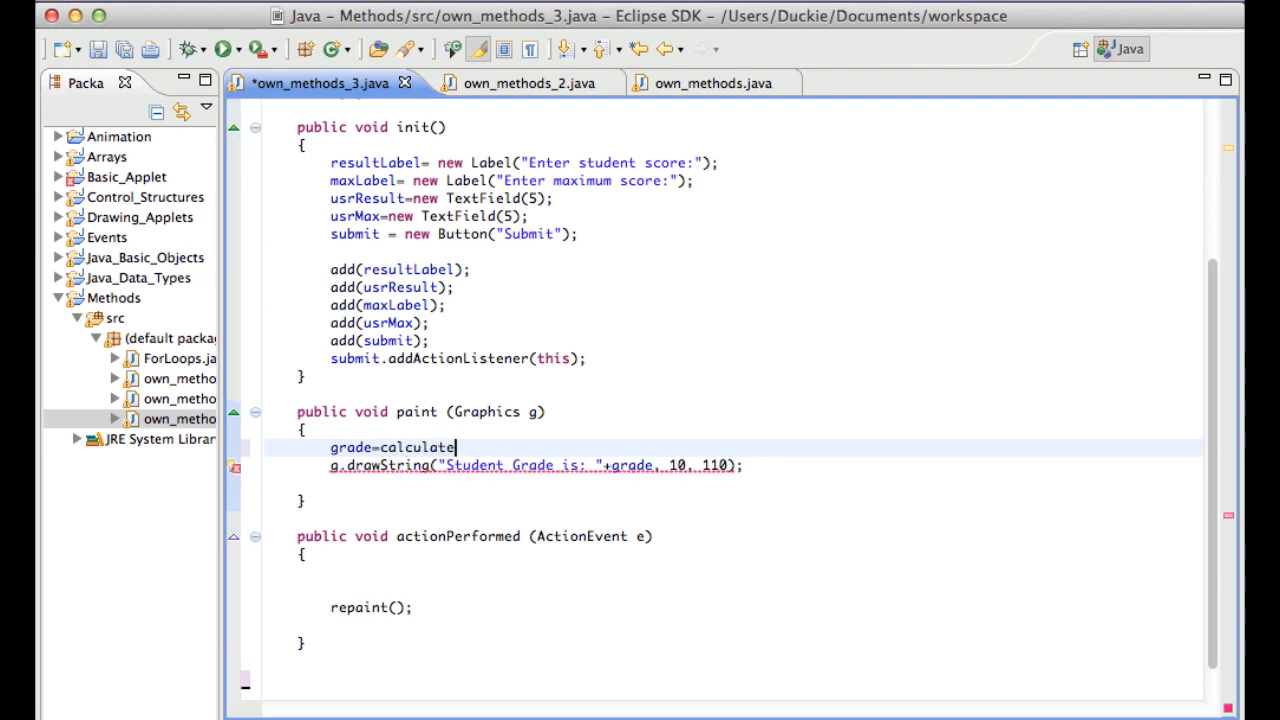
pyautogui.write('Grade()')
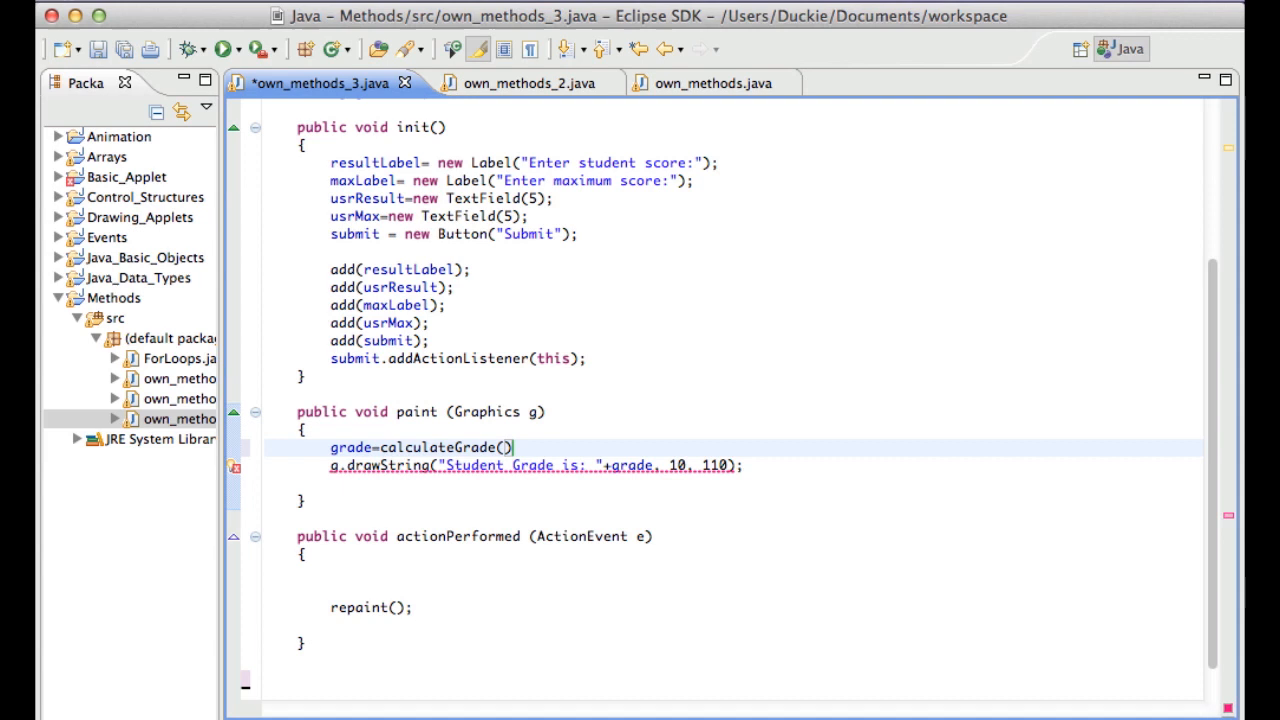
pyautogui.write('a, b')
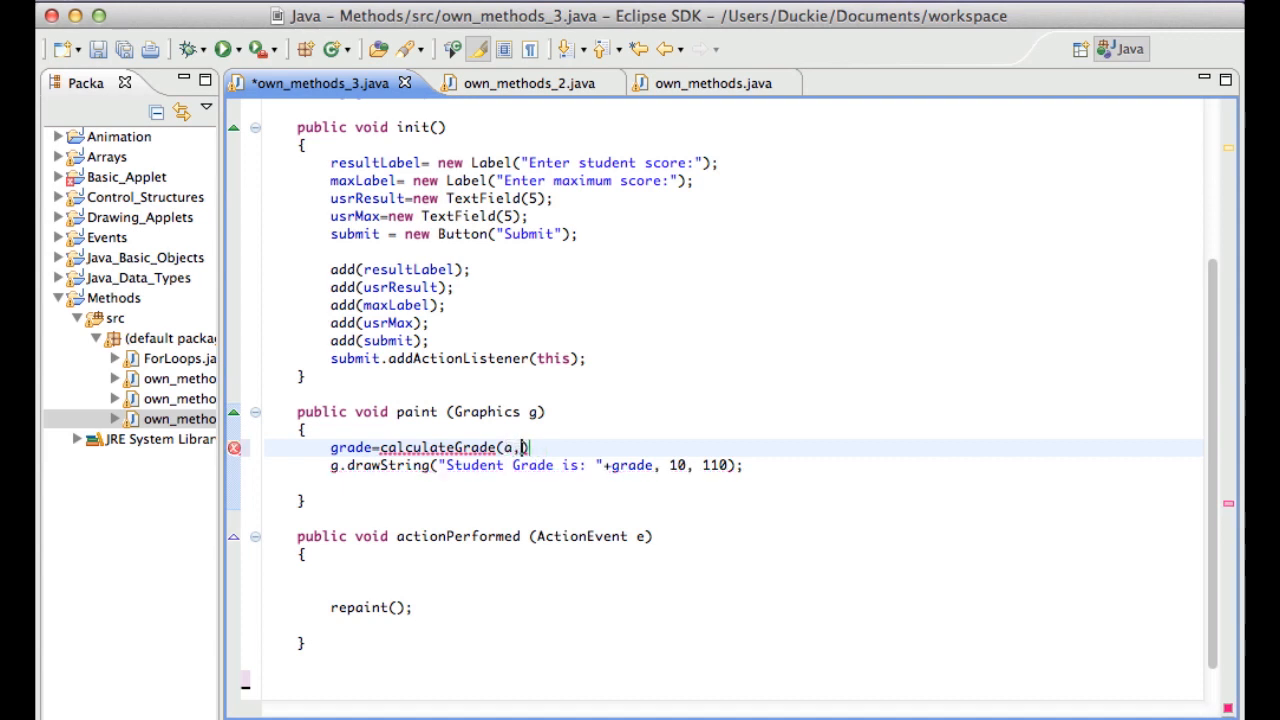
pyautogui.write('b);')
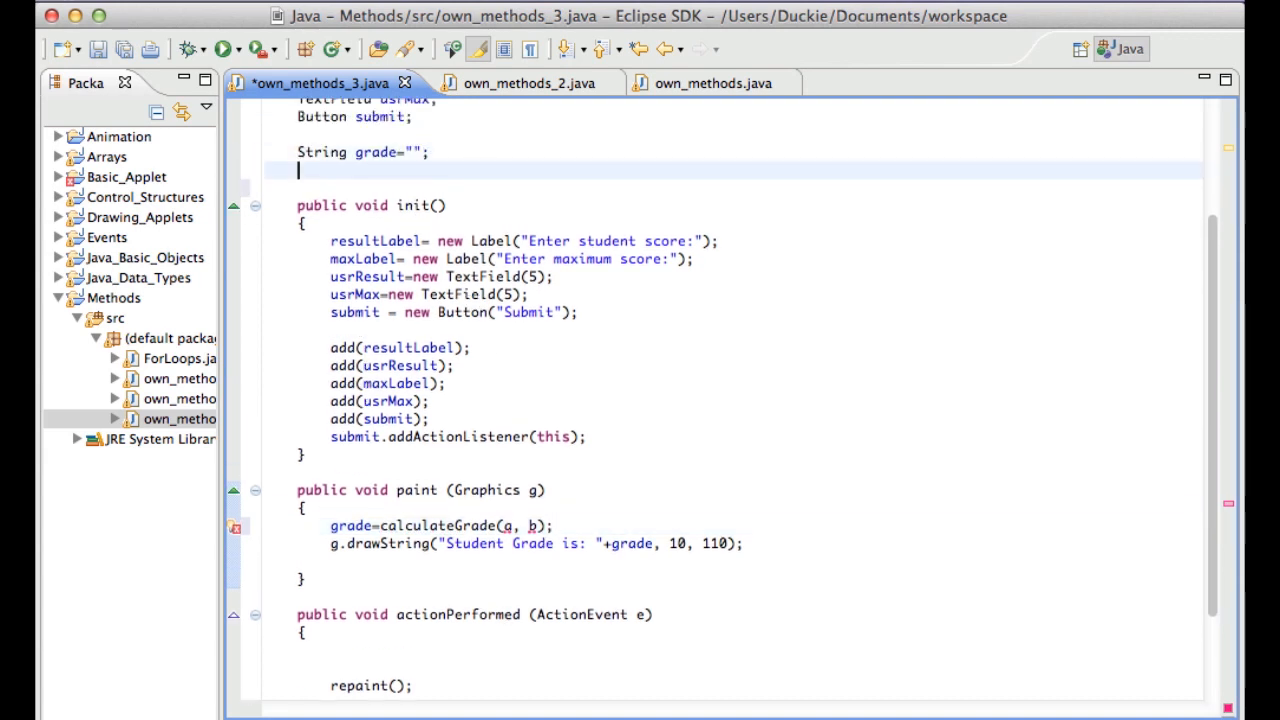
pyautogui.write('int a, b;')
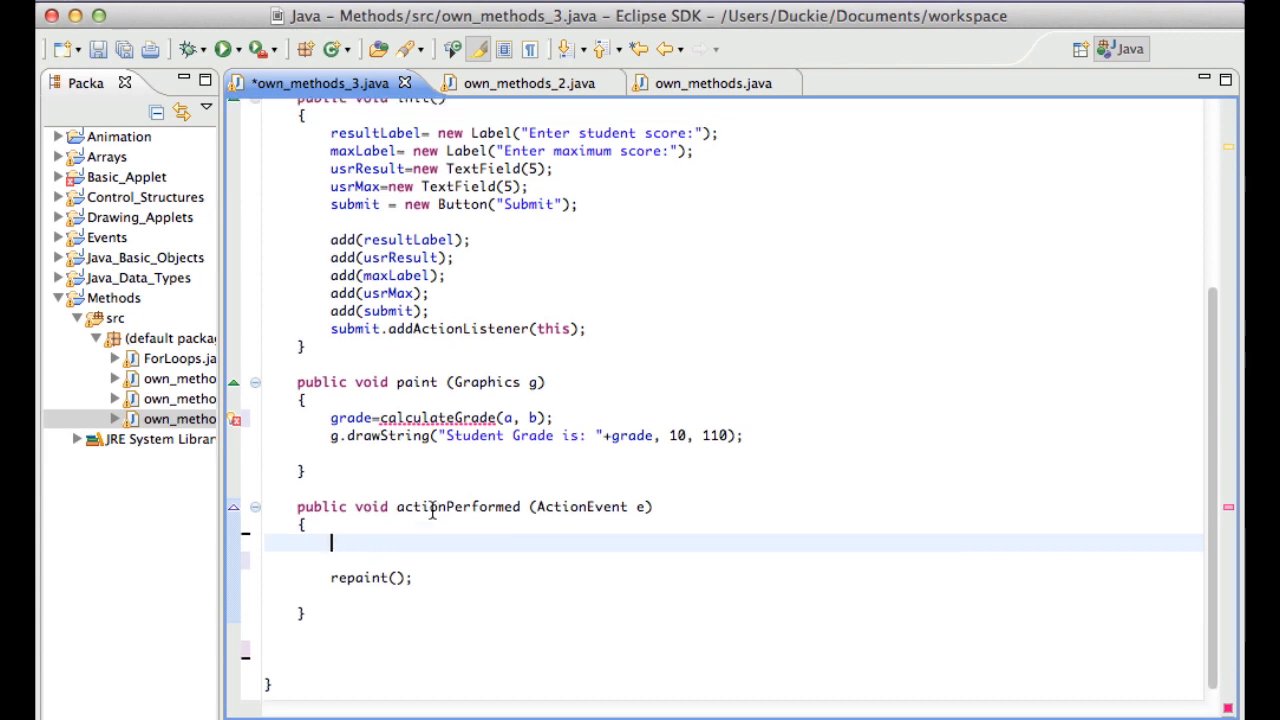
# In actionPerformed, set a= Integer.parseInt(usrResult.getText());
pyautogui.write('a=')
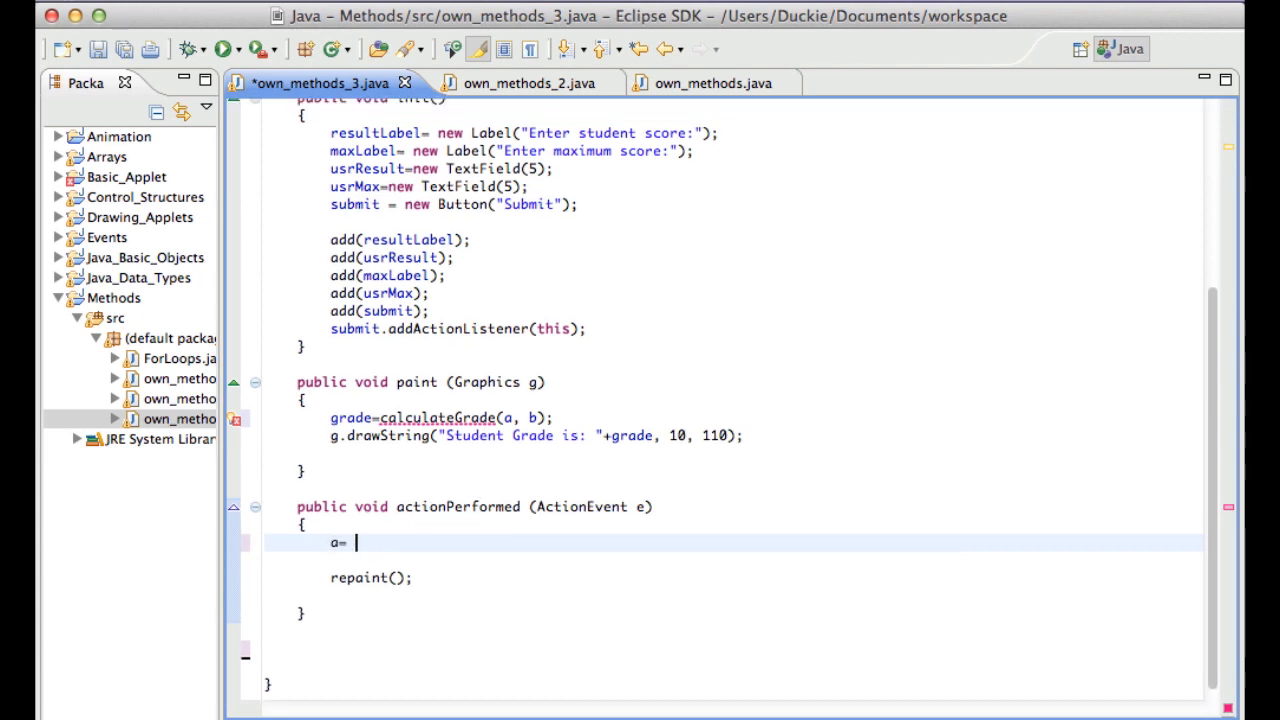
pyautogui.write('Integer')
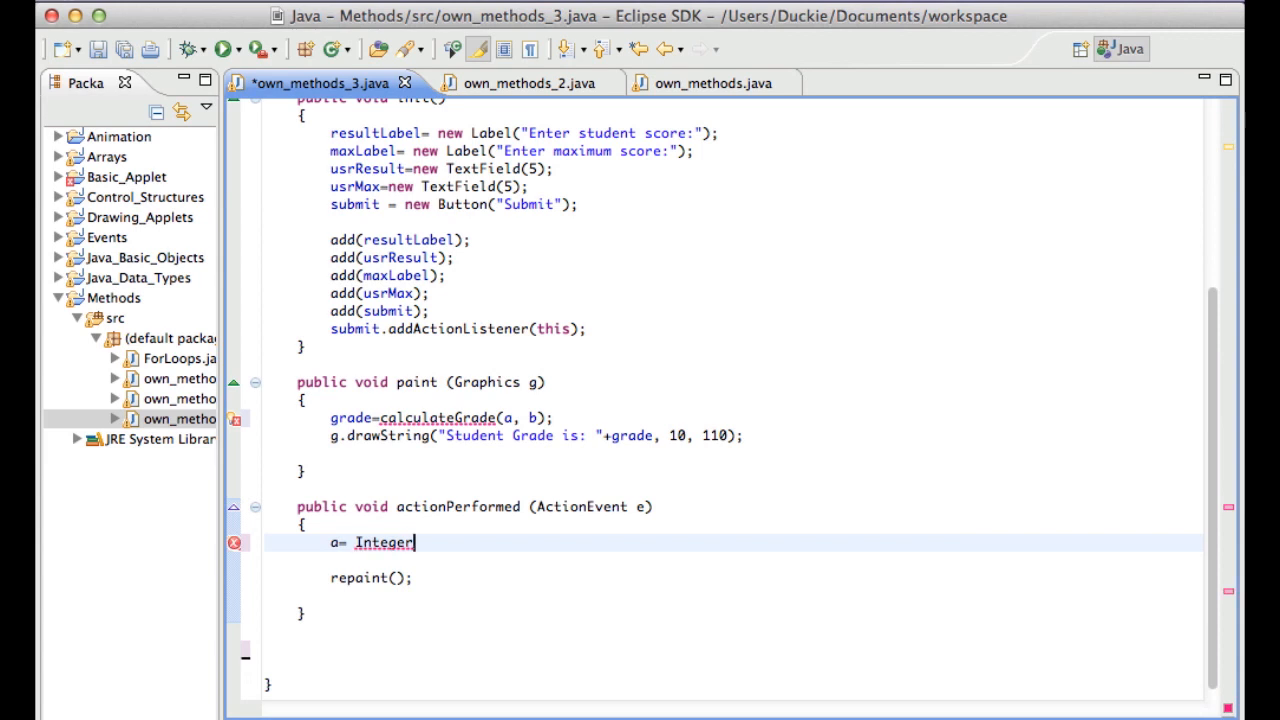
pyautogui.write('.parseInt()')
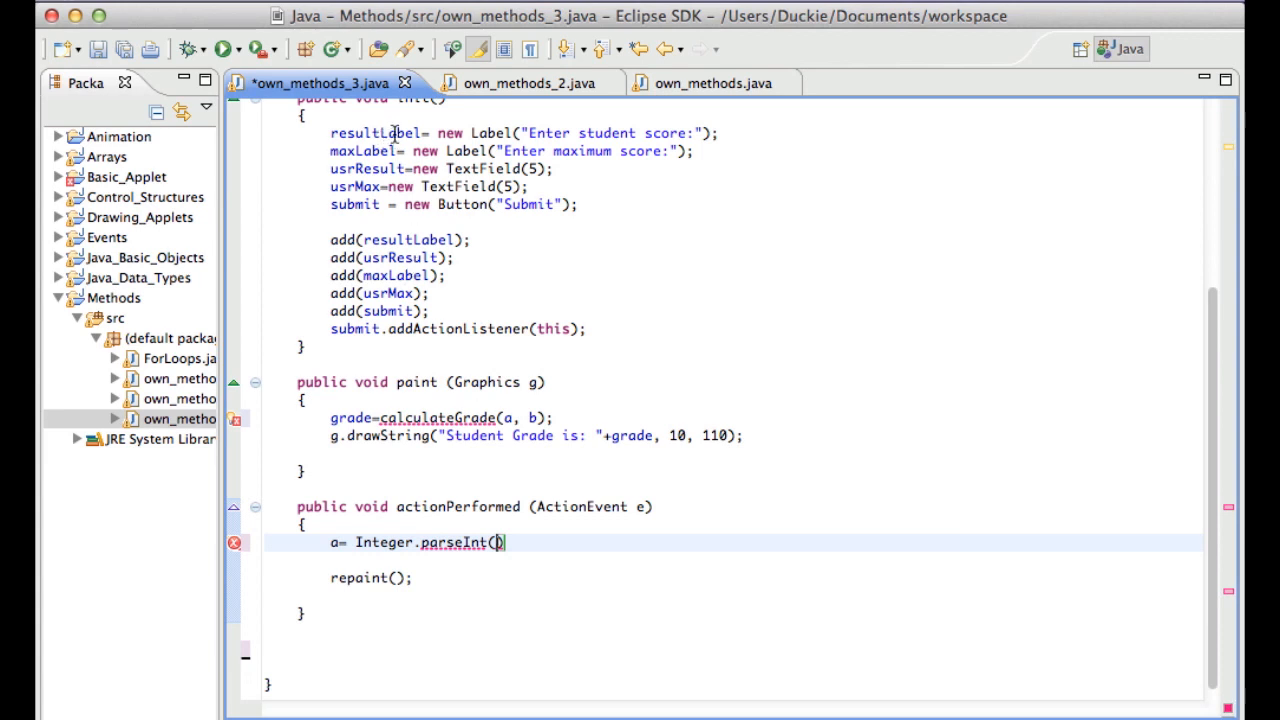
pyautogui.moveTo(370, 168)
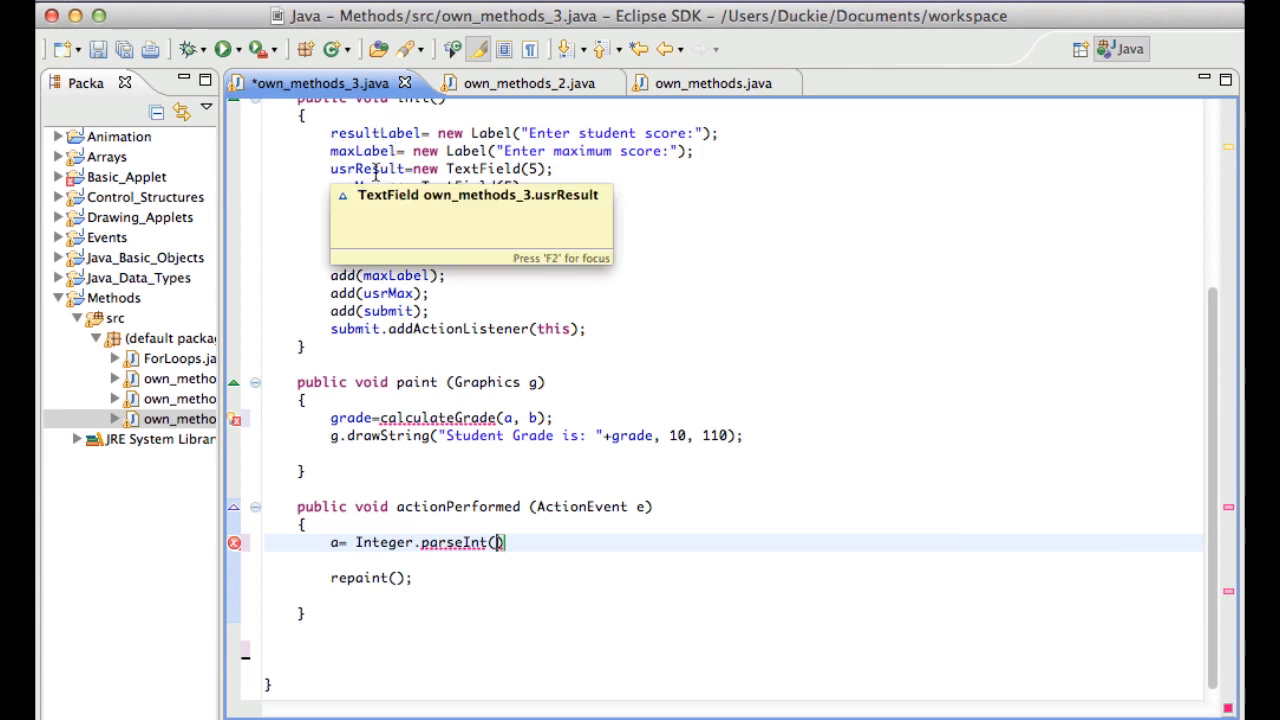
pyautogui.click(706, 571)
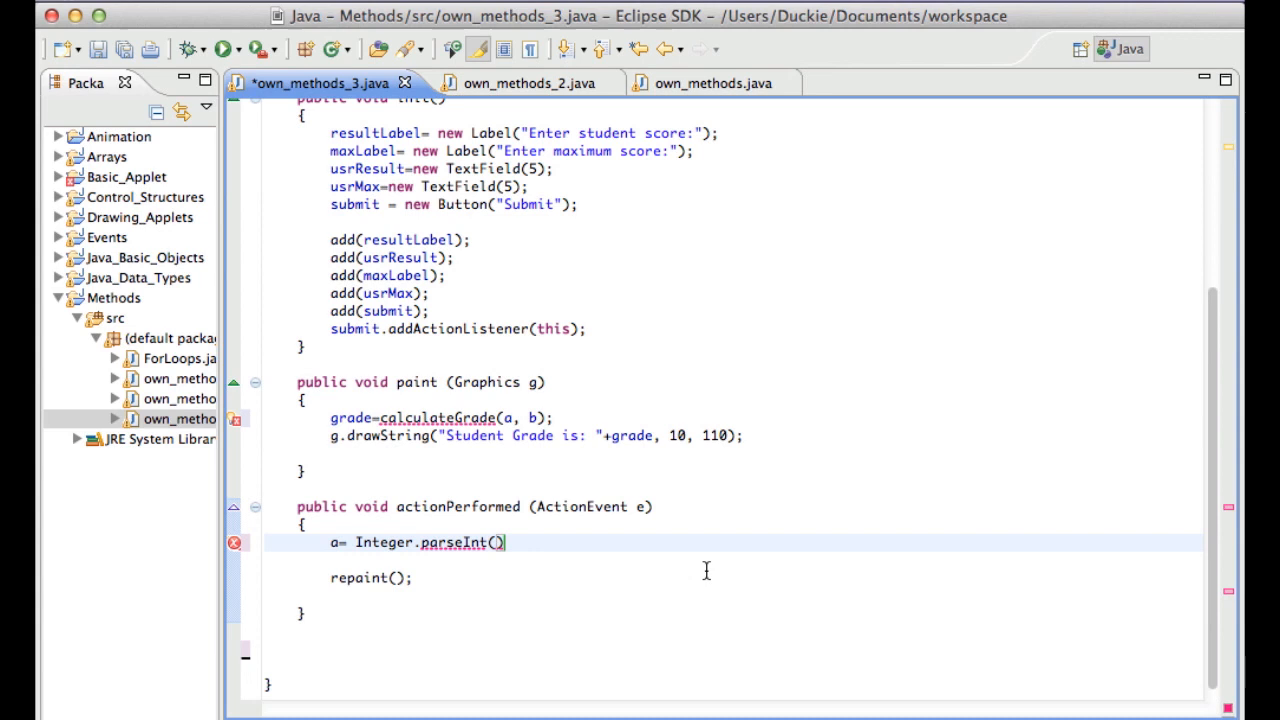
pyautogui.write('usrResult.')
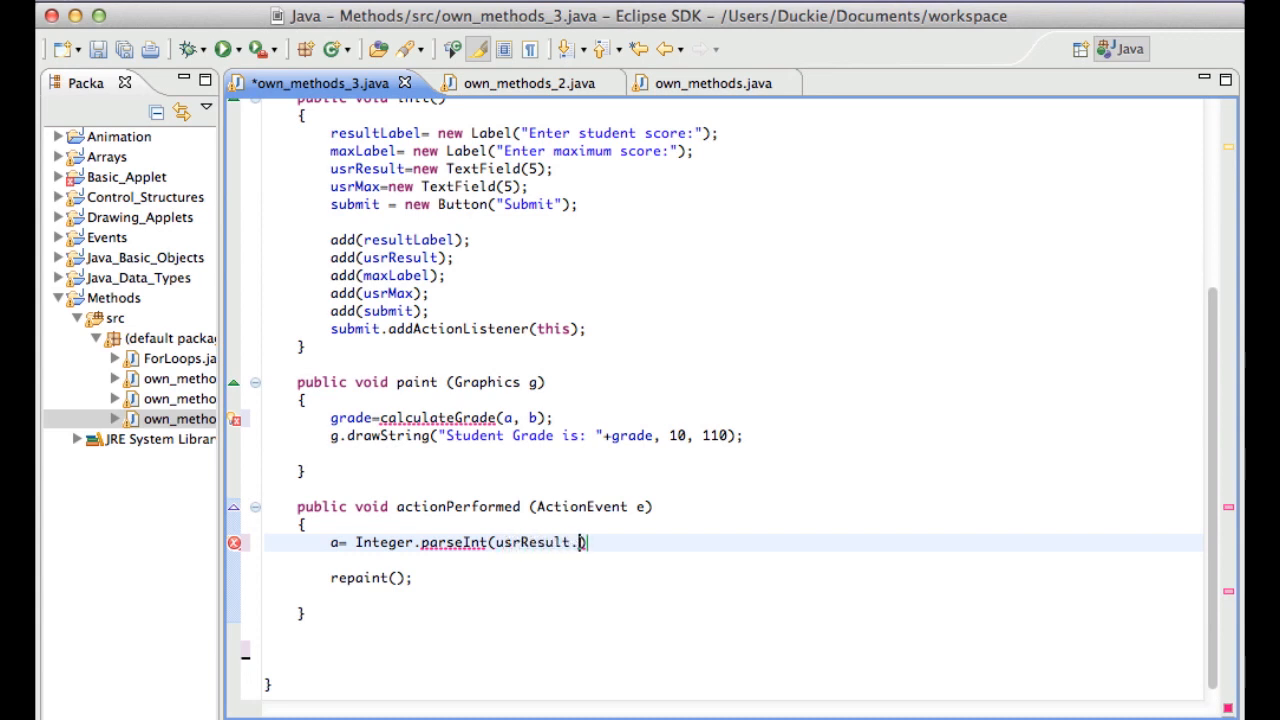
pyautogui.write('getText())')
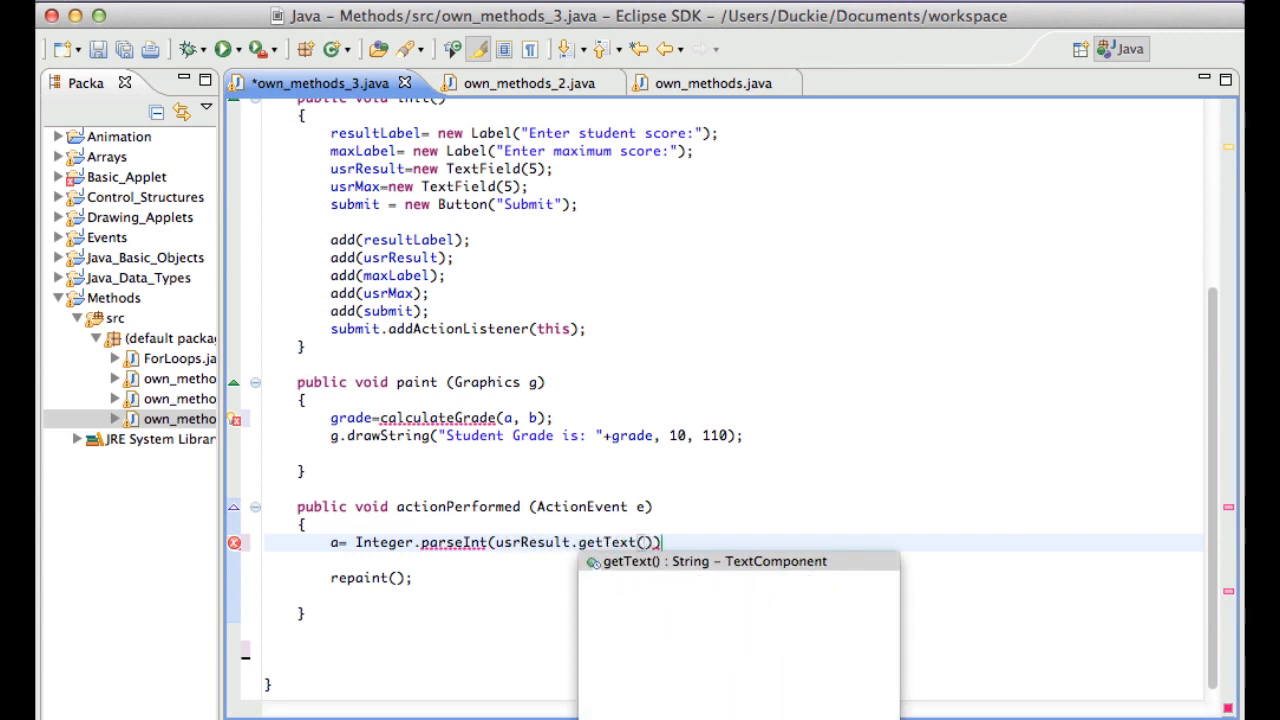
pyautogui.write(';')
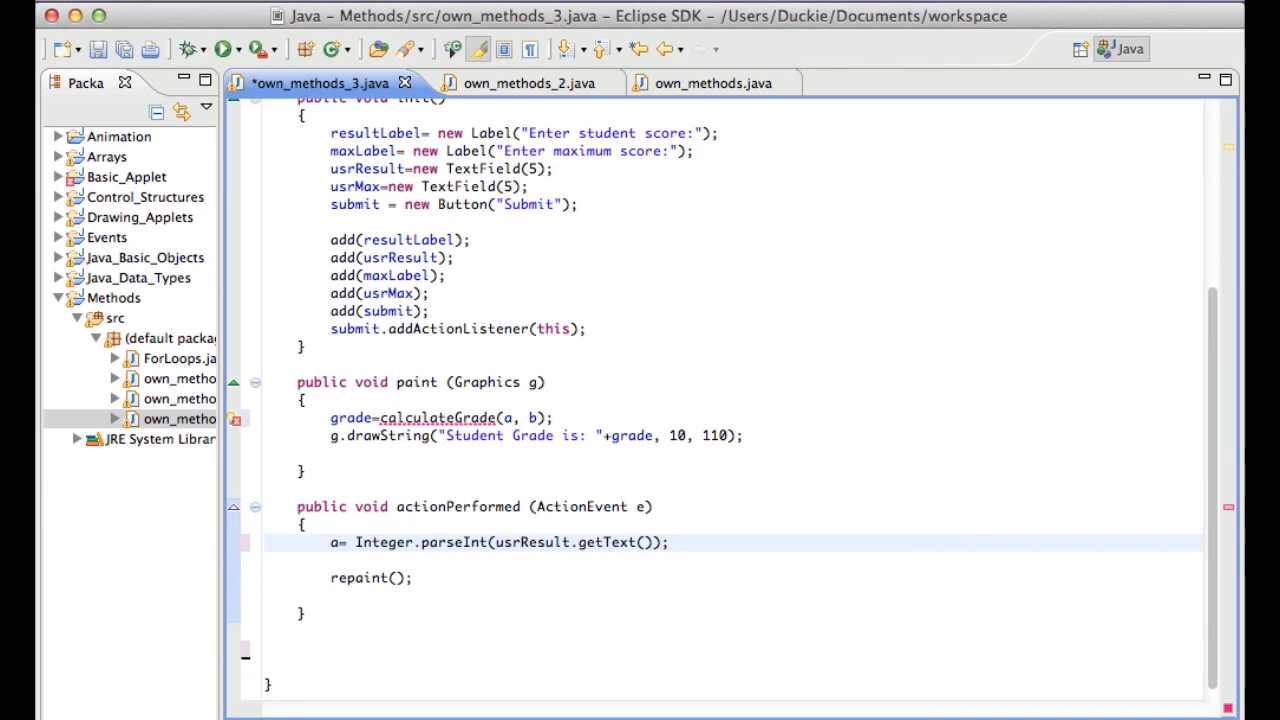
# Set b by parsing usrMax the same way, leaving a blank line above actionPerformed
pyautogui.write('b=')
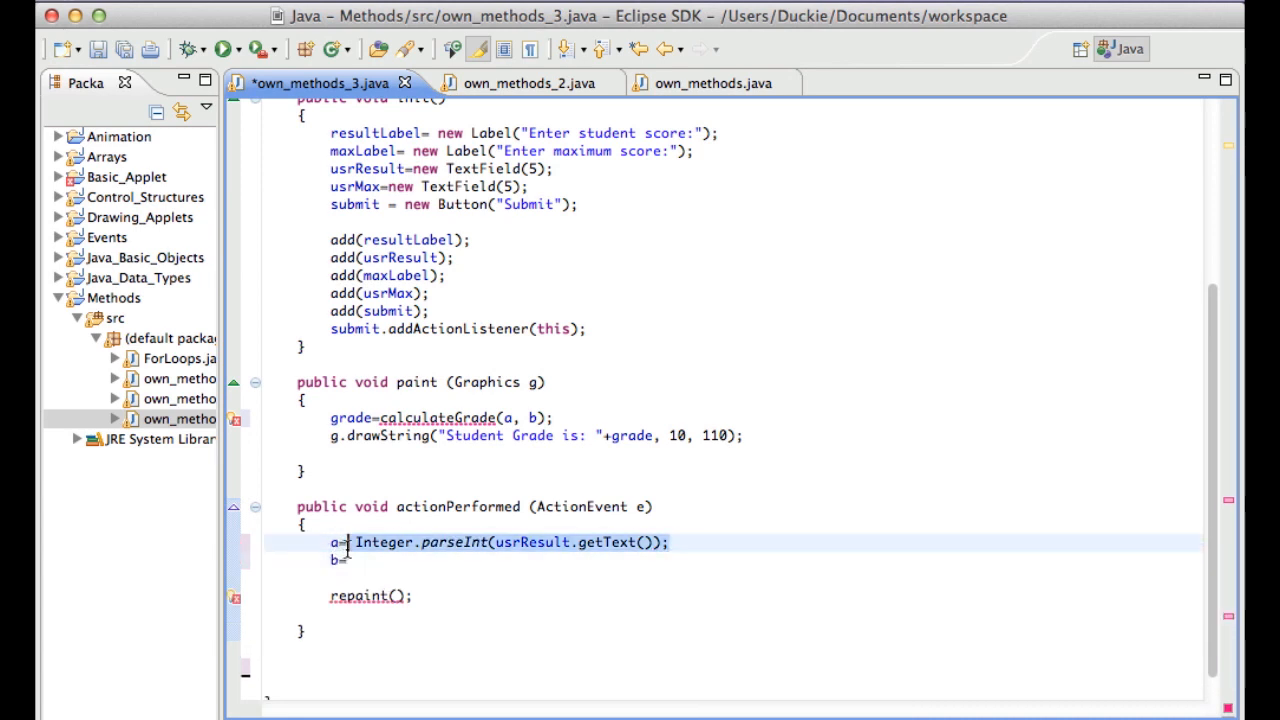
pyautogui.click(355, 560)
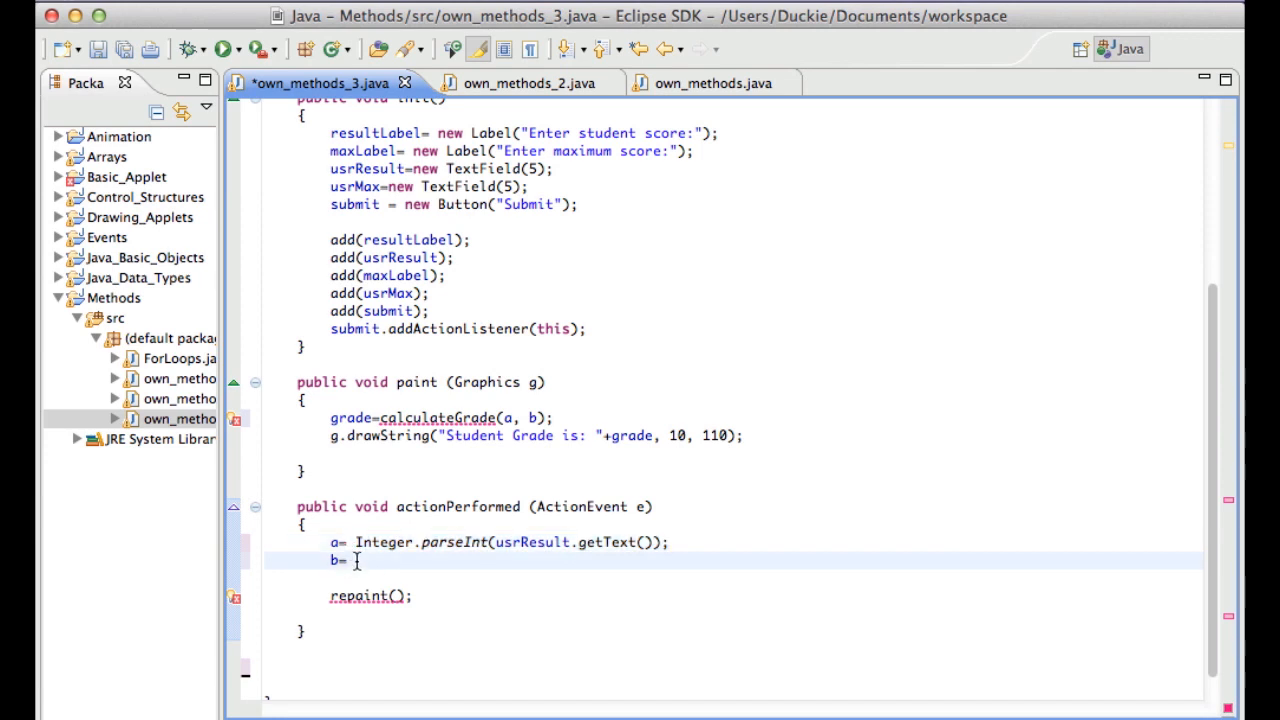
pyautogui.write('Integer.parseInt(usrResult.getText());')
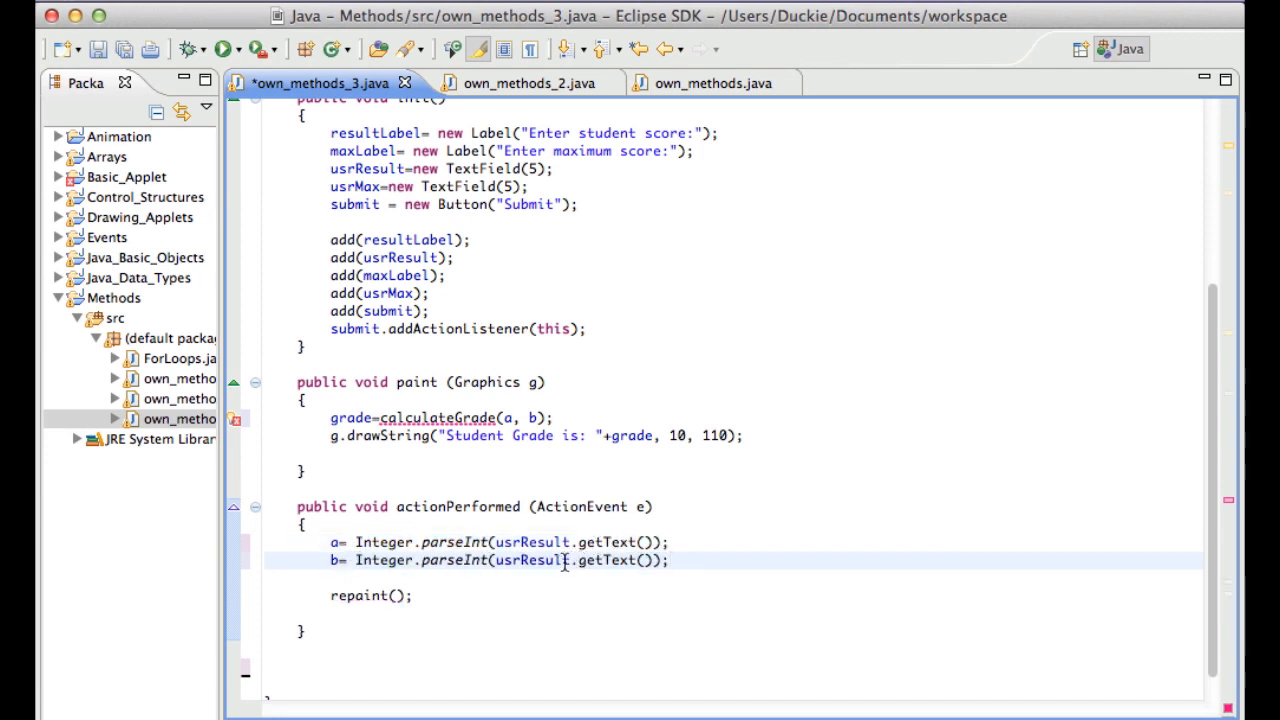
pyautogui.doubleClick(528, 560)
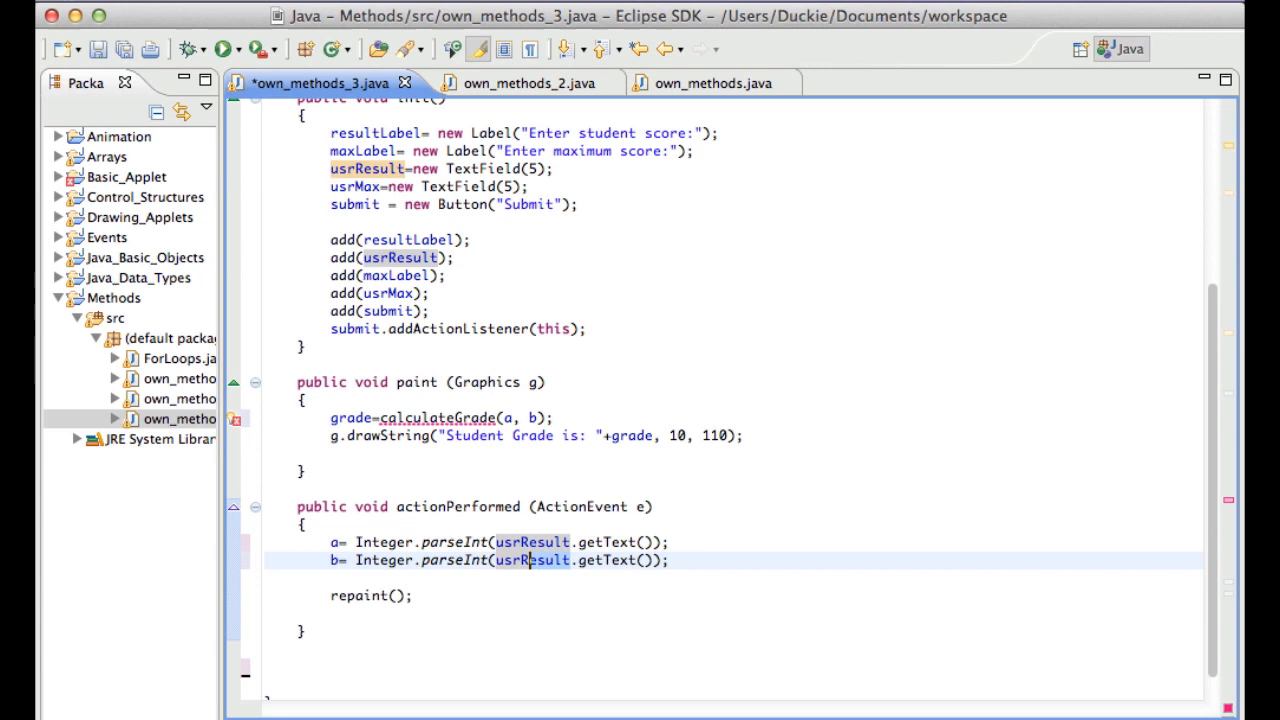
pyautogui.write('usrMax')
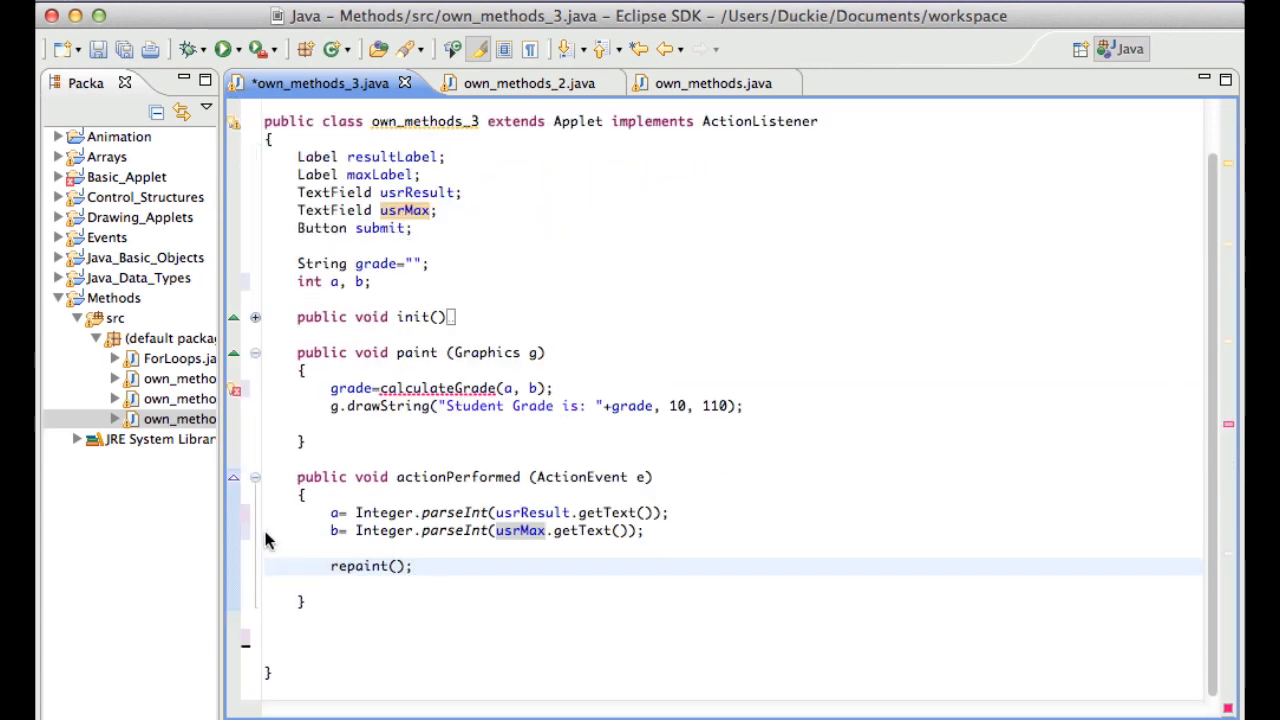
pyautogui.moveTo(390, 545)
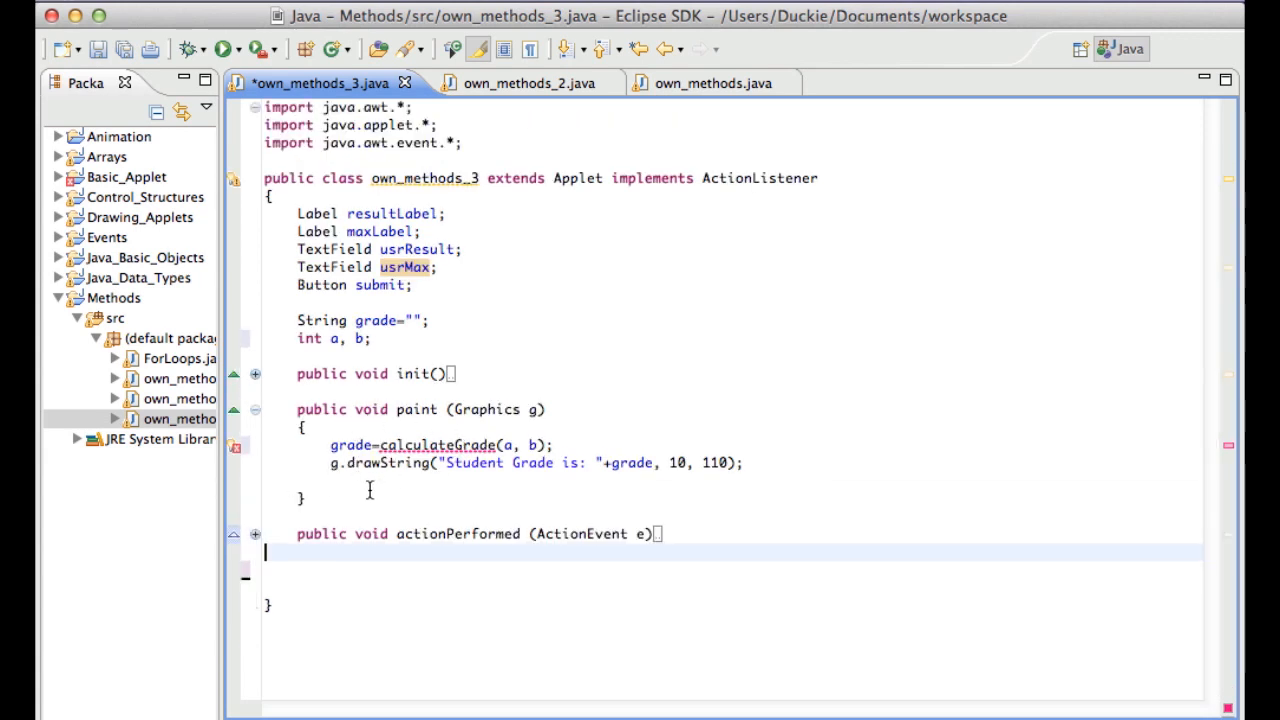
pyautogui.press('Enter')
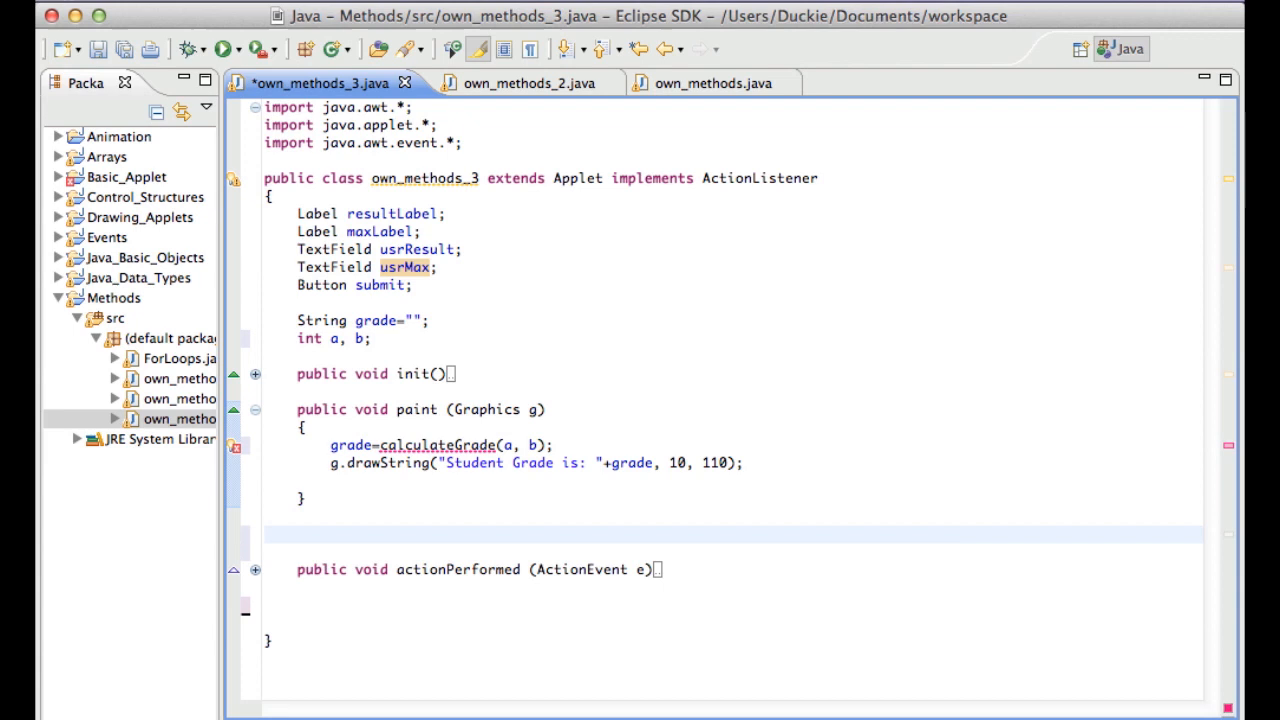
# Declare public String calculateGrade(int result, int max) with an empty body after paint()
pyautogui.click(302, 531)
pyautogui.write('p')
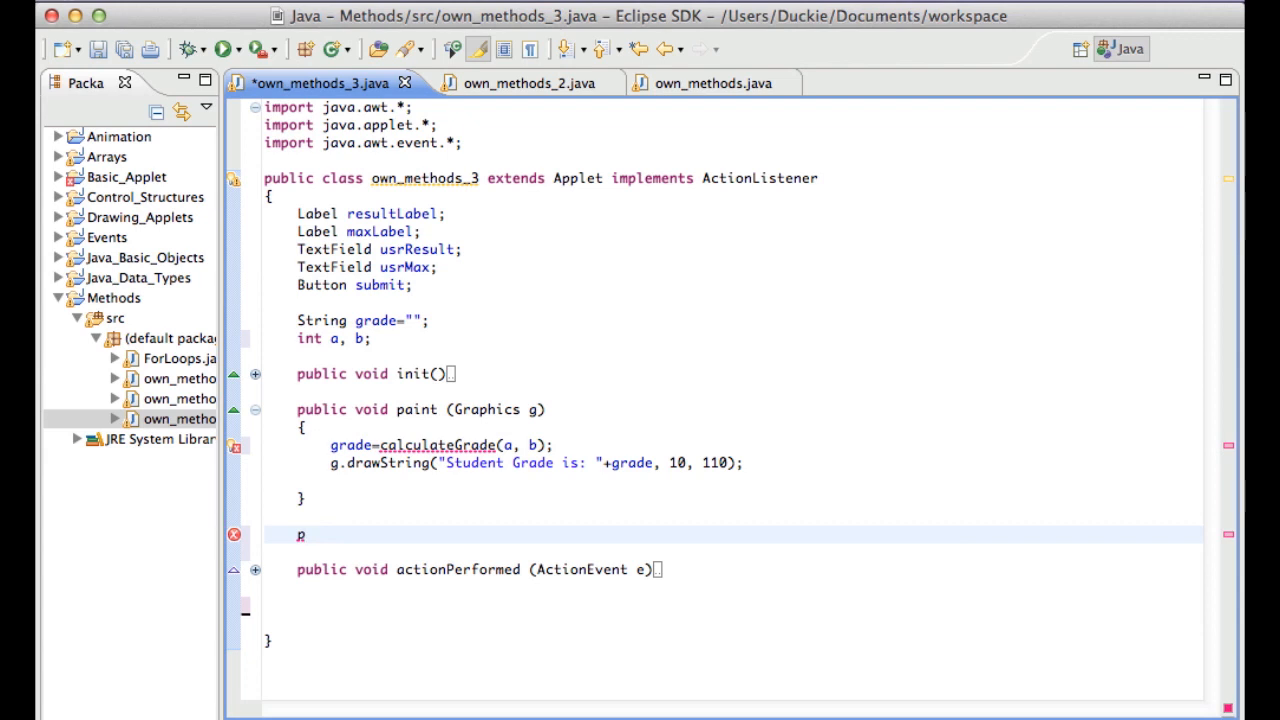
pyautogui.write('ublic String')
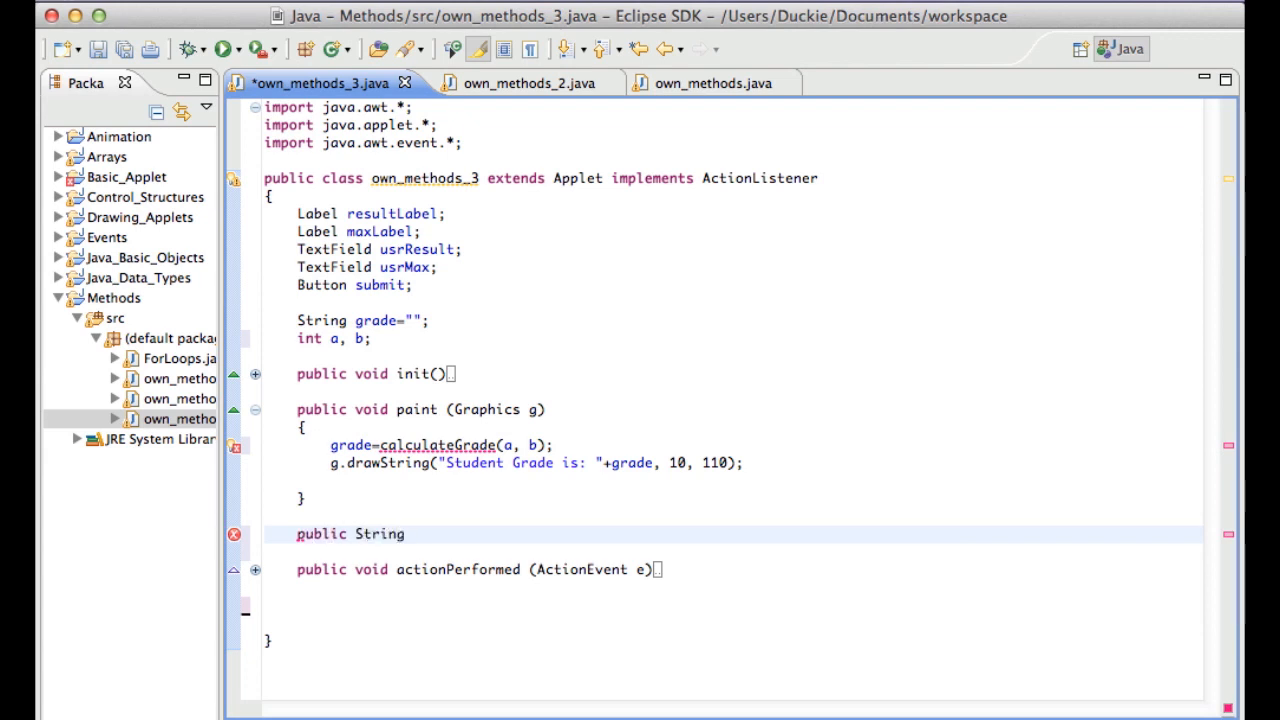
pyautogui.write('calculate')
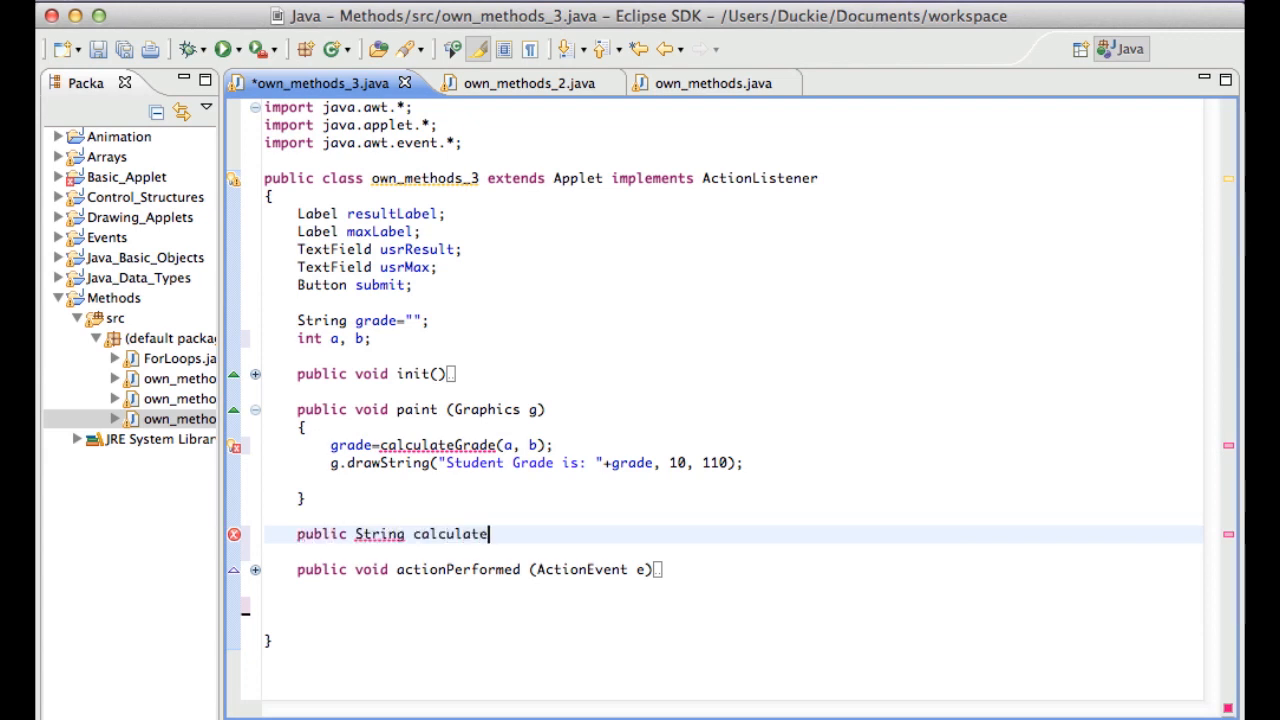
pyautogui.write('Grade(int)')
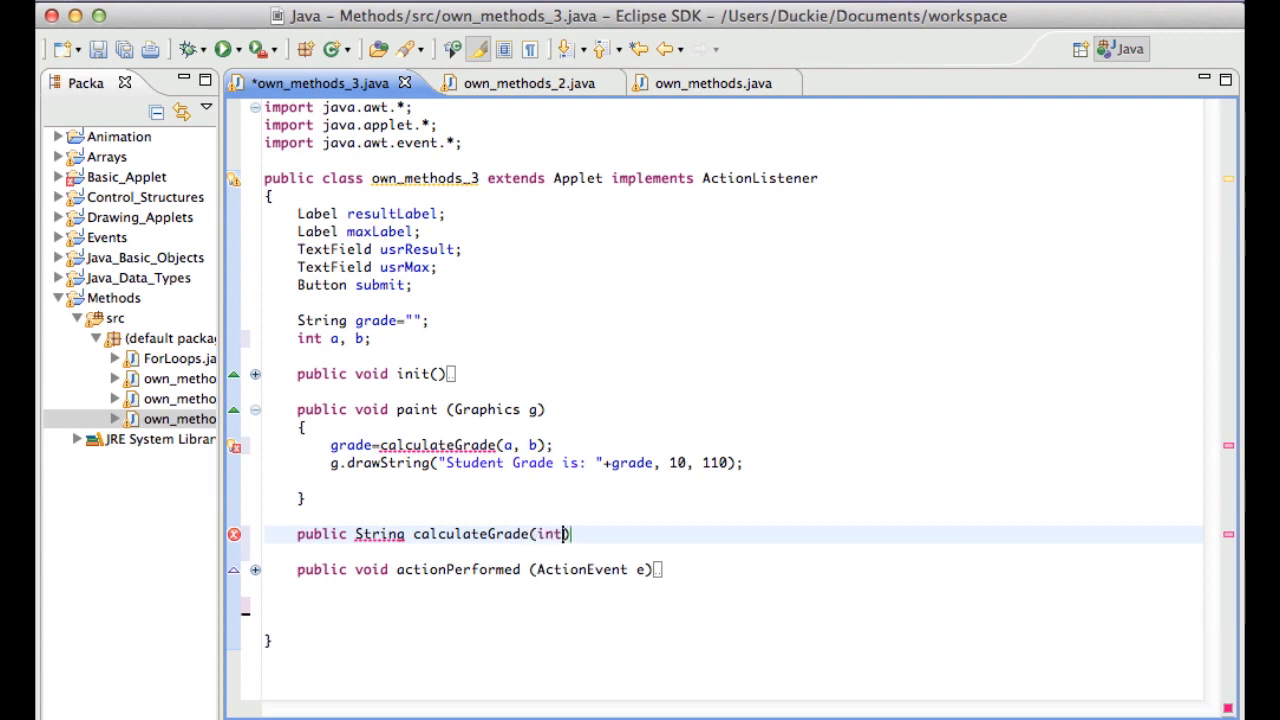
pyautogui.write('result, int max')
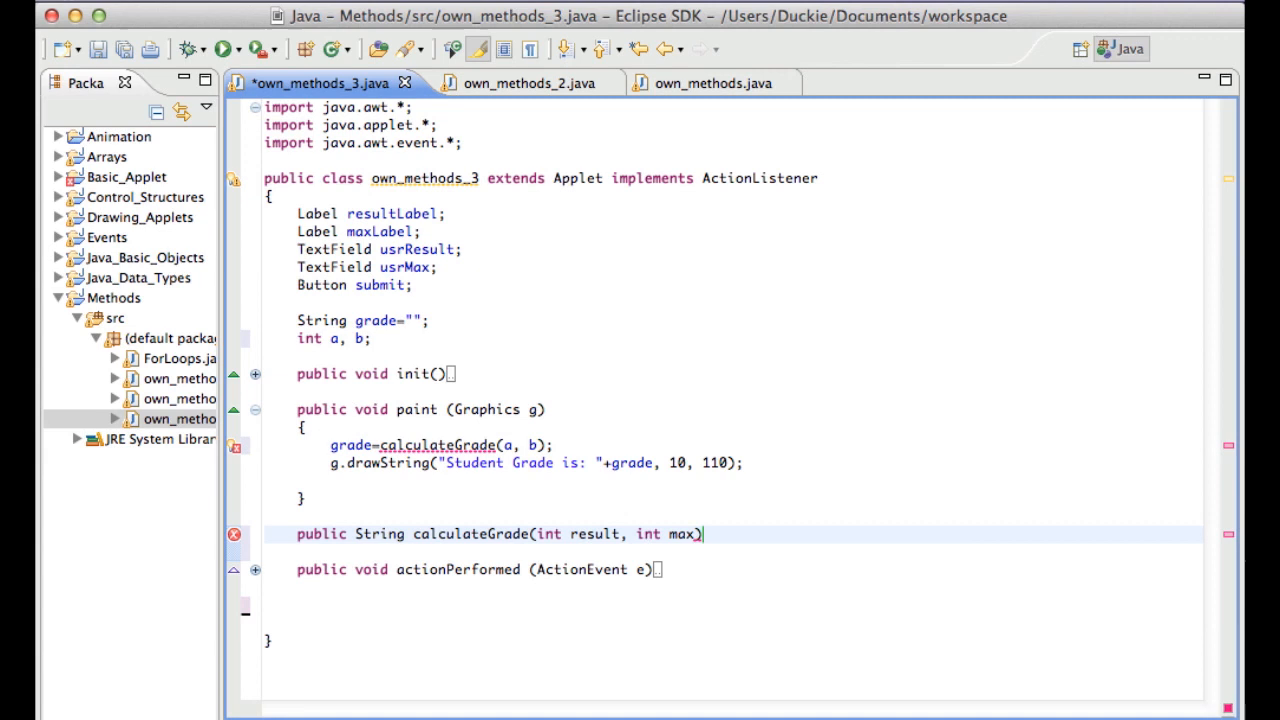
pyautogui.press('Enter')
pyautogui.write('{')
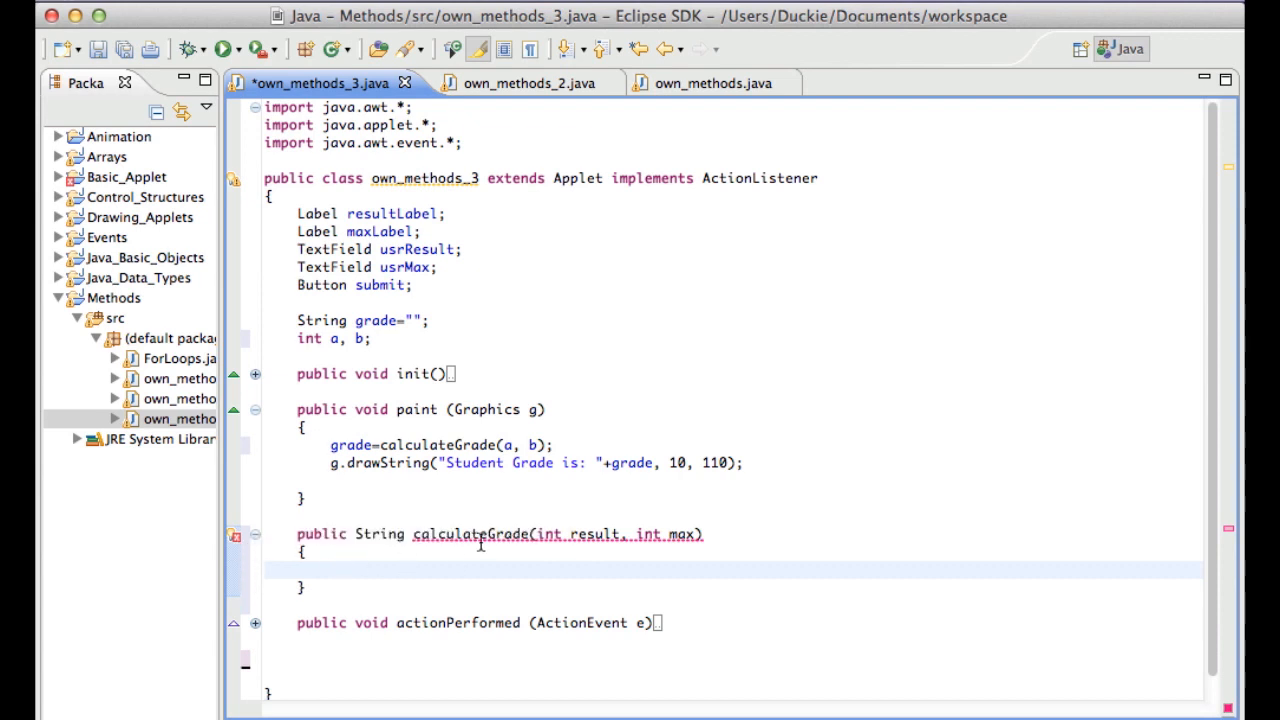
# Declare studentGrade="", compute double percent=result/max*100, and return studentGrade
pyautogui.write('String')
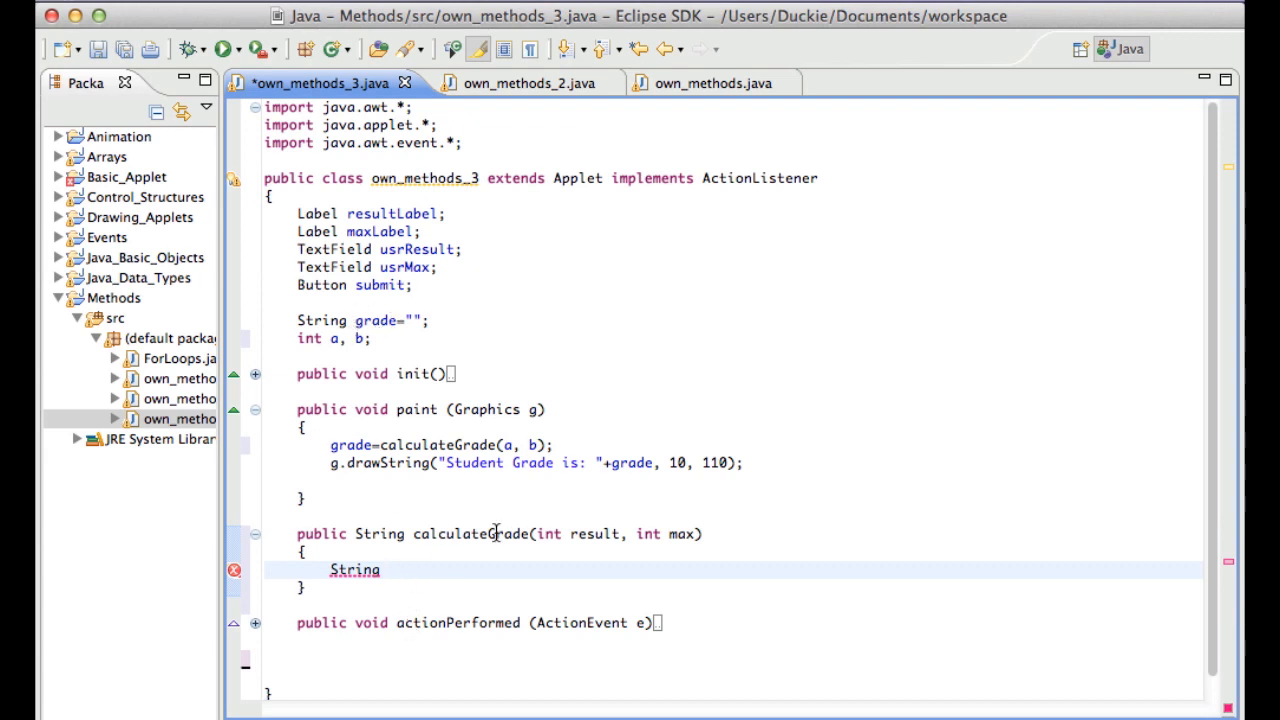
pyautogui.write('studentGr')
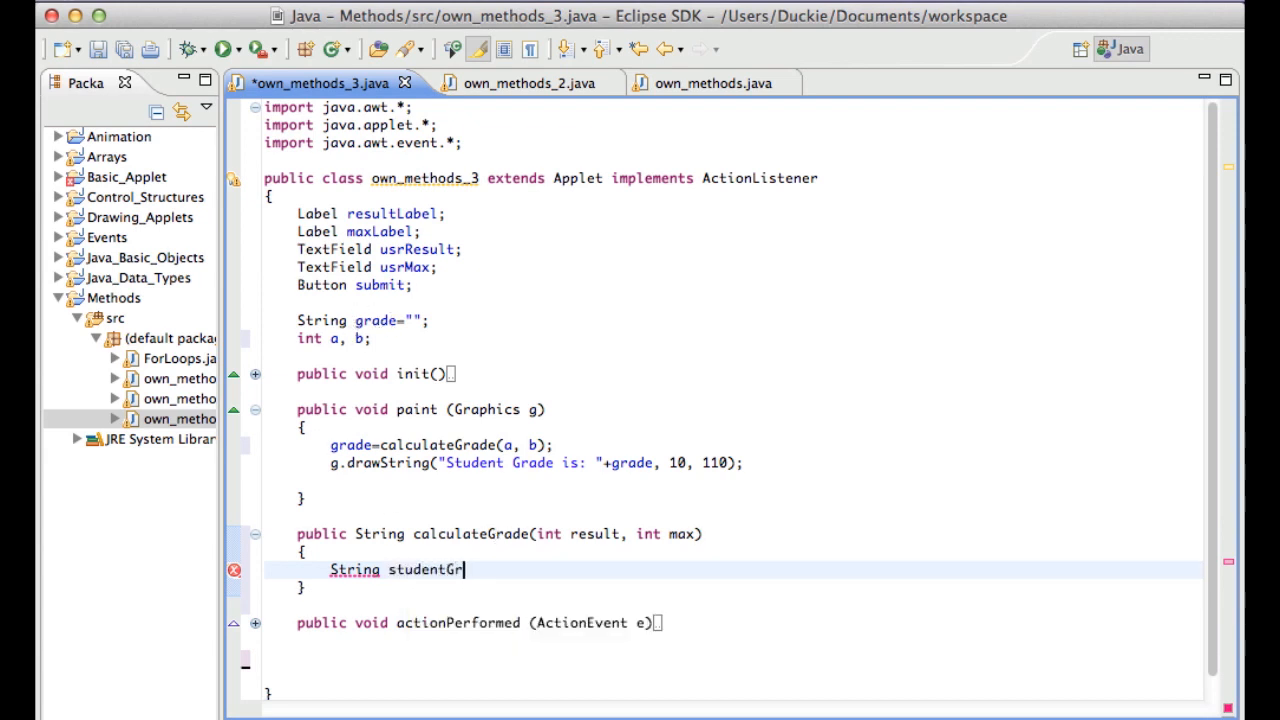
pyautogui.write('ade="";')
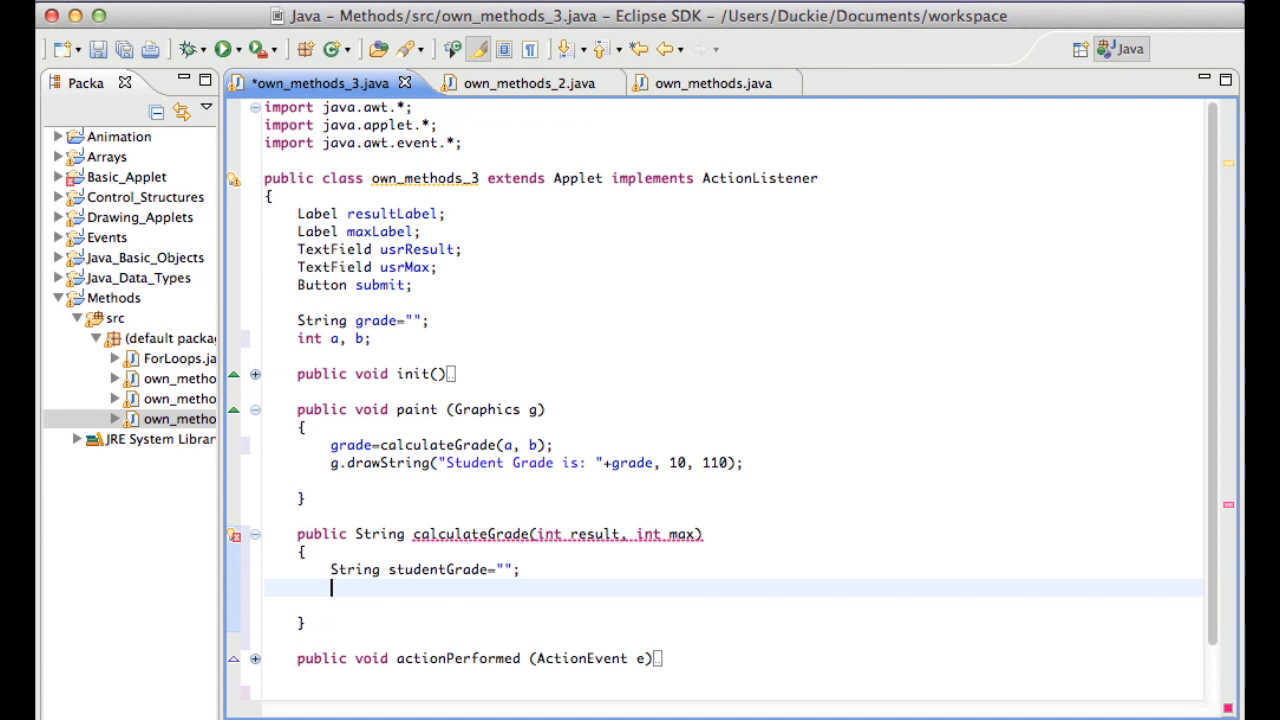
pyautogui.write('double p')
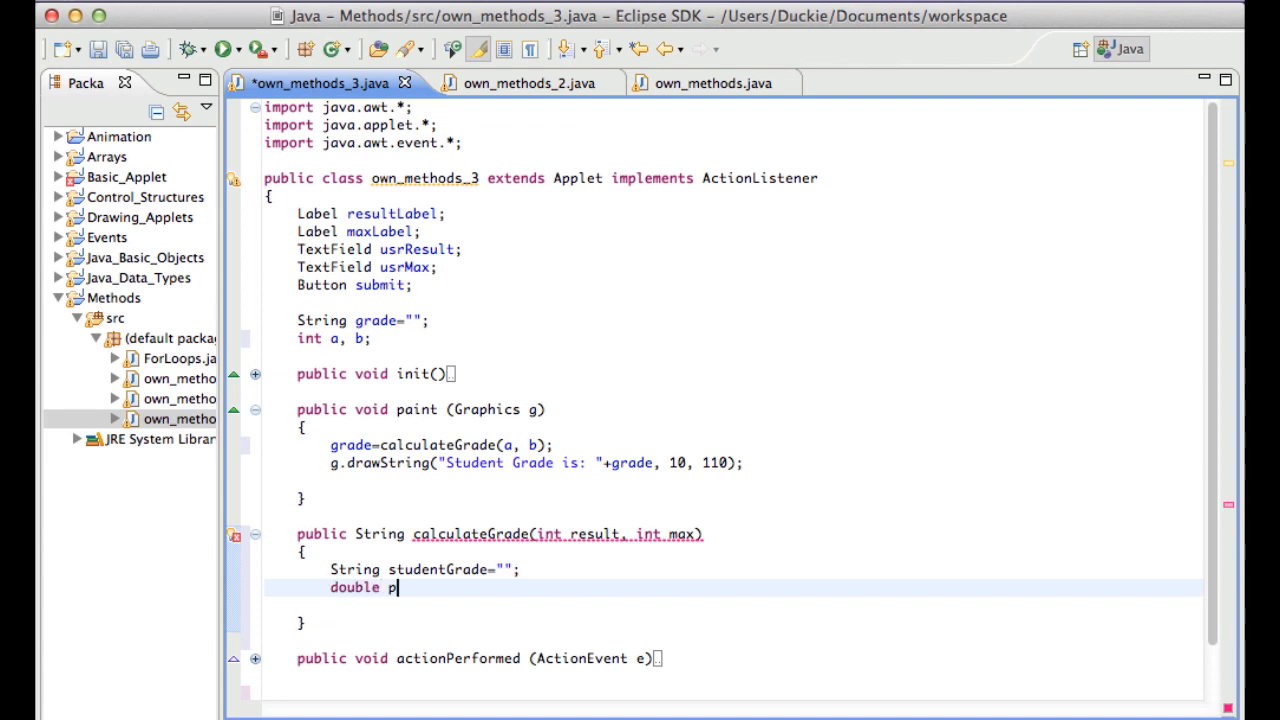
pyautogui.write('ercent=')
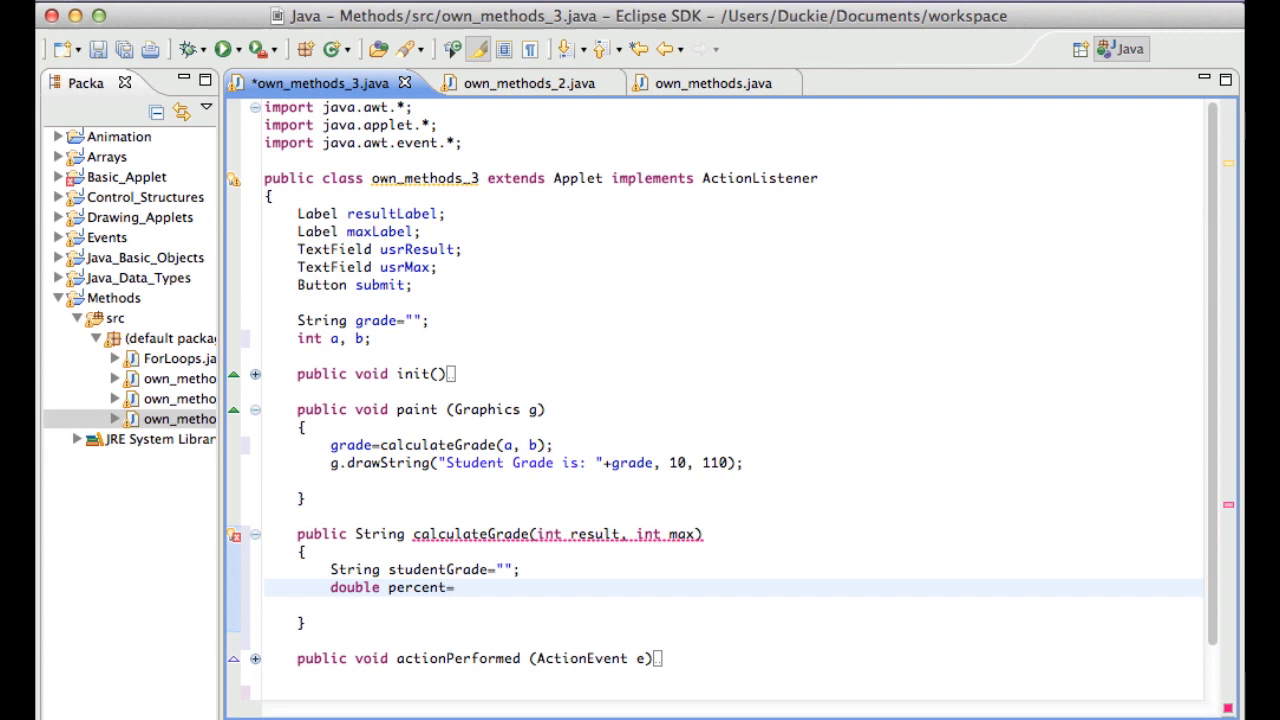
pyautogui.write('result/max')
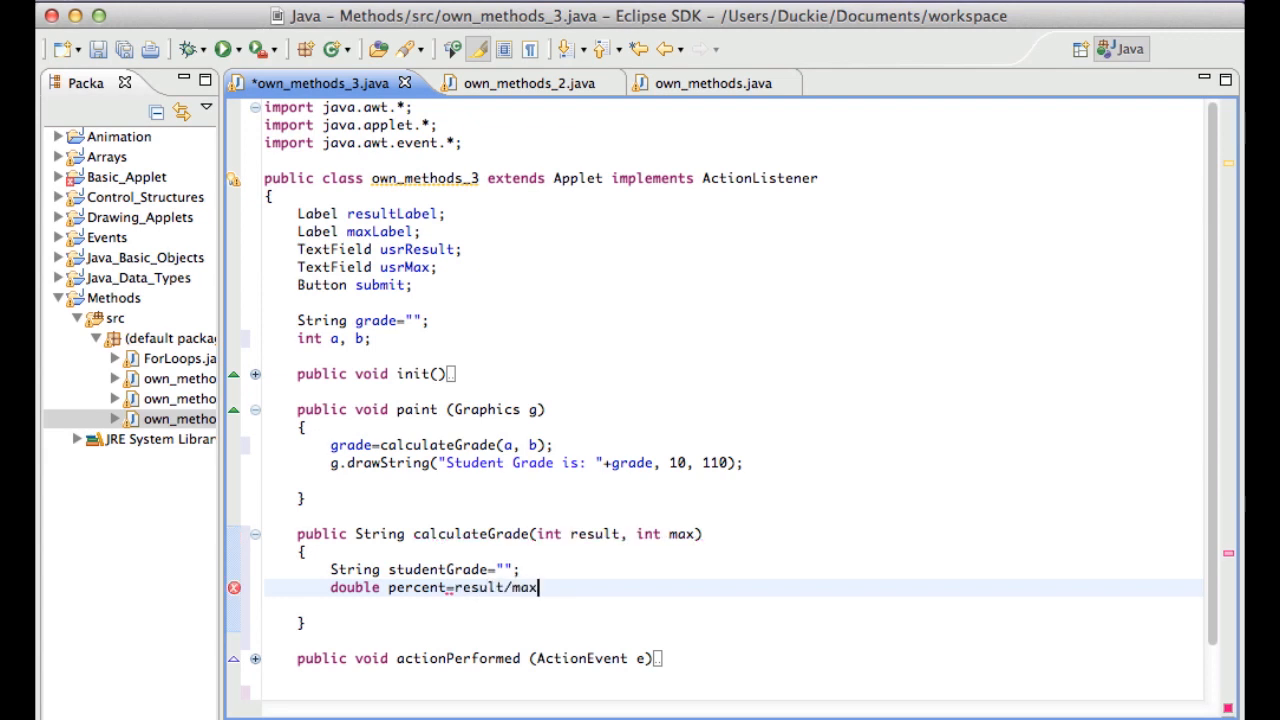
pyautogui.write('*100')
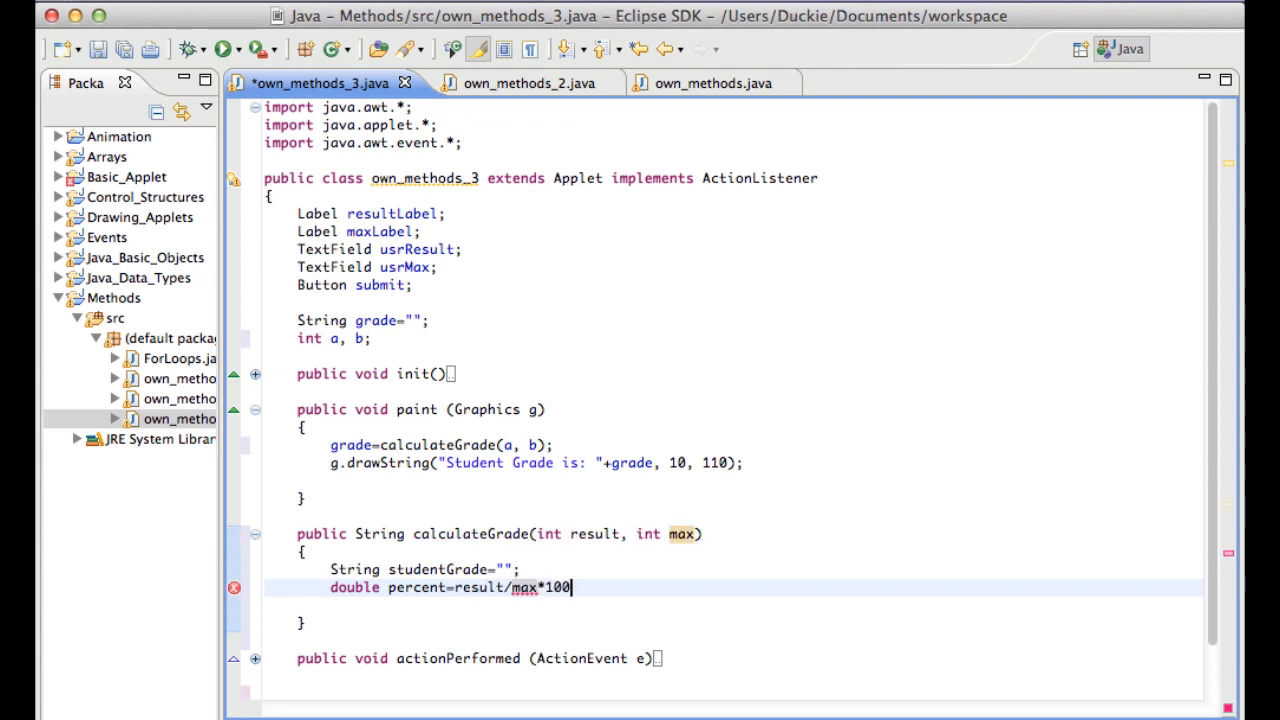
pyautogui.write(';')
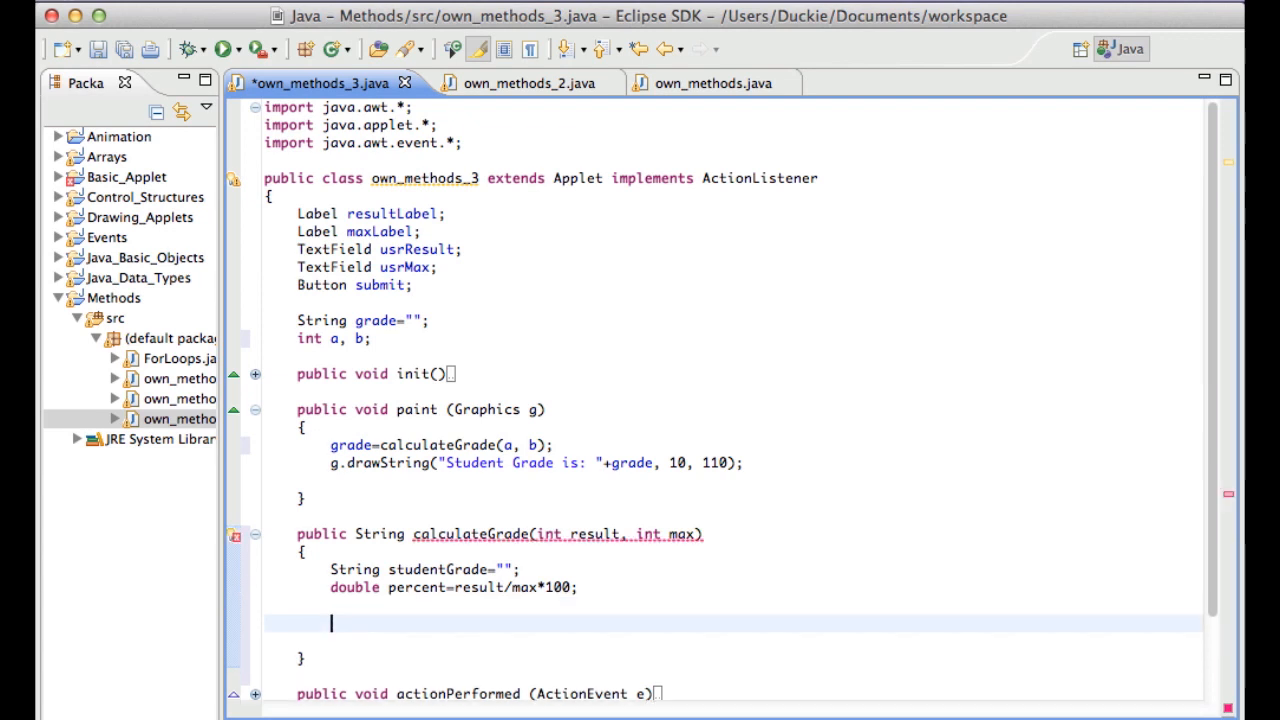
pyautogui.scroll(-3)
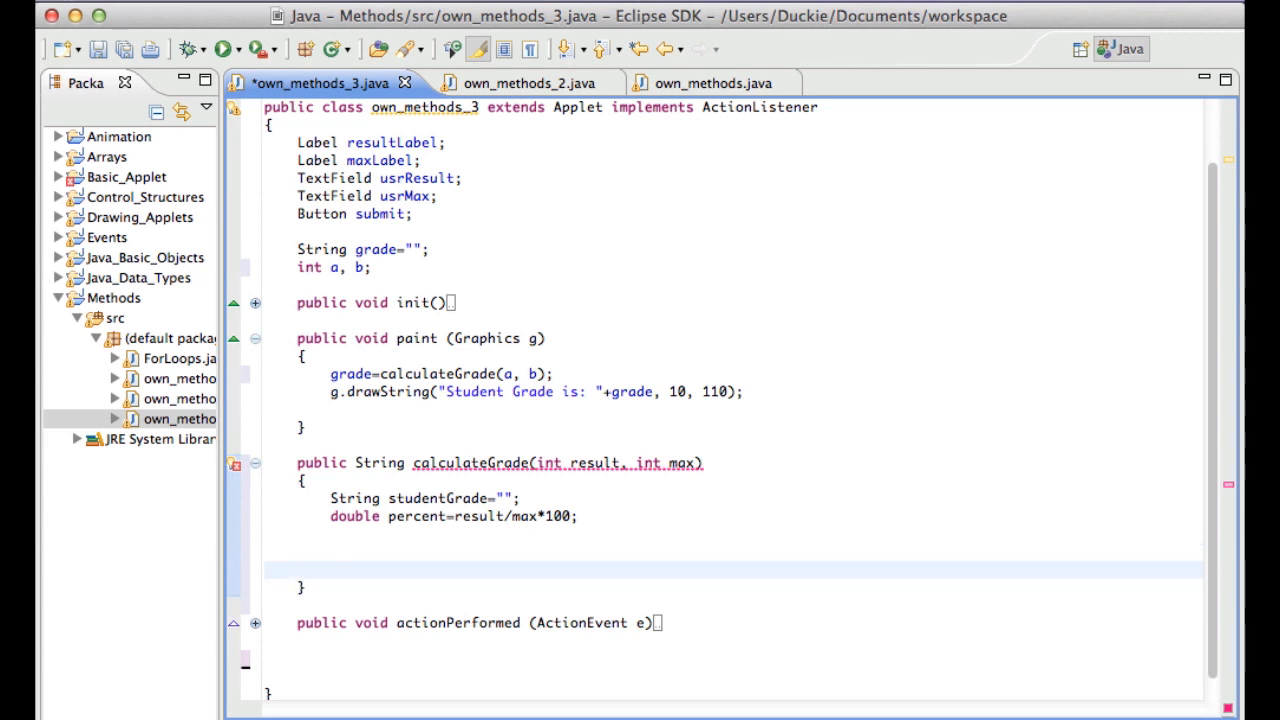
pyautogui.write('return studen')
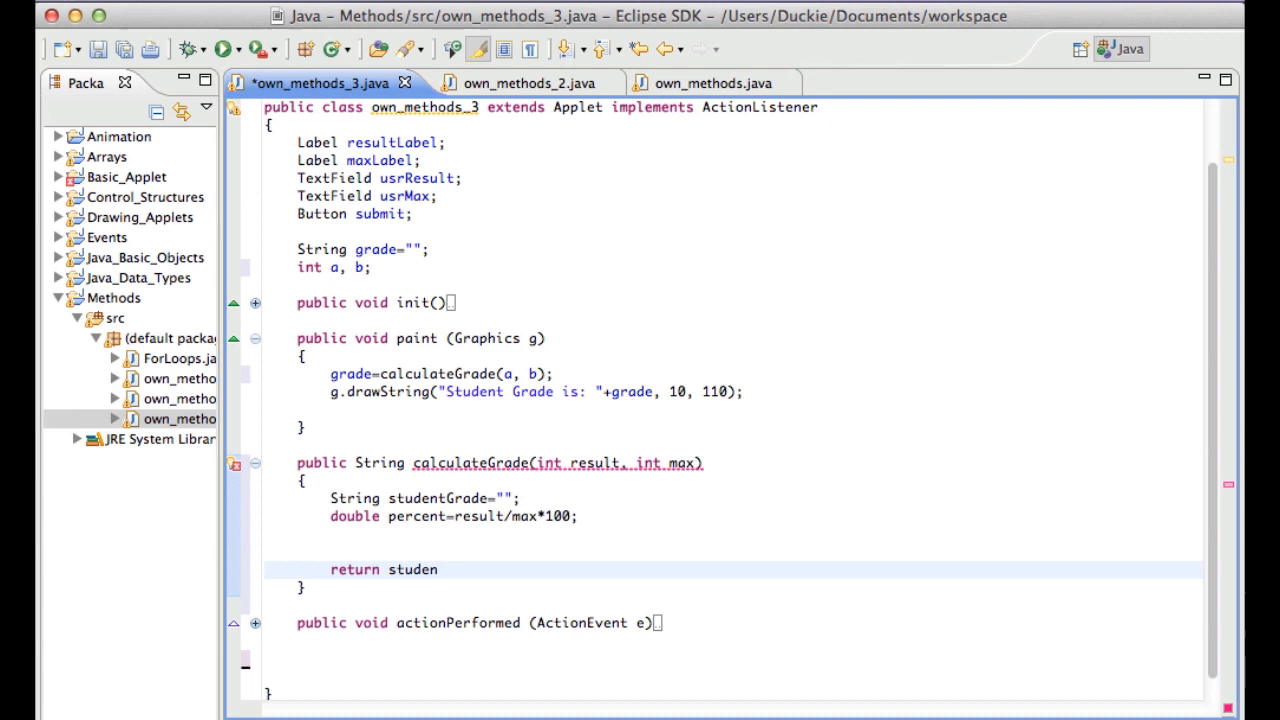
pyautogui.write('tGrade;')
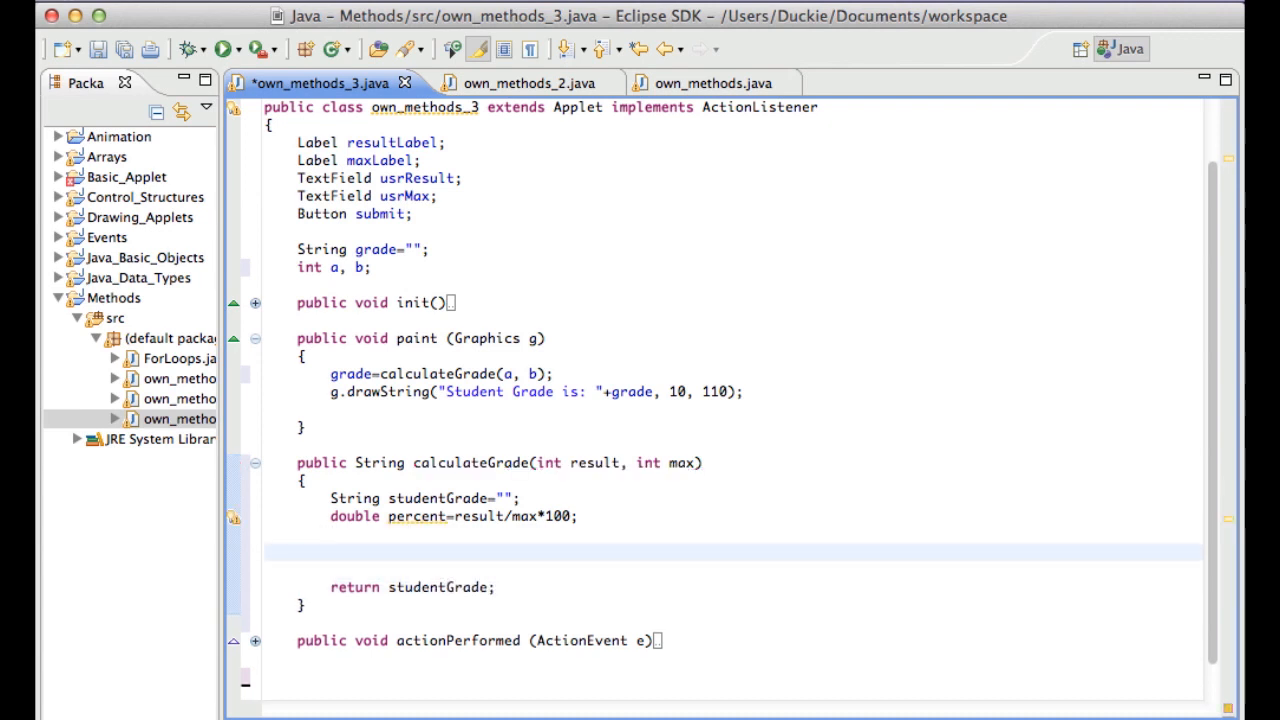
# Add if (percent>95) assigning studentGrade="A+"
pyautogui.write('if()')
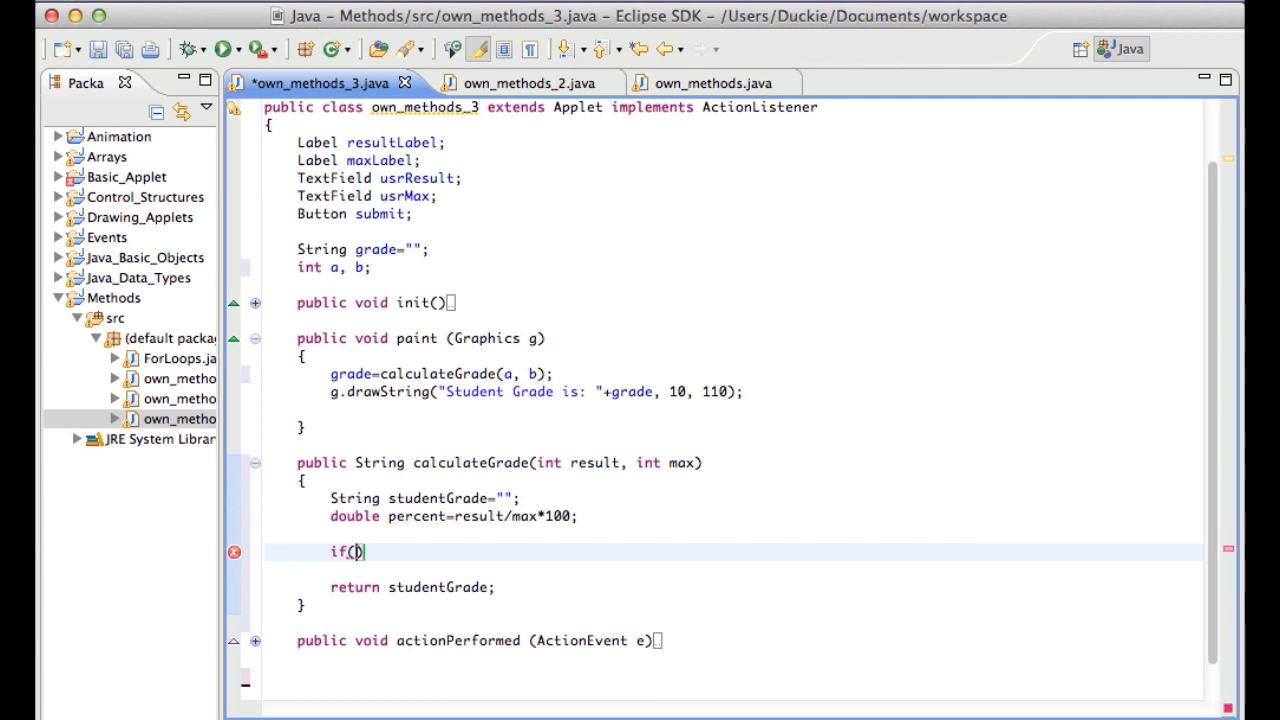
pyautogui.write('percent')
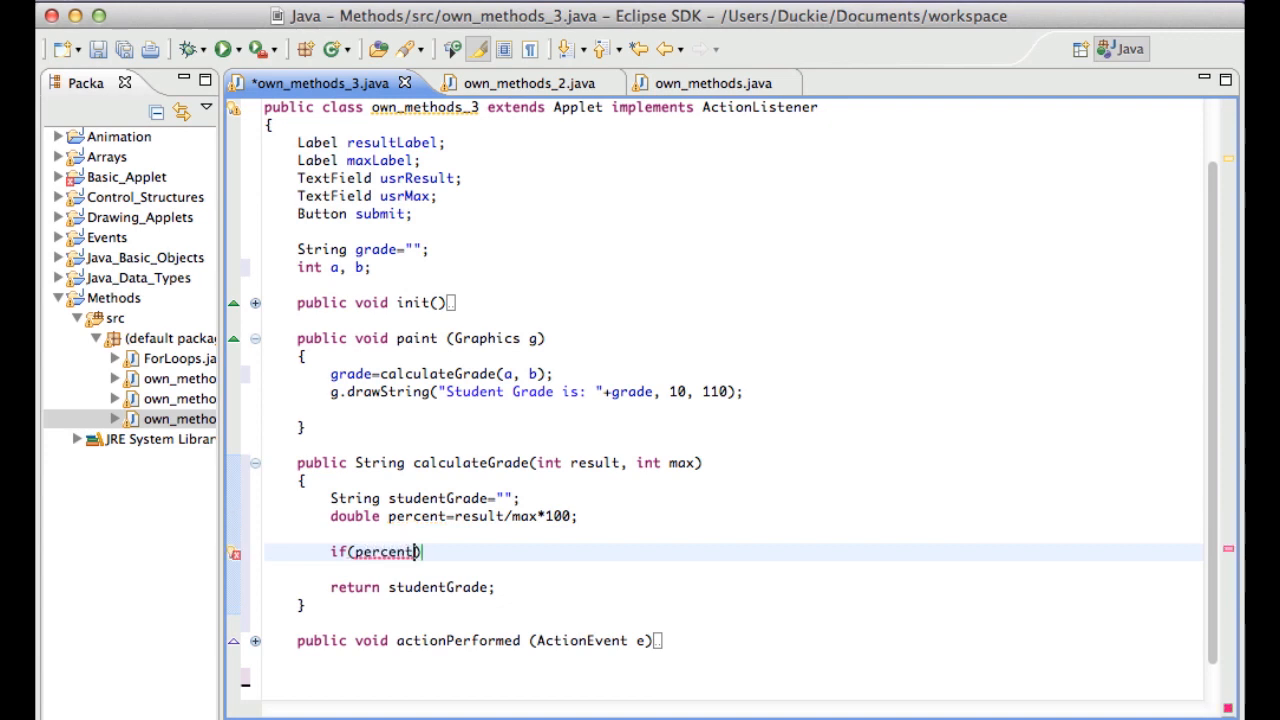
pyautogui.write('>)')
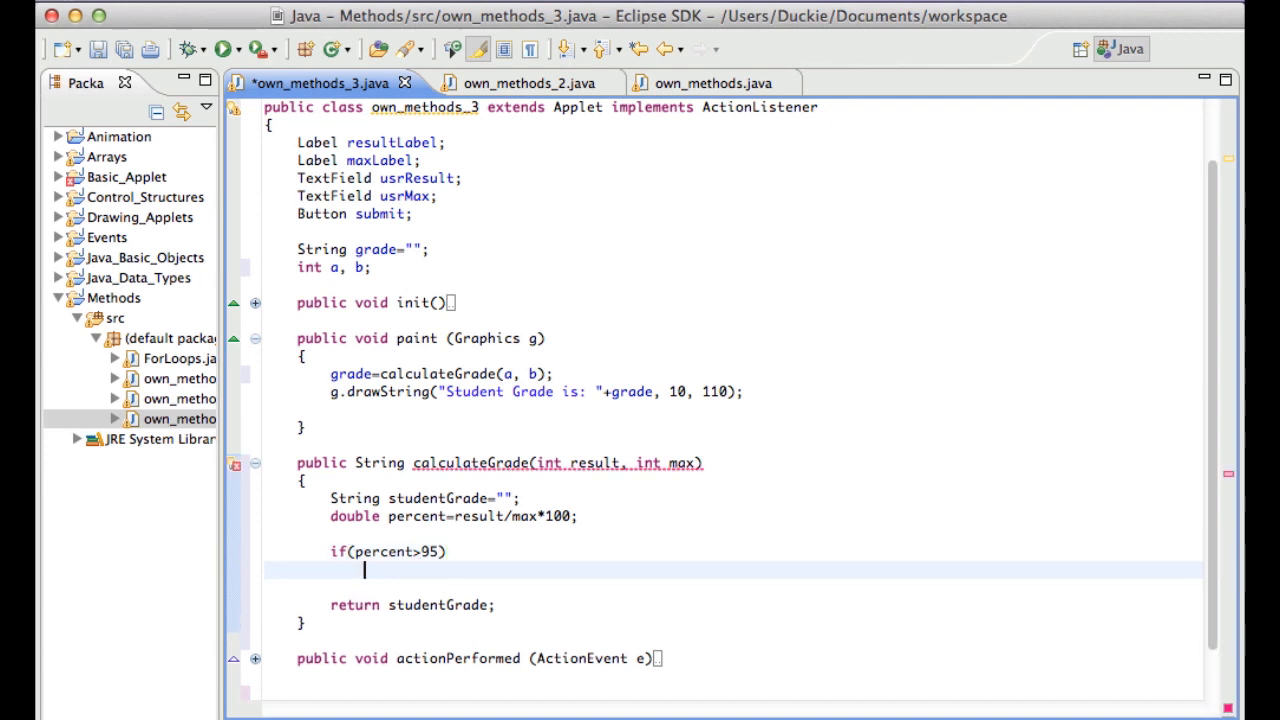
pyautogui.write('{')
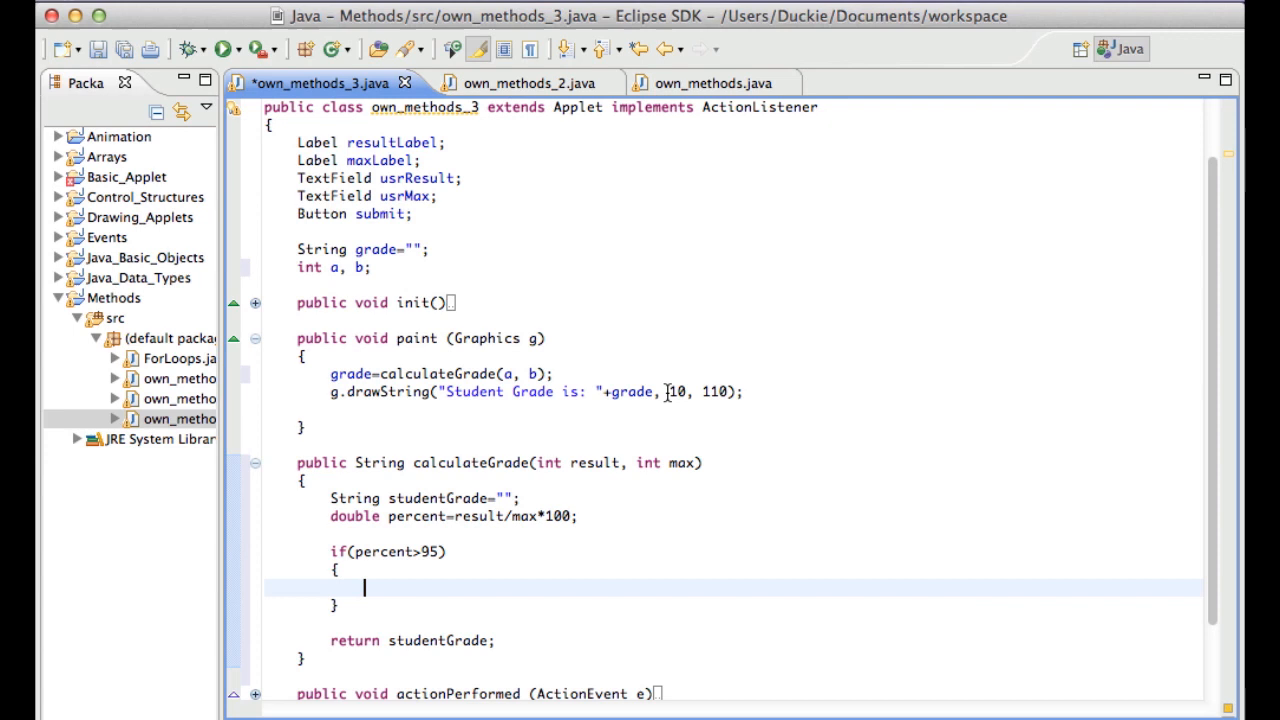
pyautogui.write('studentG')
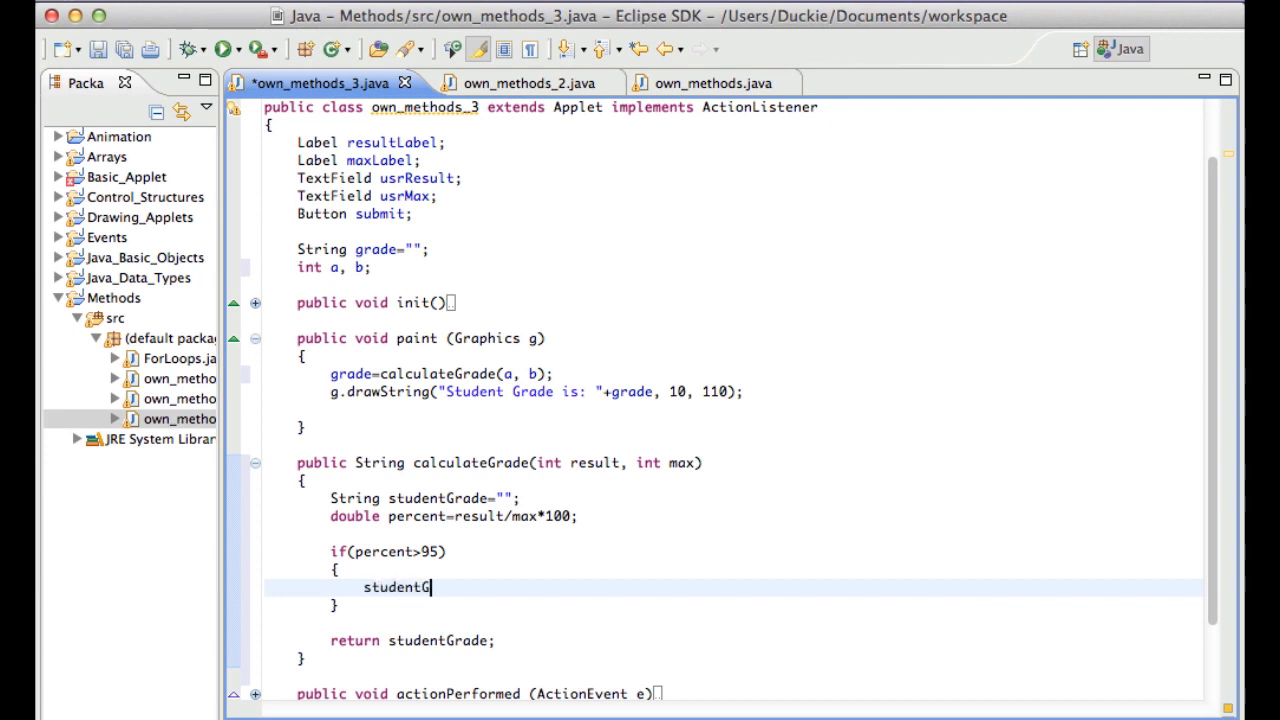
pyautogui.write('rade=')
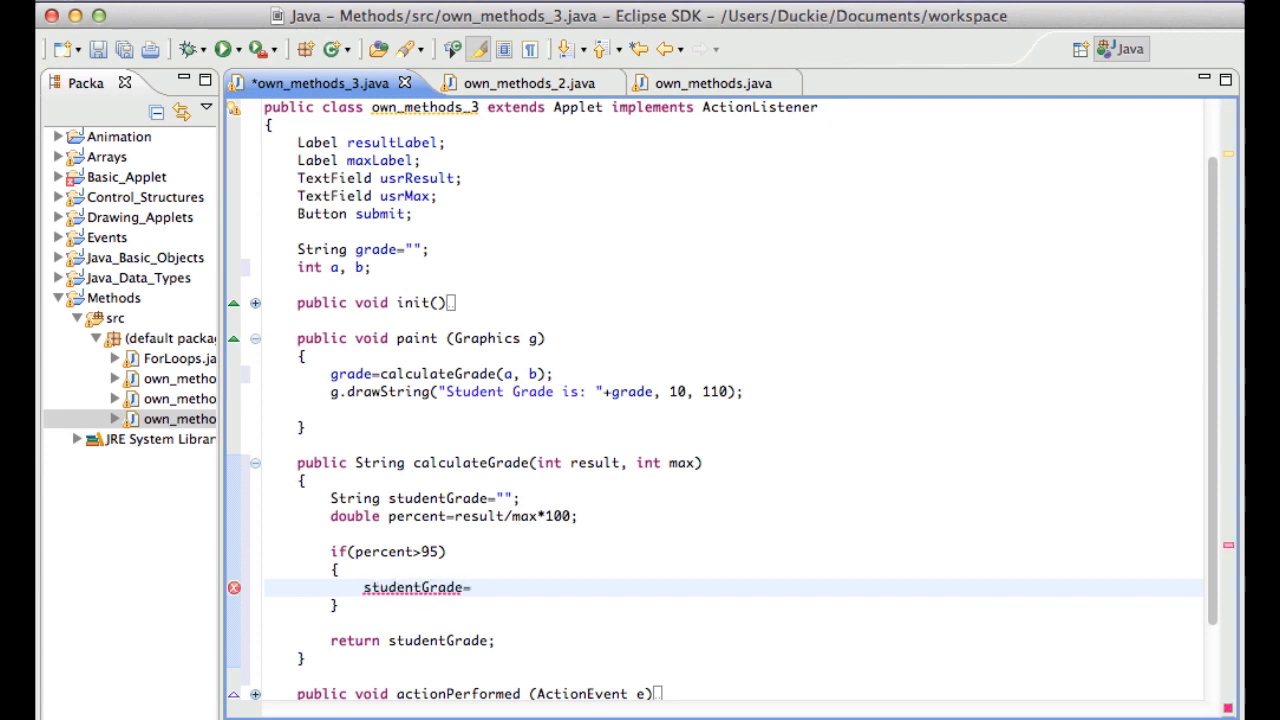
pyautogui.write('"A"')
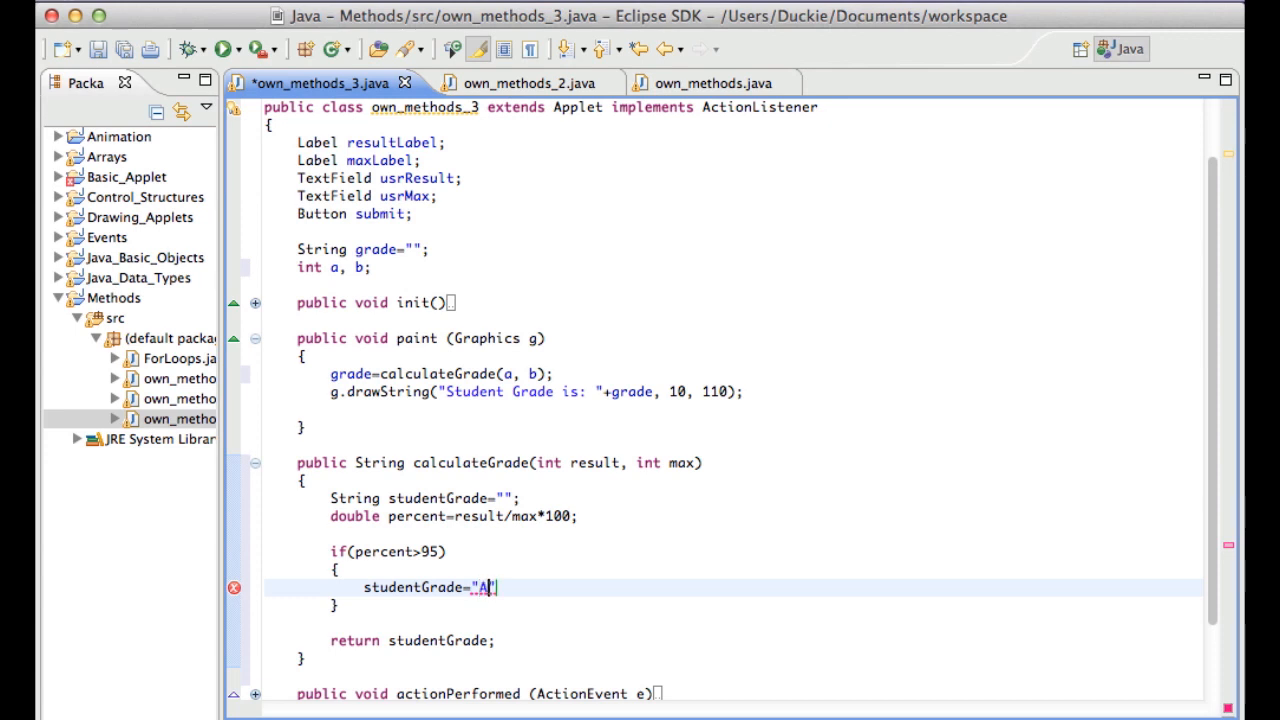
pyautogui.write('+')
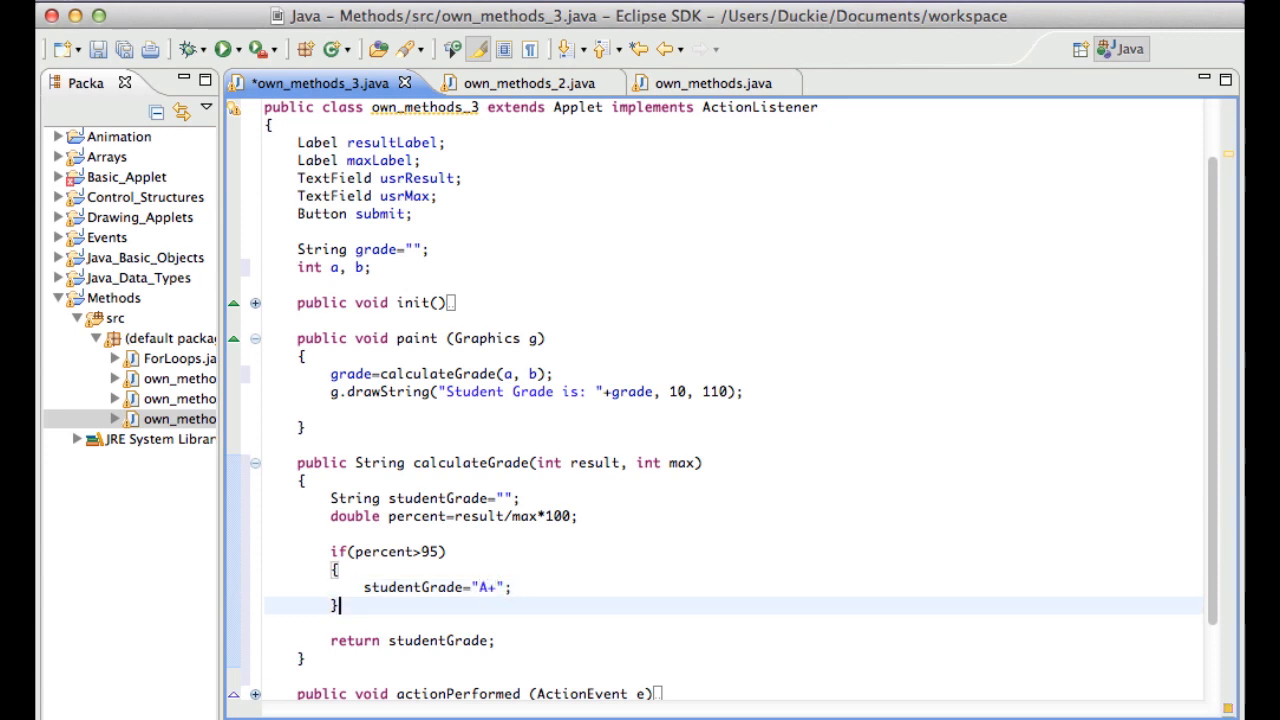
# Add else if (percent>90) assigning studentGrade="A"
pyautogui.write('else if')
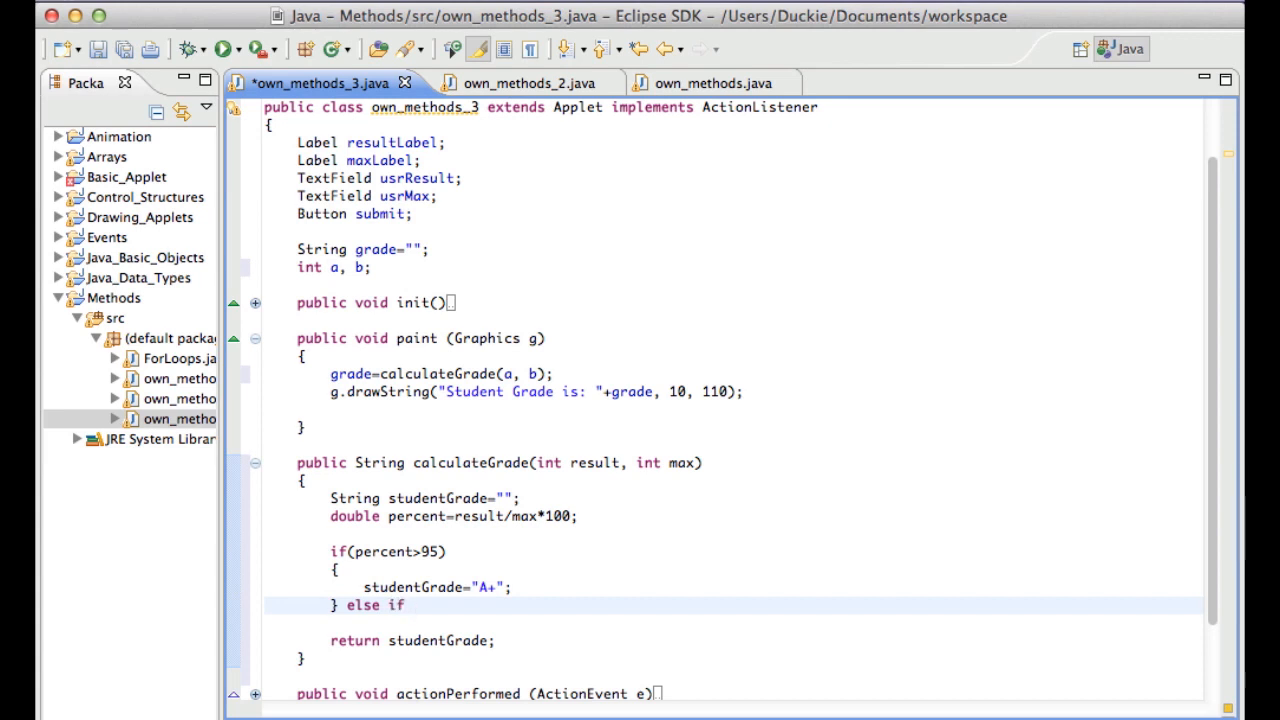
pyautogui.write('(percent)')
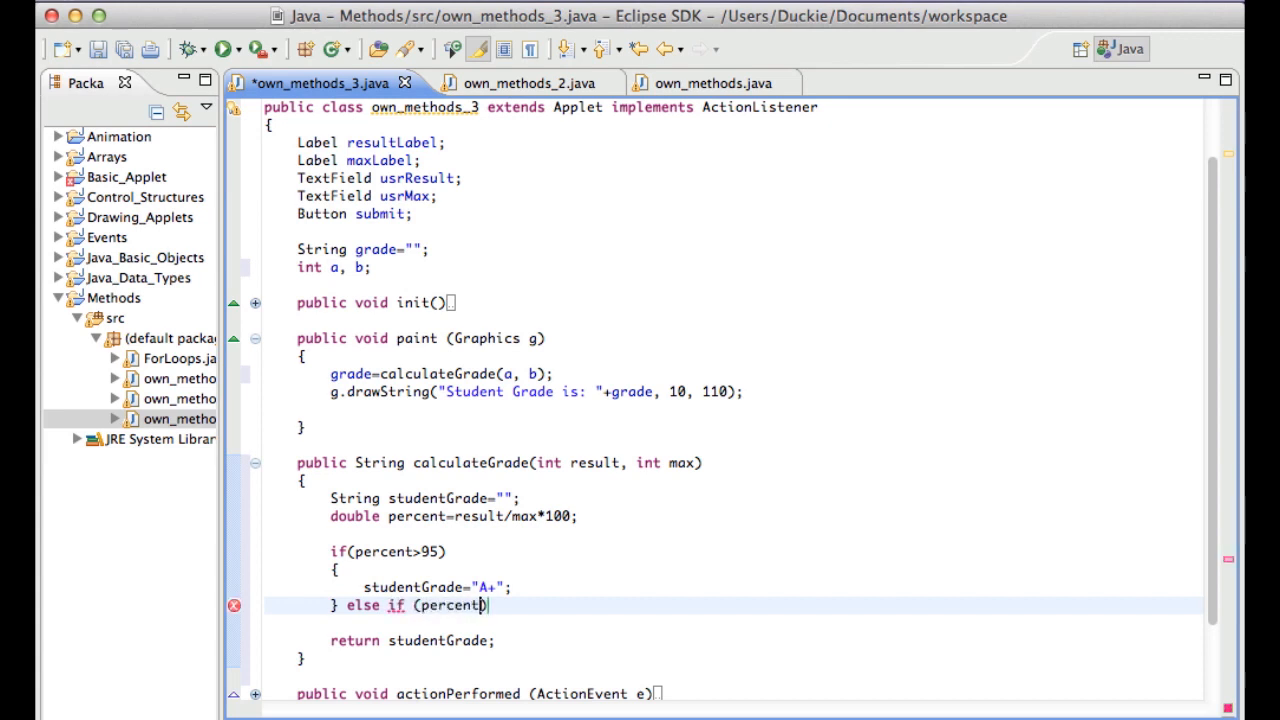
pyautogui.write('>90)')
pyautogui.write('{')
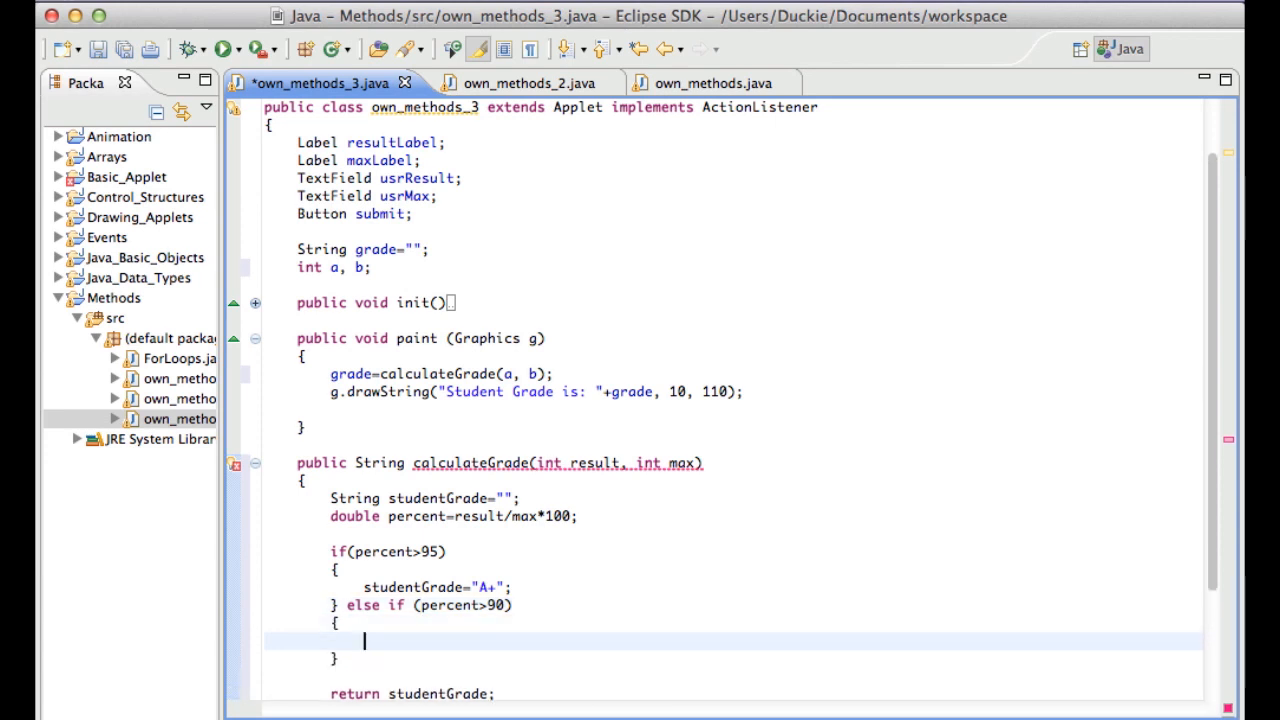
pyautogui.write('studenGr')
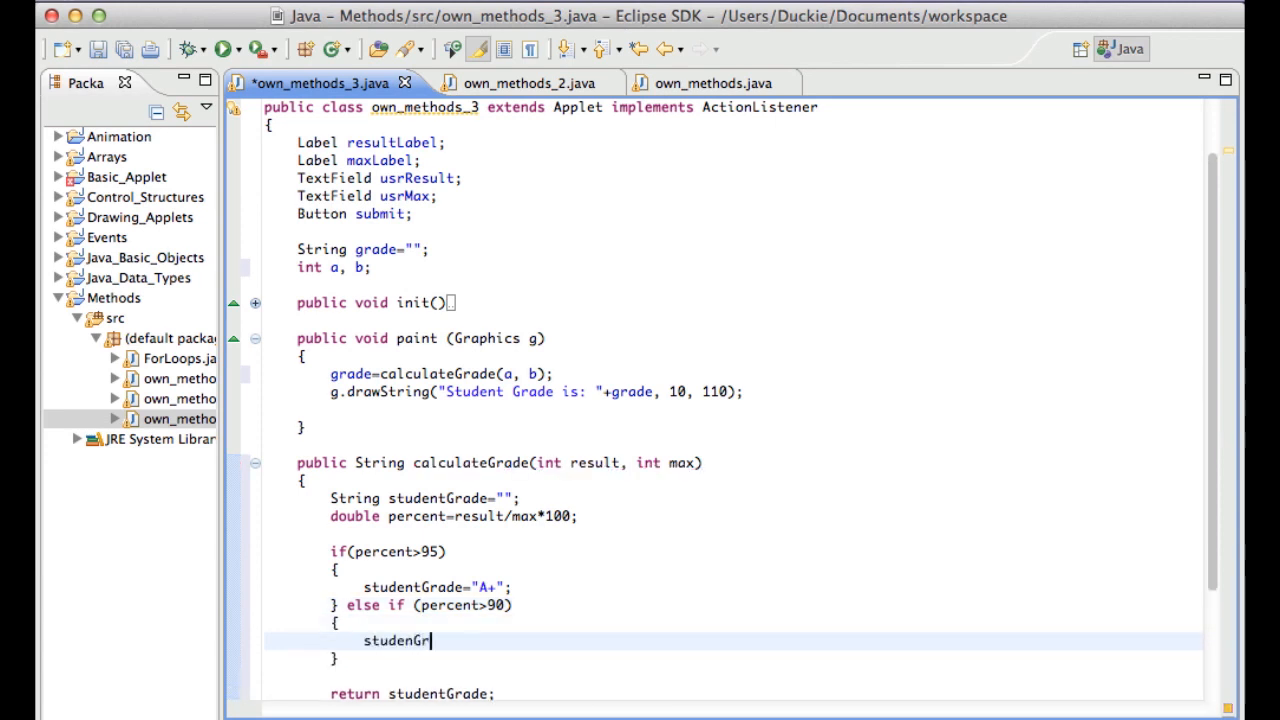
pyautogui.write('ade=""')
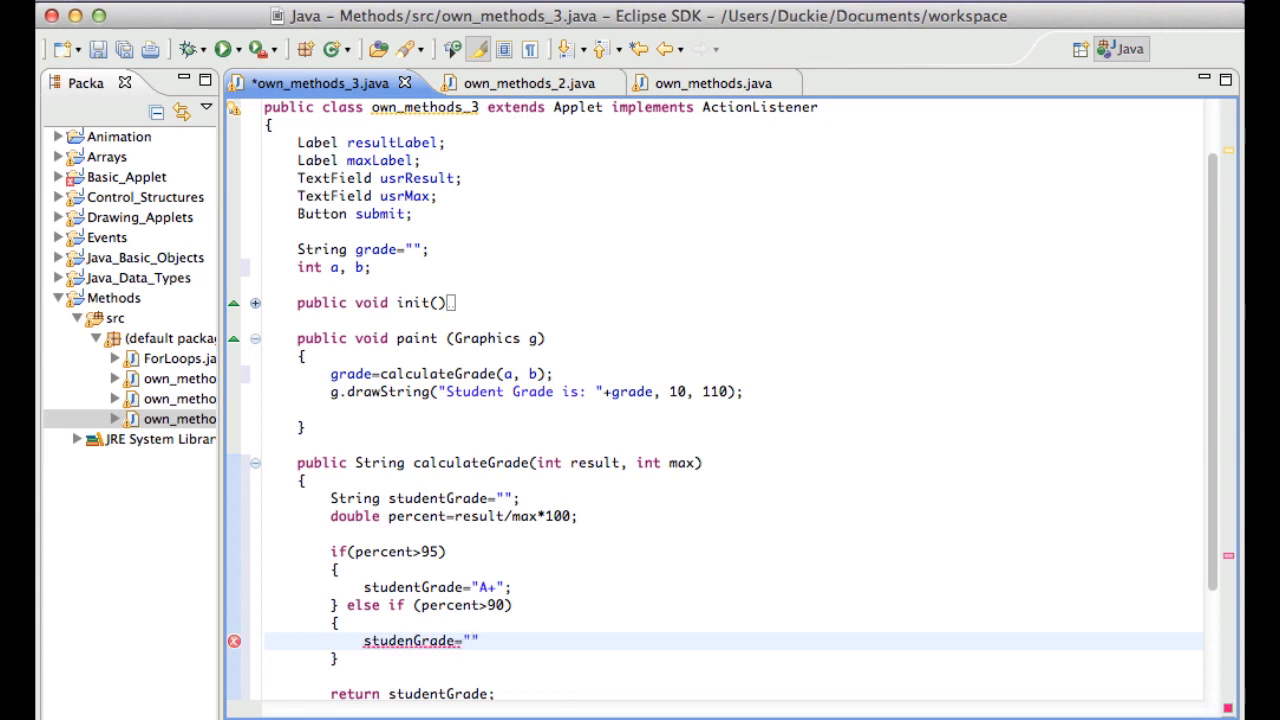
pyautogui.write('A')
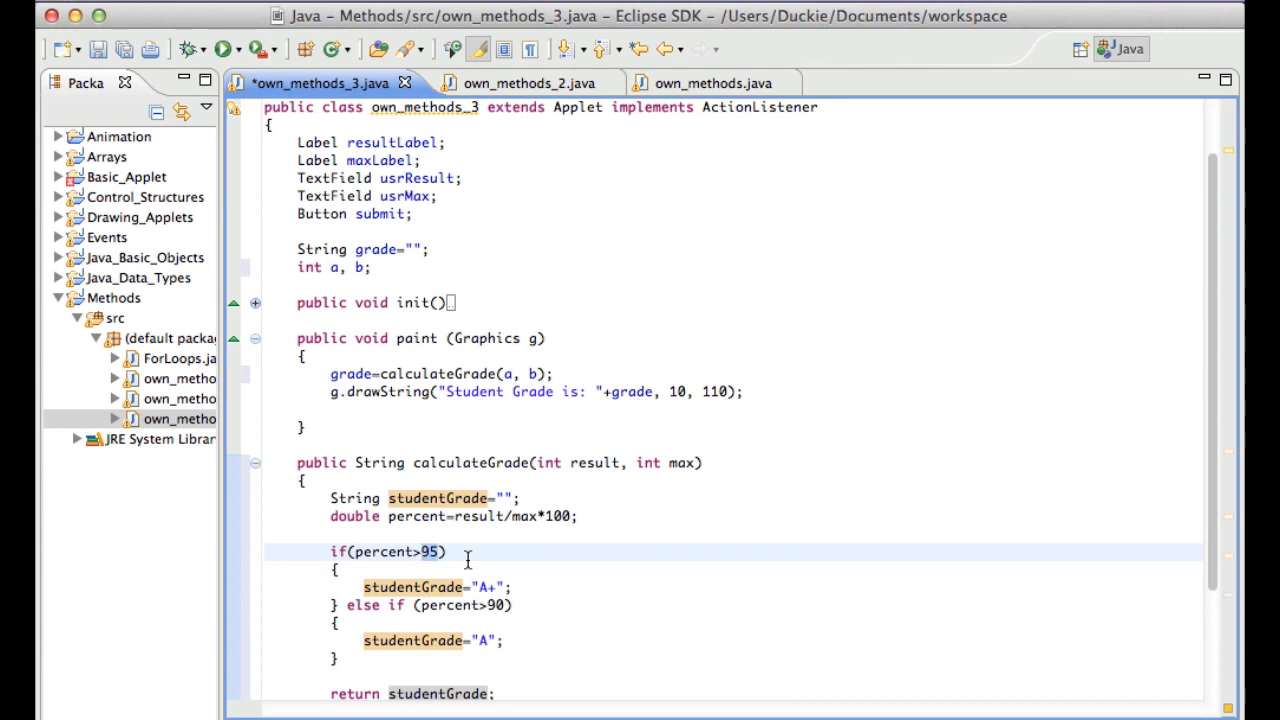
pyautogui.moveTo(465, 556)
pyautogui.write(' else')
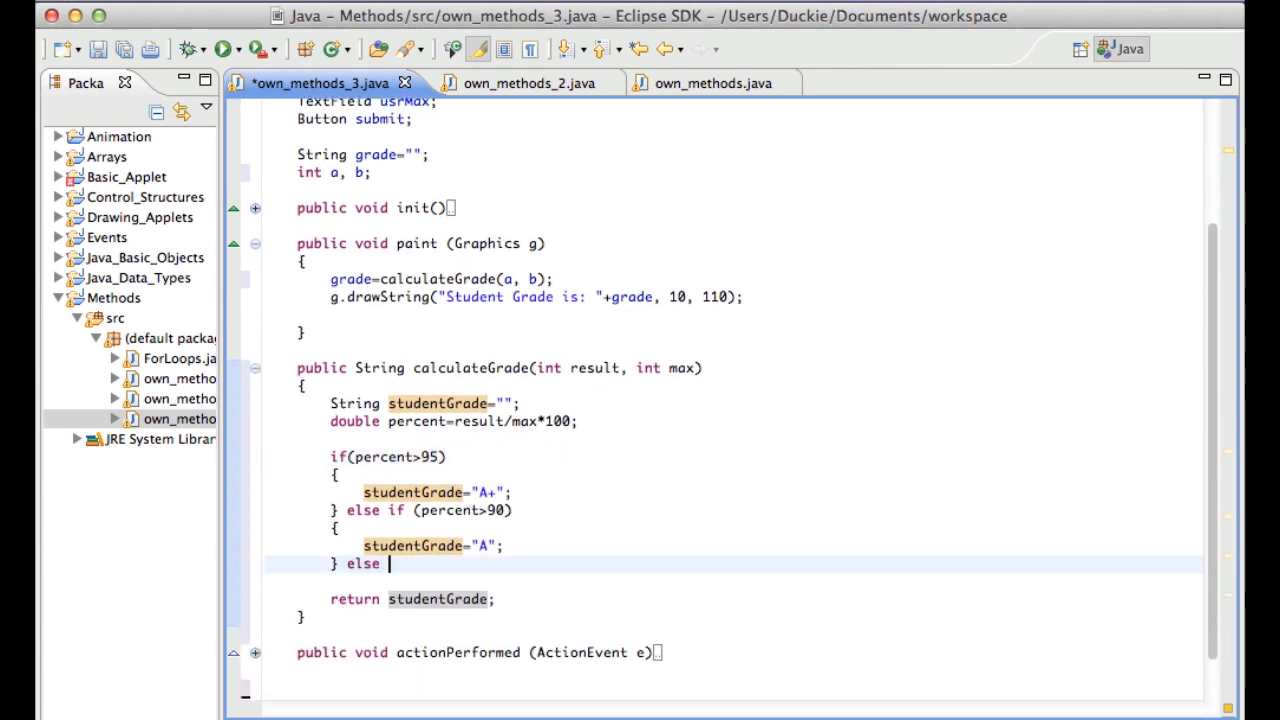
# Add else-if branches for A-, B+, B, B-, C+, C at 85–60, starting C- above 55
pyautogui.write('if (percent>85)')
pyautogui.write('studentGrade="A')
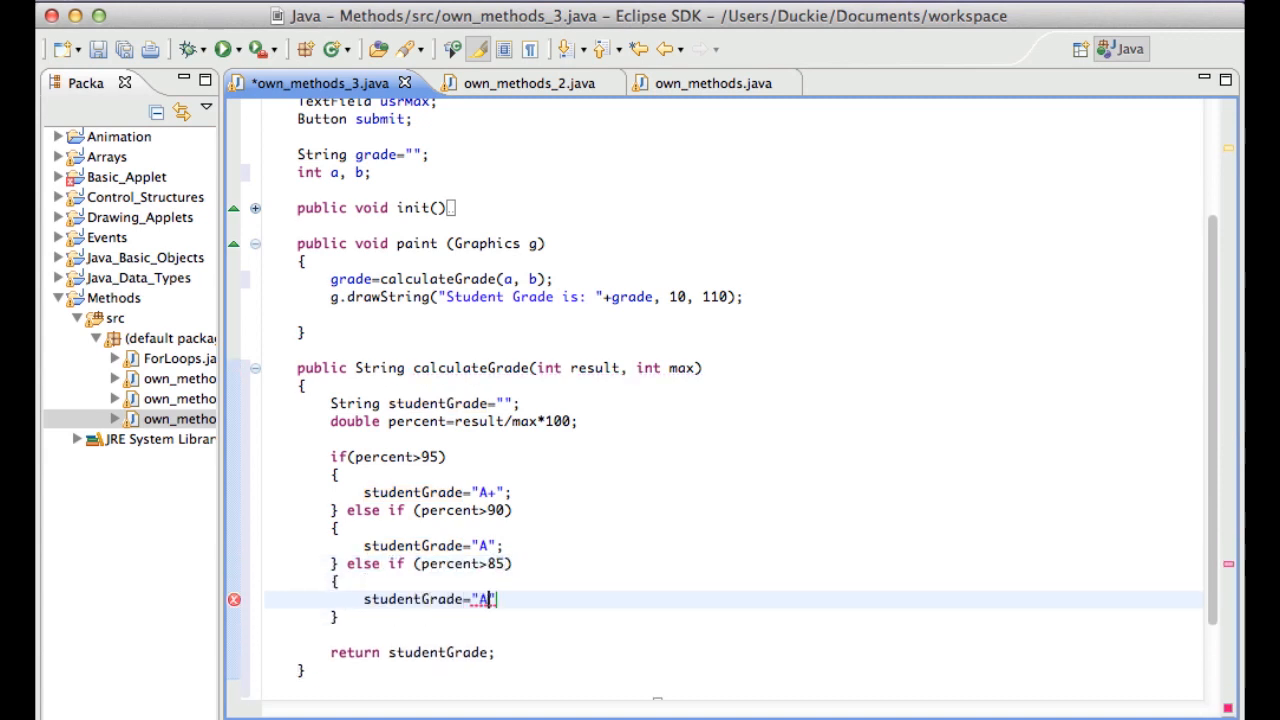
pyautogui.write('-";')
pyautogui.write('studentGrade="B+";')
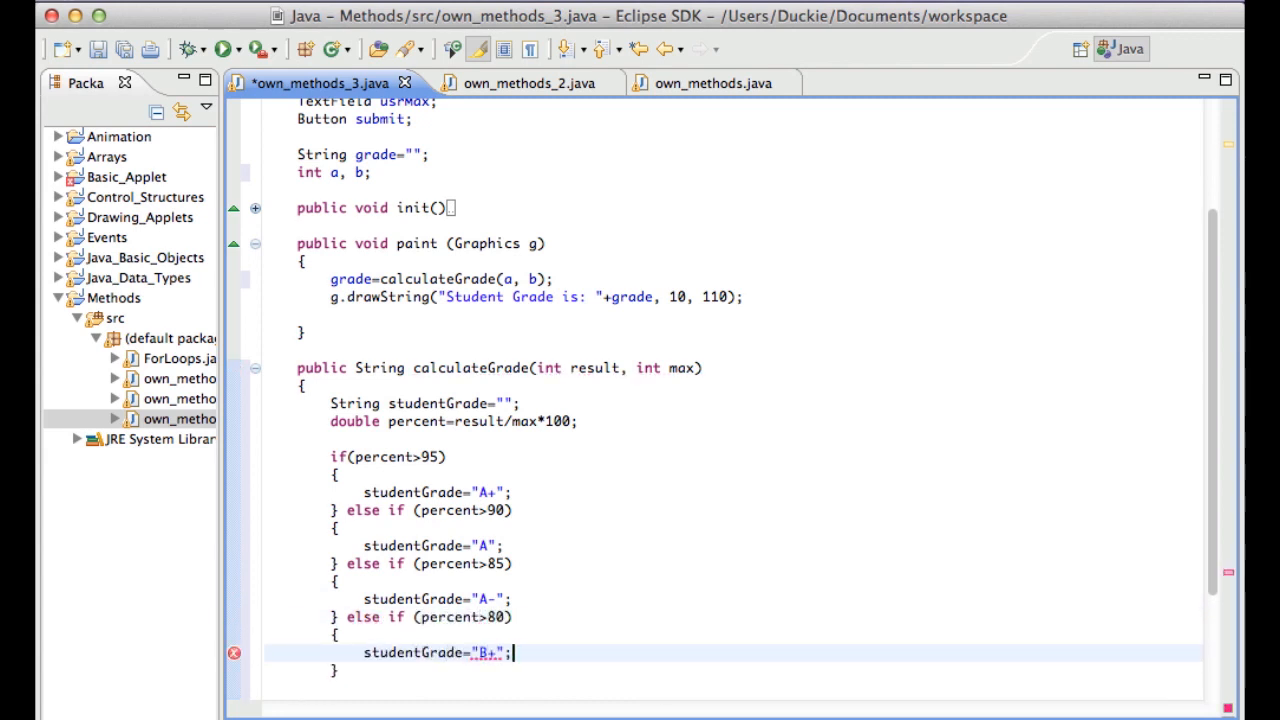
pyautogui.write('} else if (percent>75')
pyautogui.write('studen')
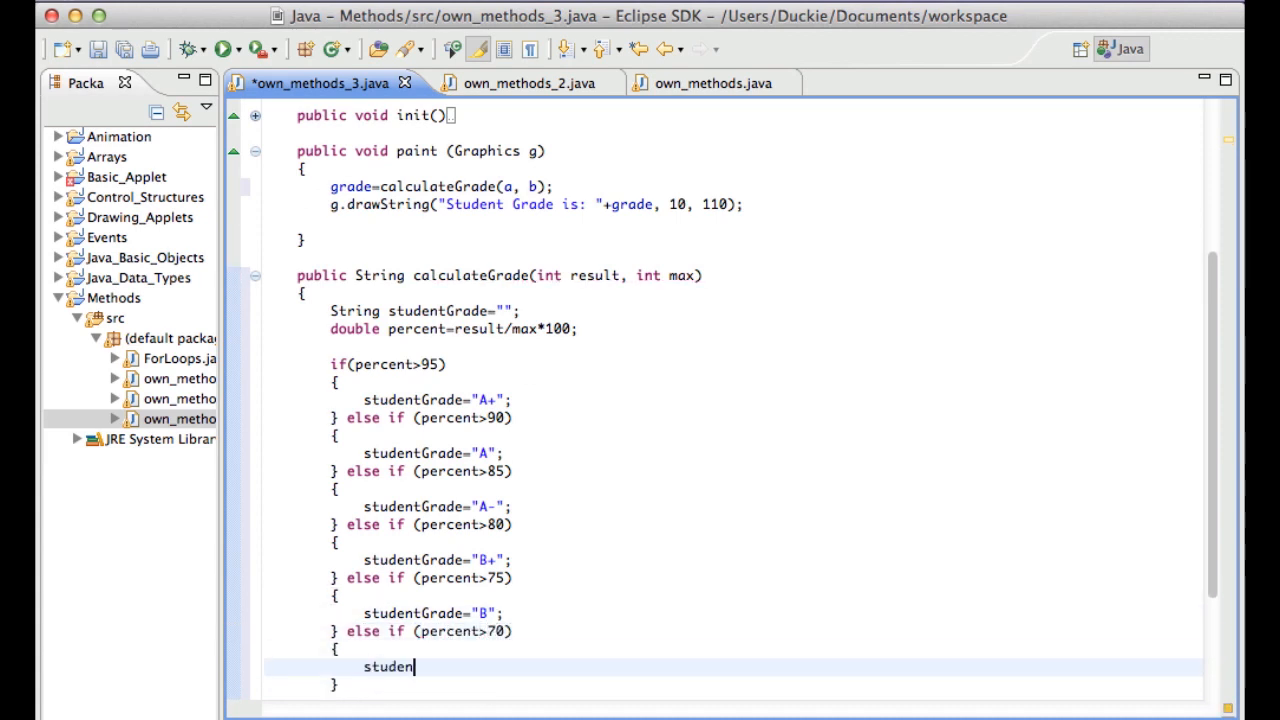
pyautogui.write('tGrade="B-";')
pyautogui.write('studentGrade=')
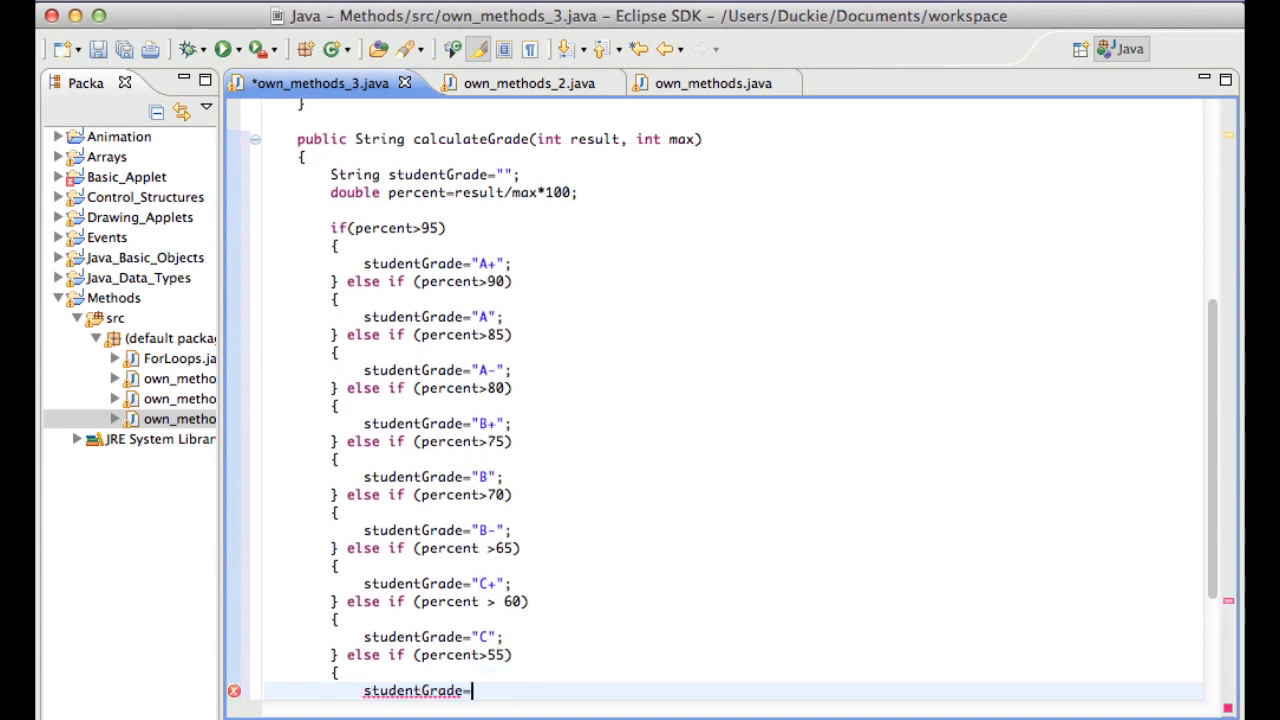
pyautogui.write('"C-";')
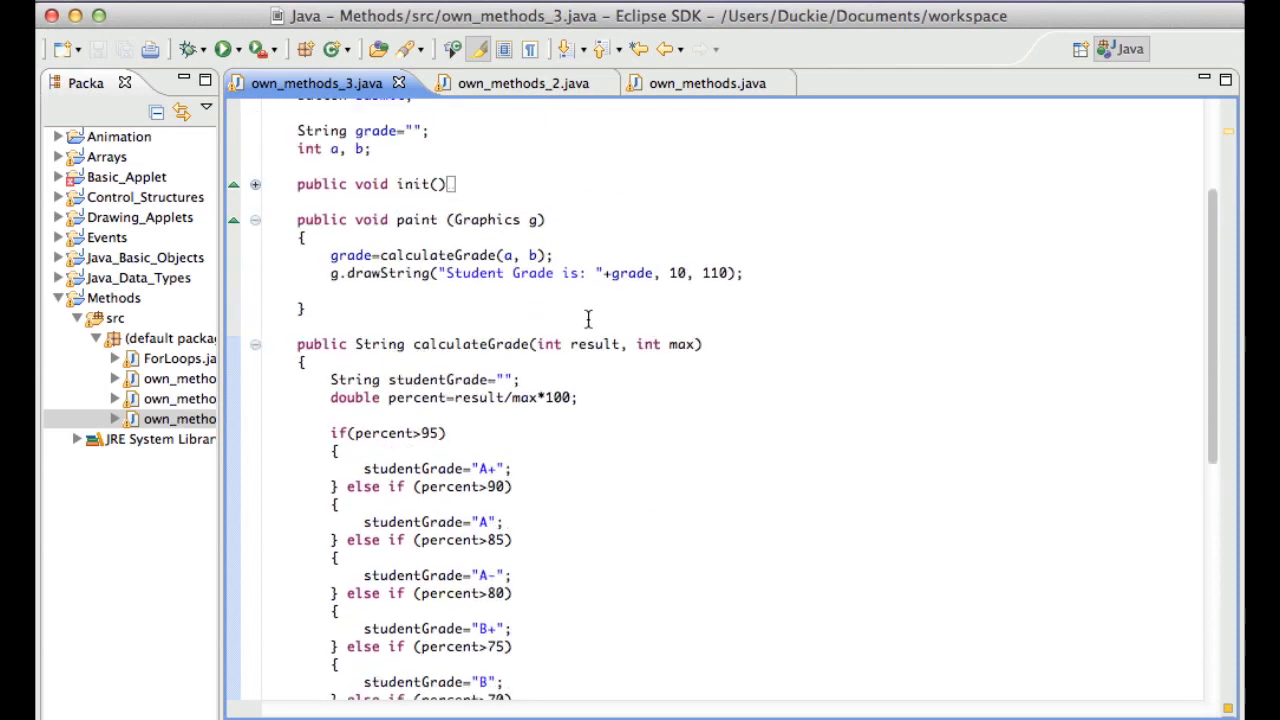
pyautogui.moveTo(627, 477)
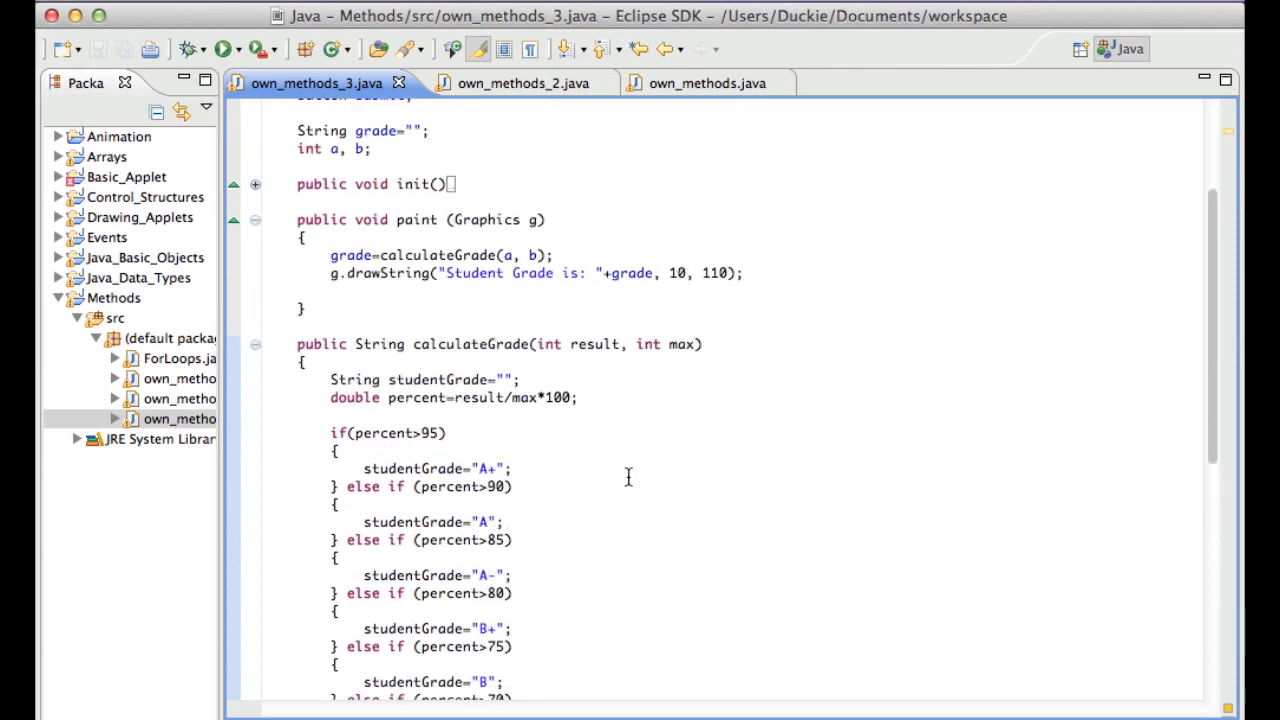
pyautogui.moveTo(612, 464)
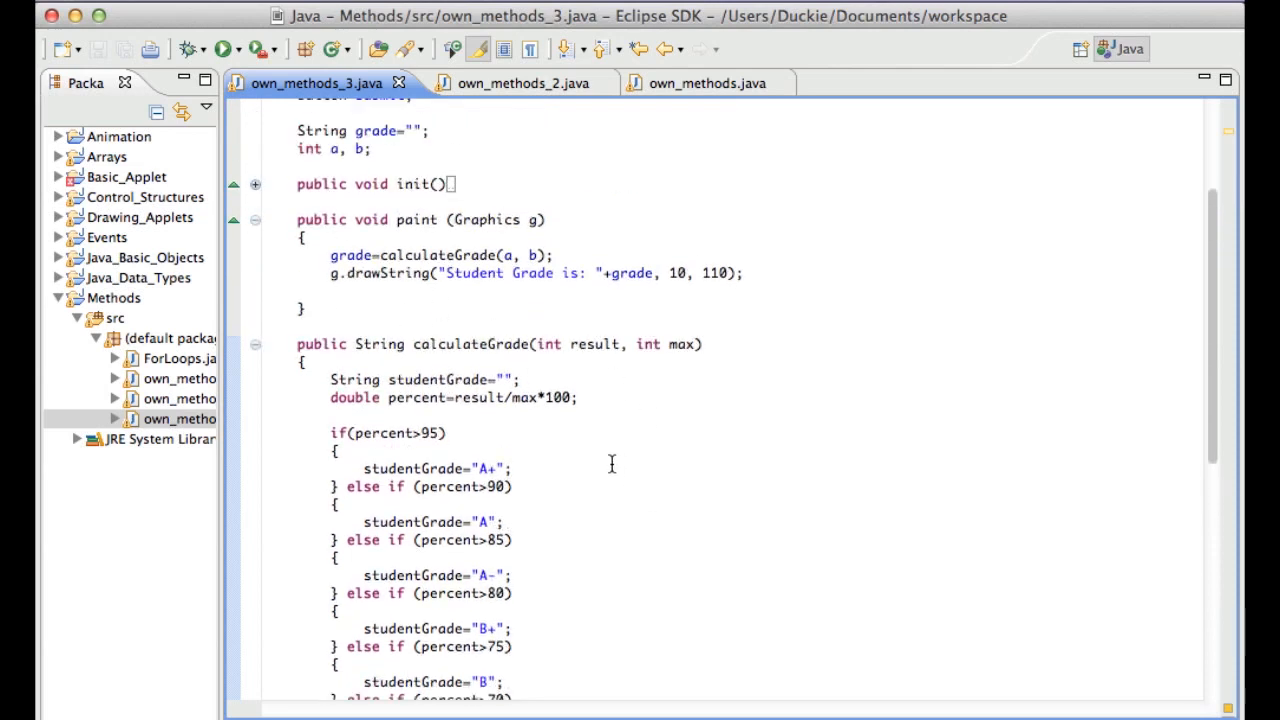
pyautogui.moveTo(540, 448)
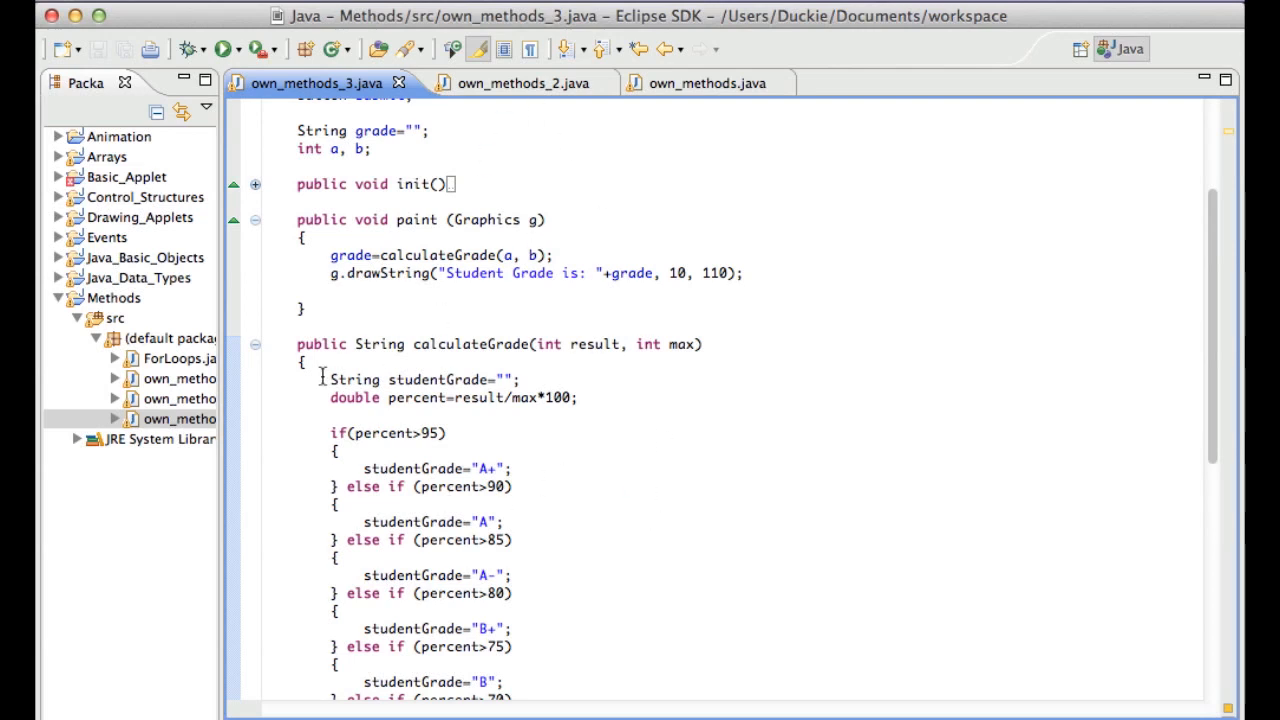
pyautogui.moveTo(539, 408)
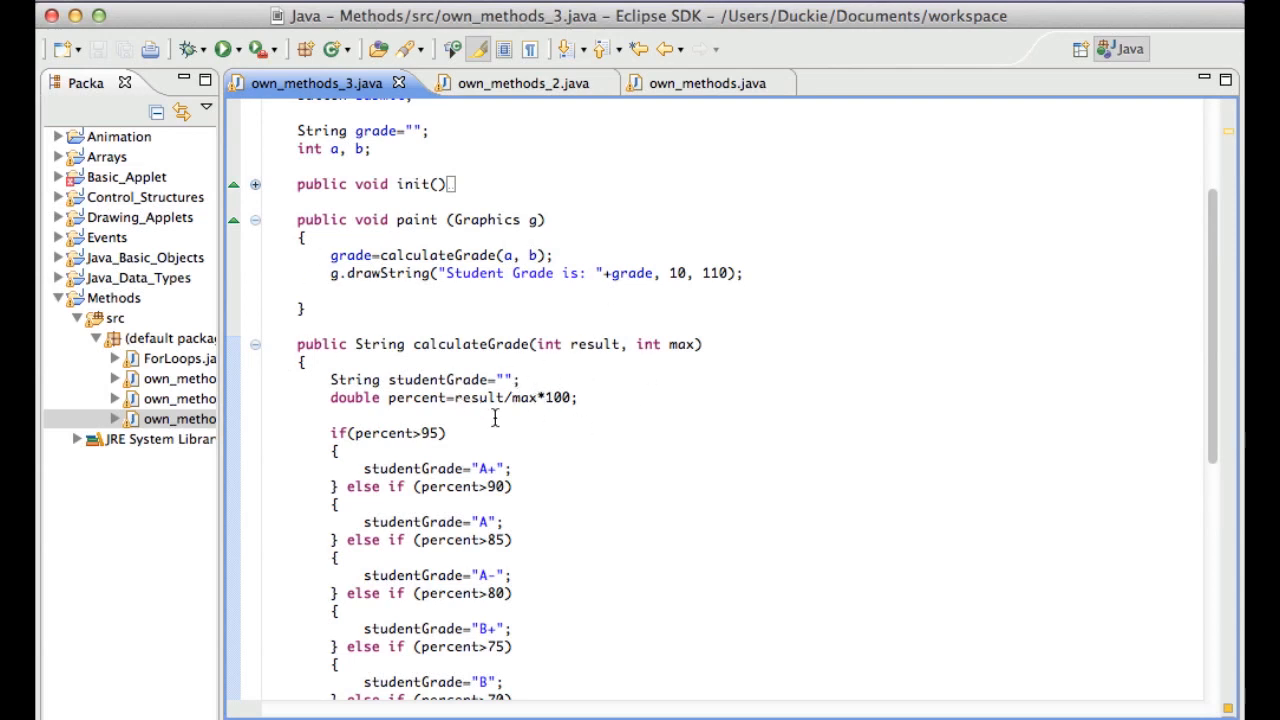
pyautogui.moveTo(578, 503)
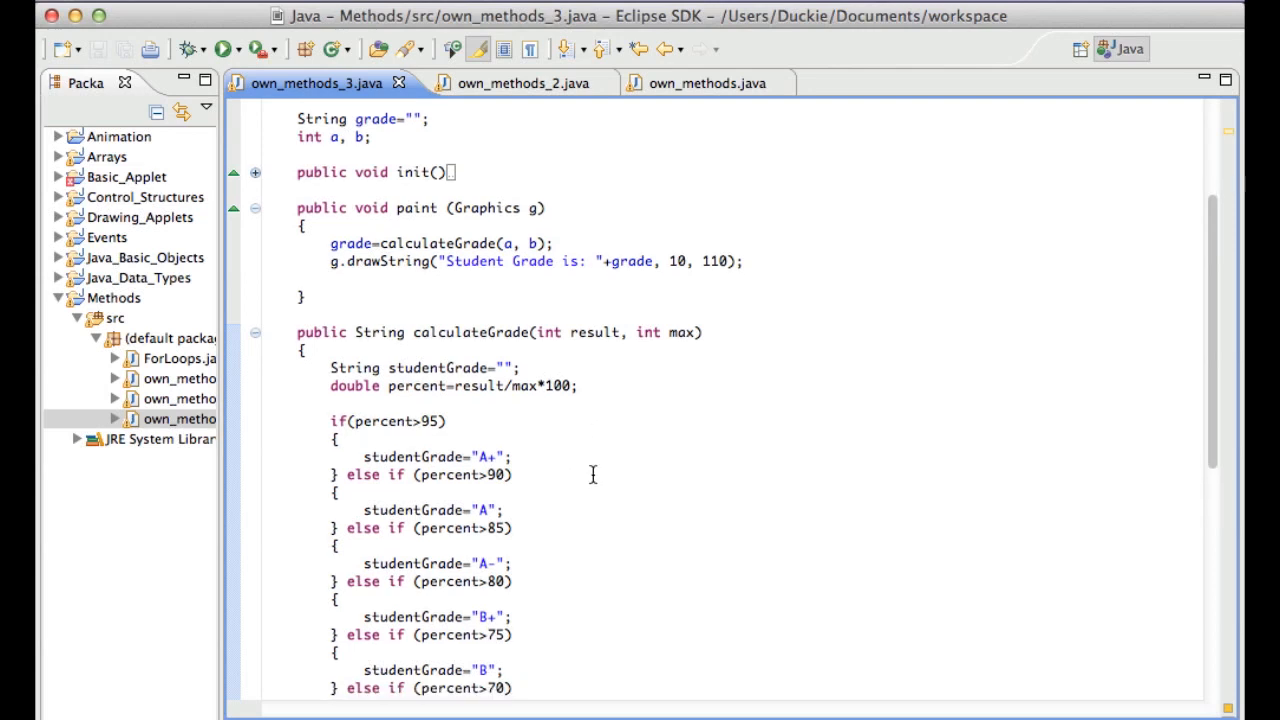
# Scroll through the finished grade chain ending in "Z", then fold calculateGrade
pyautogui.scroll(-3)
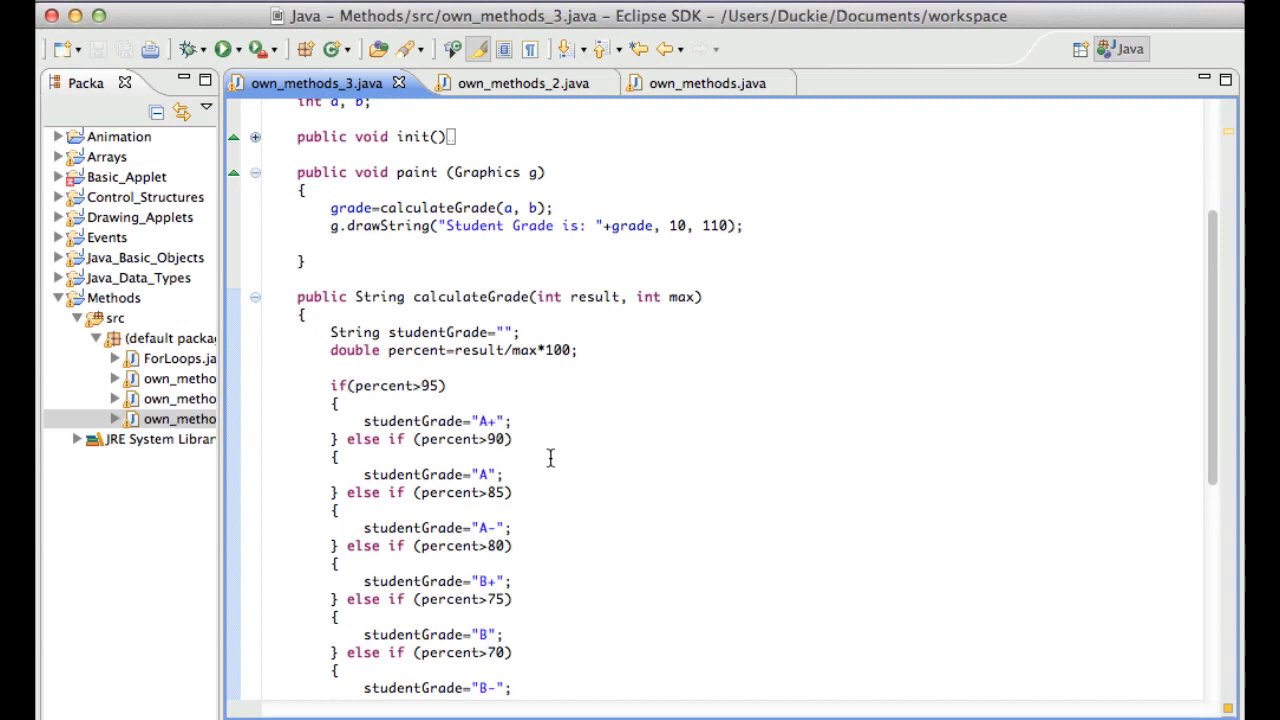
pyautogui.scroll(-3)
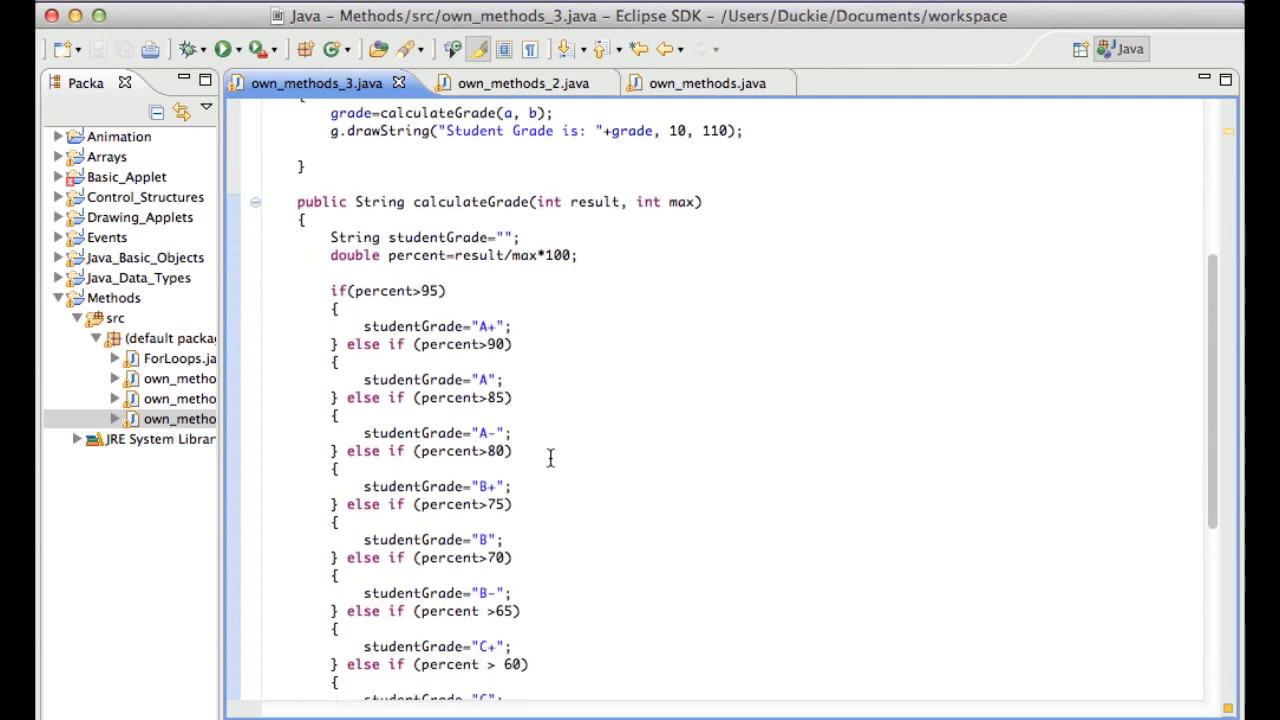
pyautogui.scroll(-3)
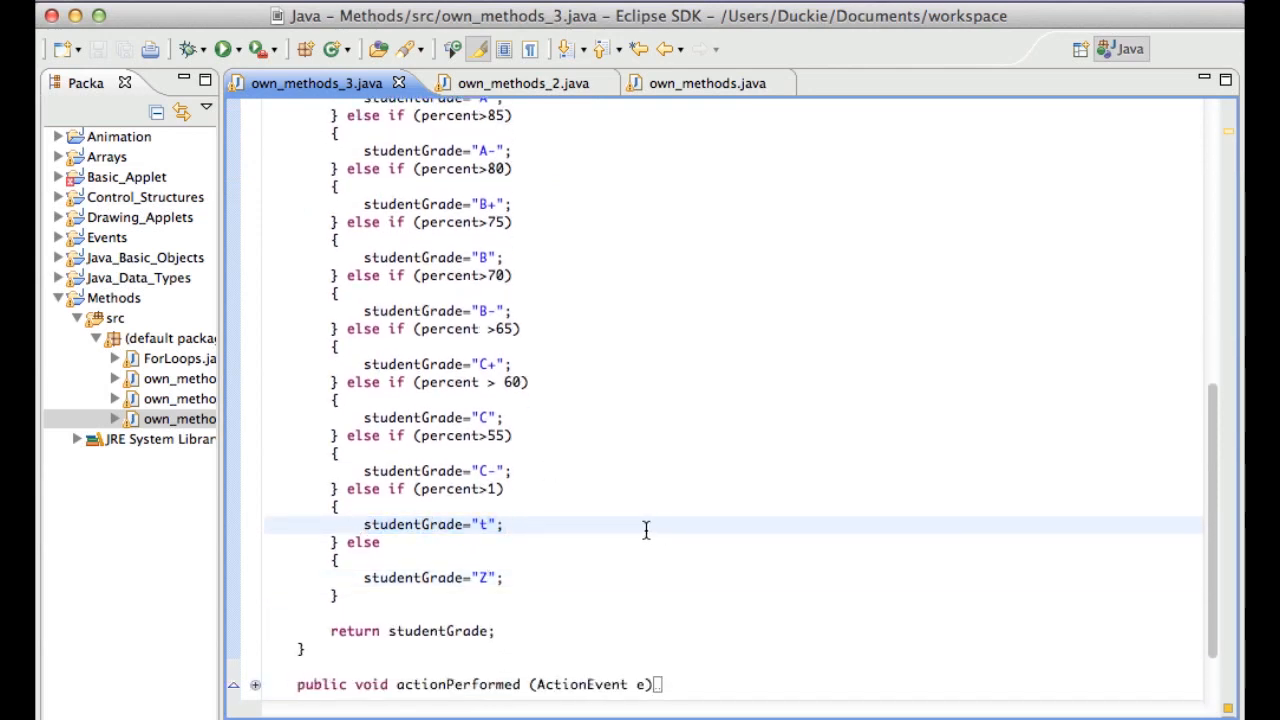
pyautogui.click(505, 524)
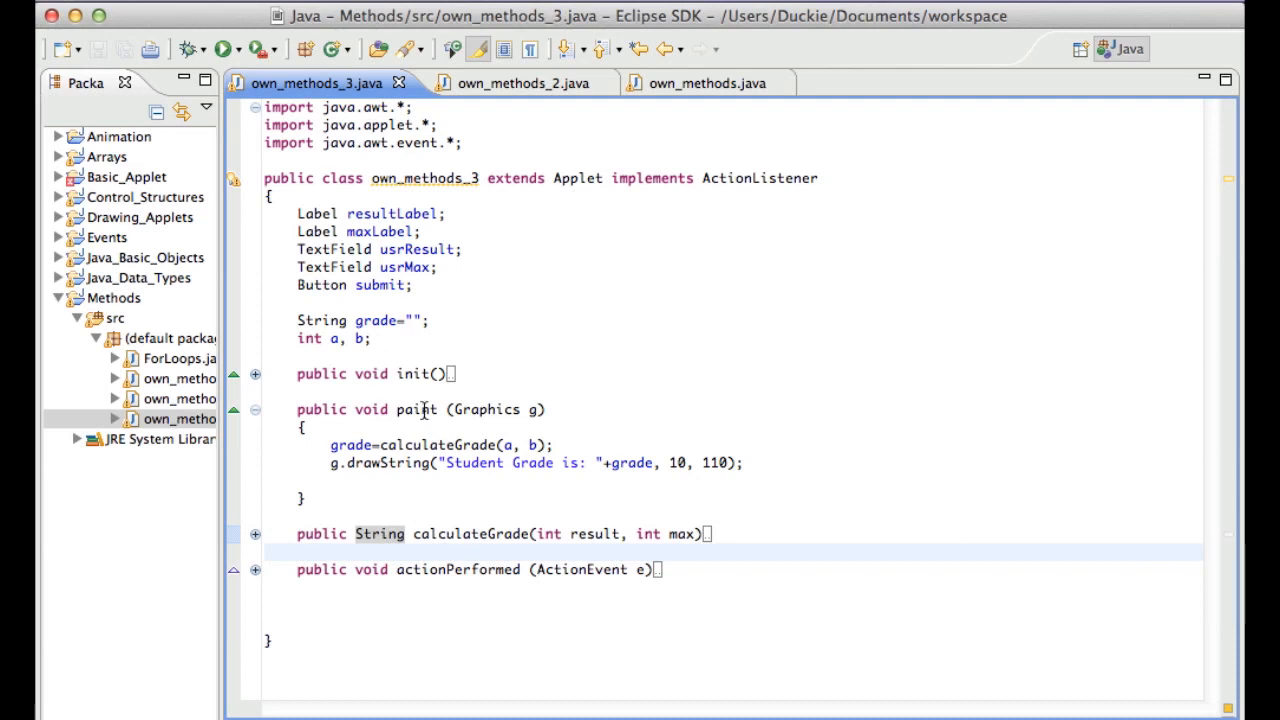
pyautogui.moveTo(172, 82)
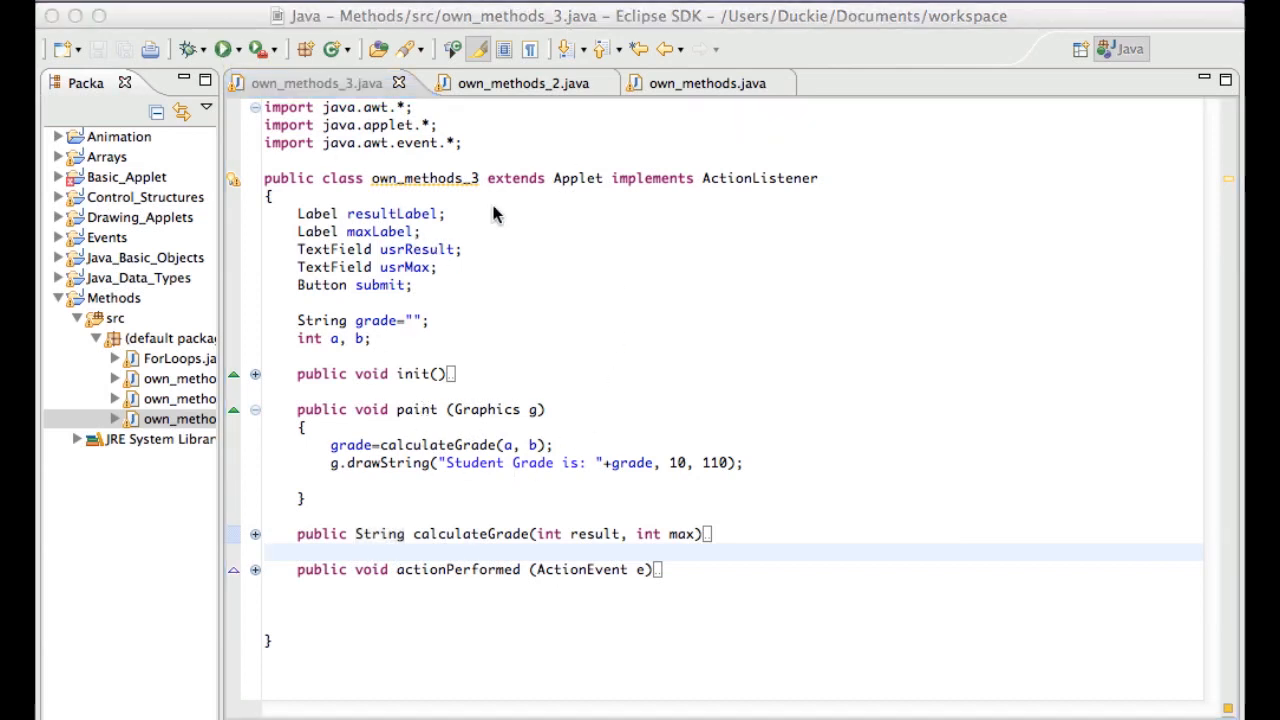
# Run the applet, submit 2 out of 100 (grade Z), and close Applet Viewer
pyautogui.click(205, 50)
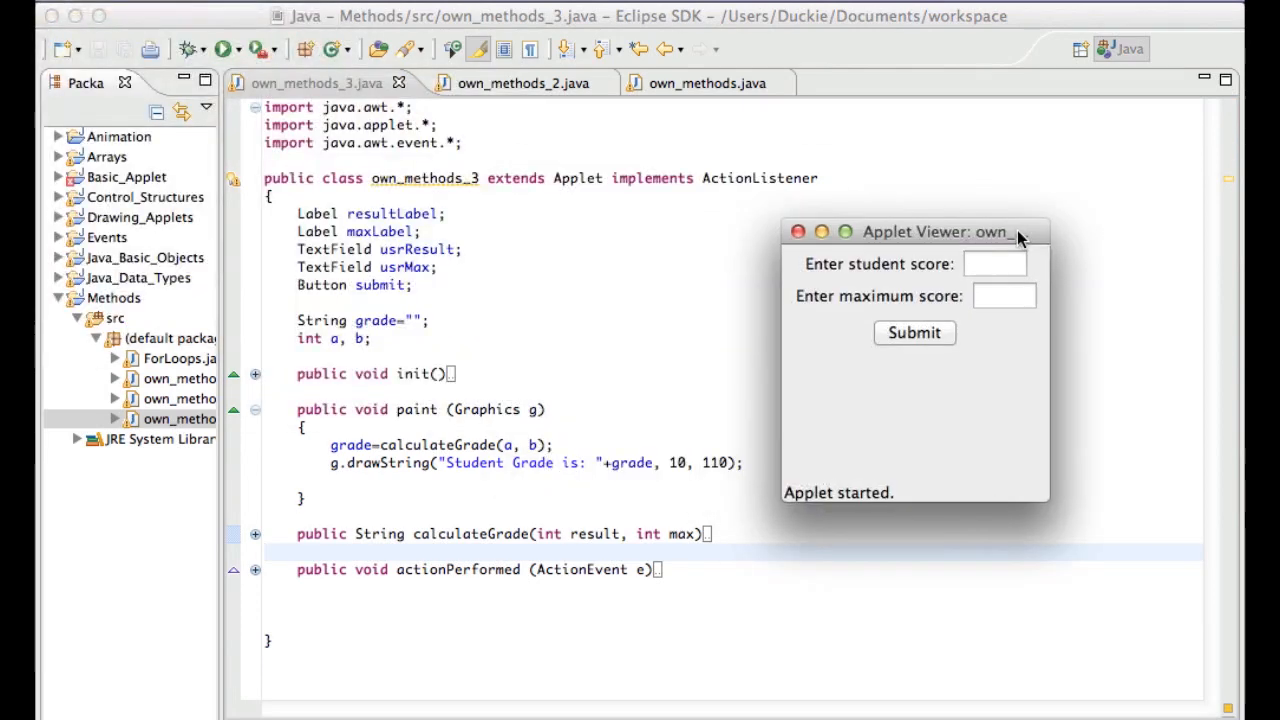
pyautogui.write('10')
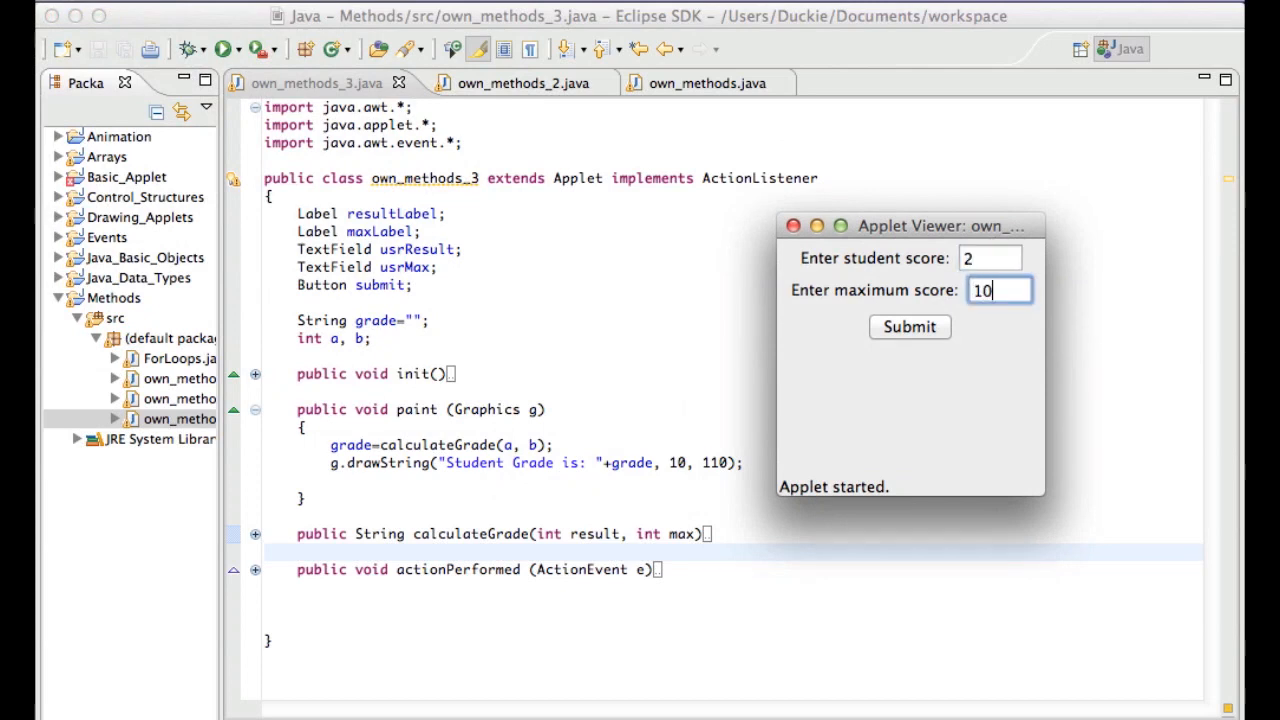
pyautogui.click(909, 327)
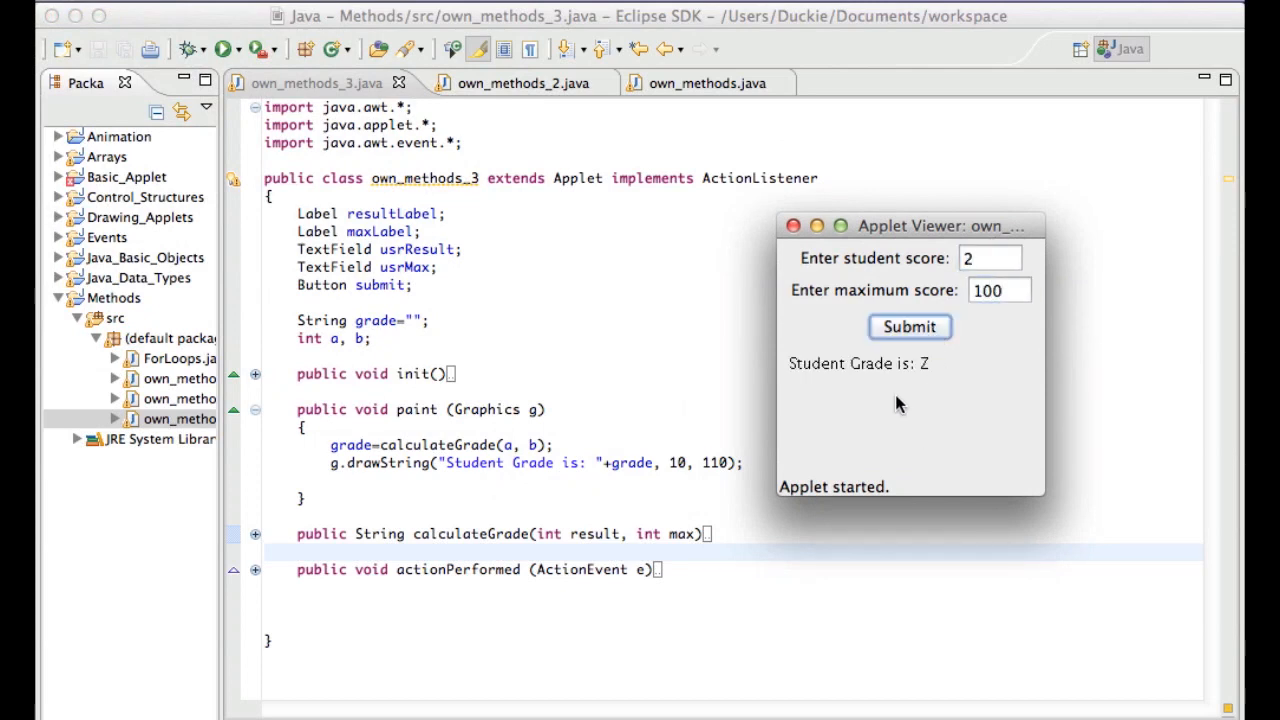
pyautogui.moveTo(885, 399)
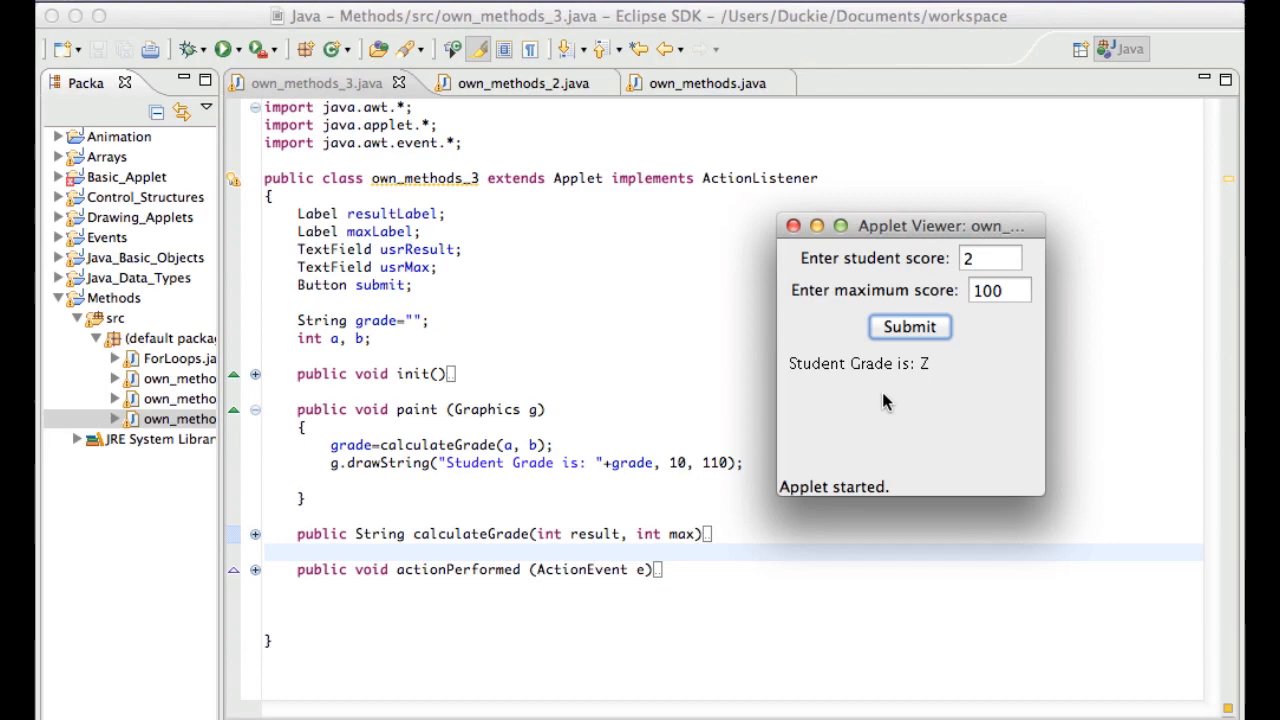
pyautogui.click(793, 225)
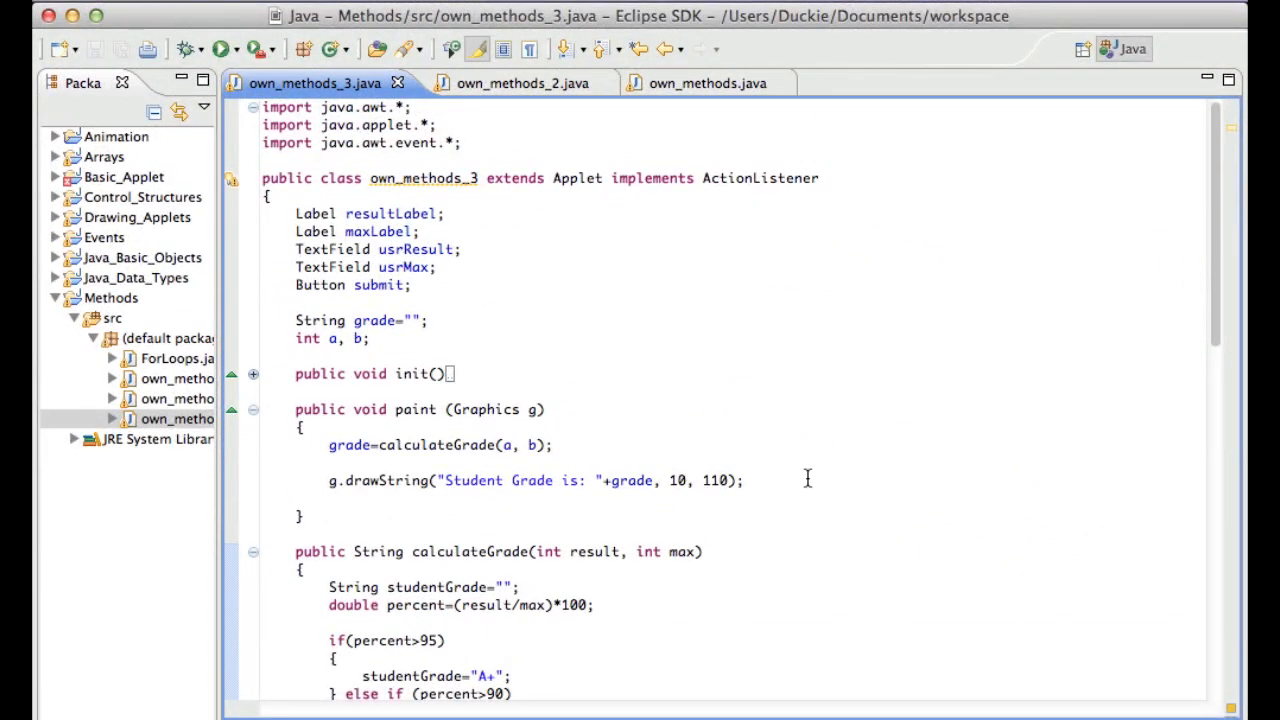
# Change calculateGrade's result and max parameters from int to double
pyautogui.scroll(-3)
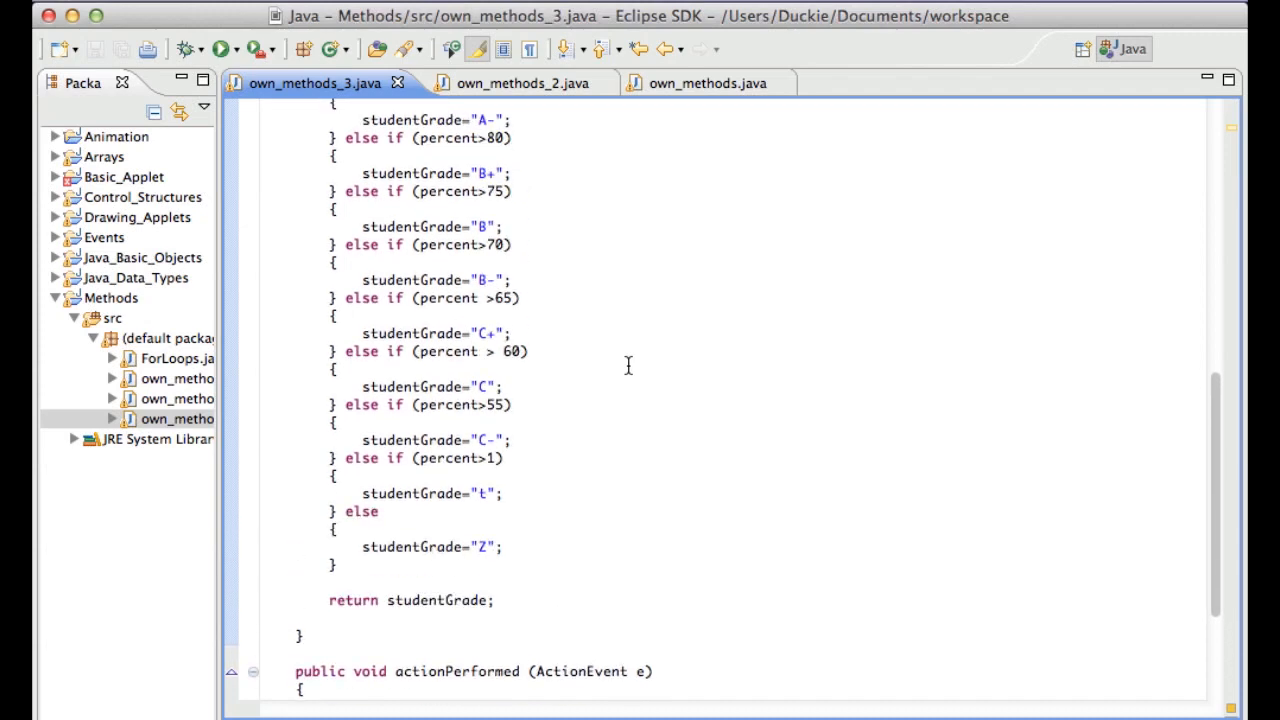
pyautogui.scroll(3)
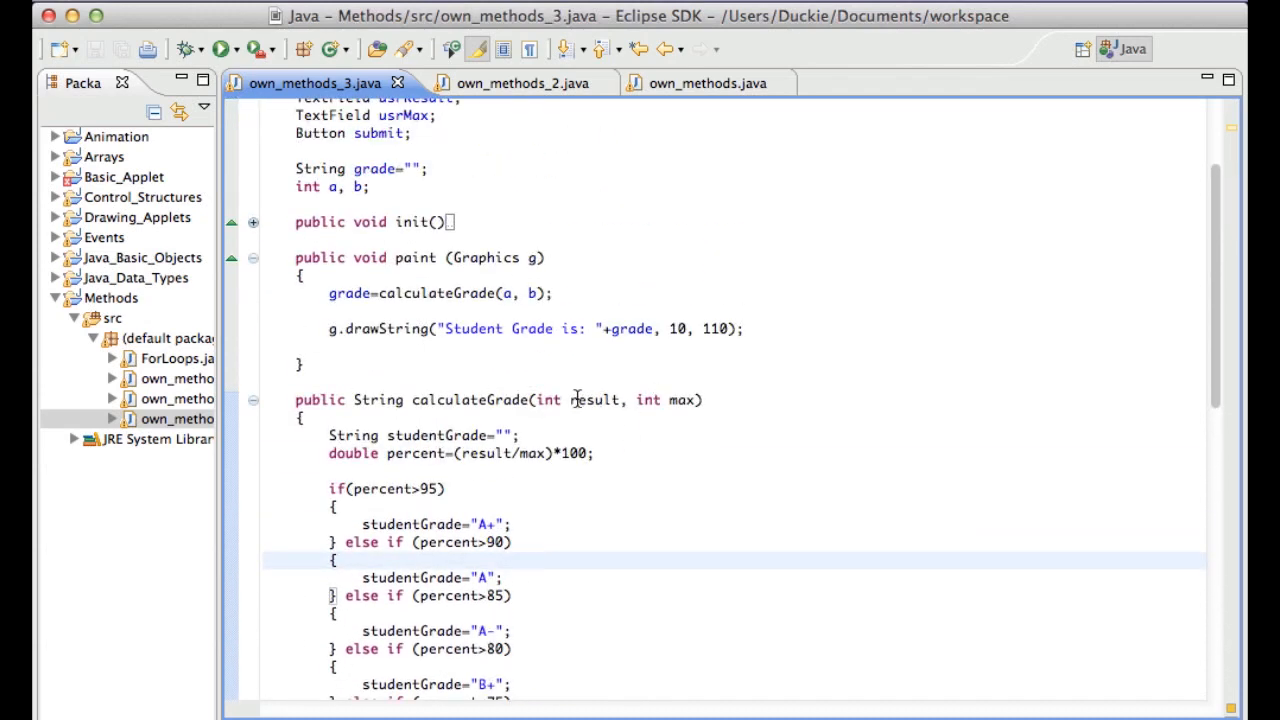
pyautogui.click(561, 400)
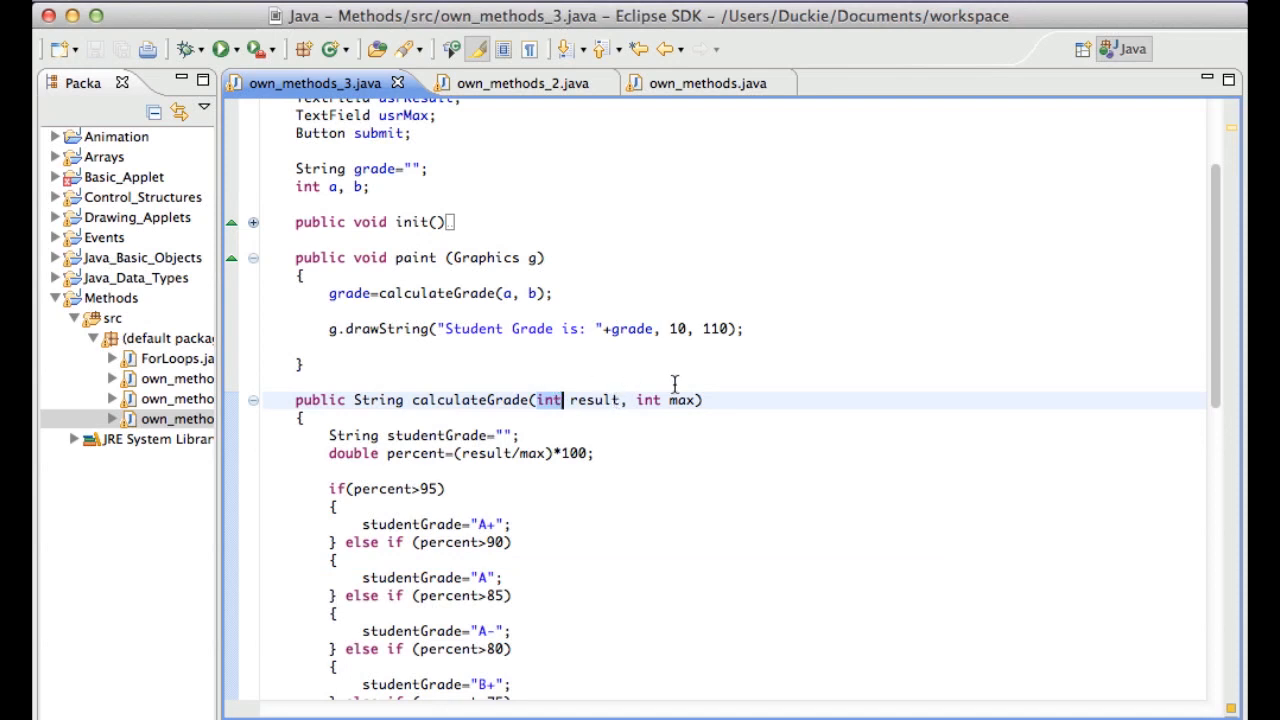
pyautogui.moveTo(556, 406)
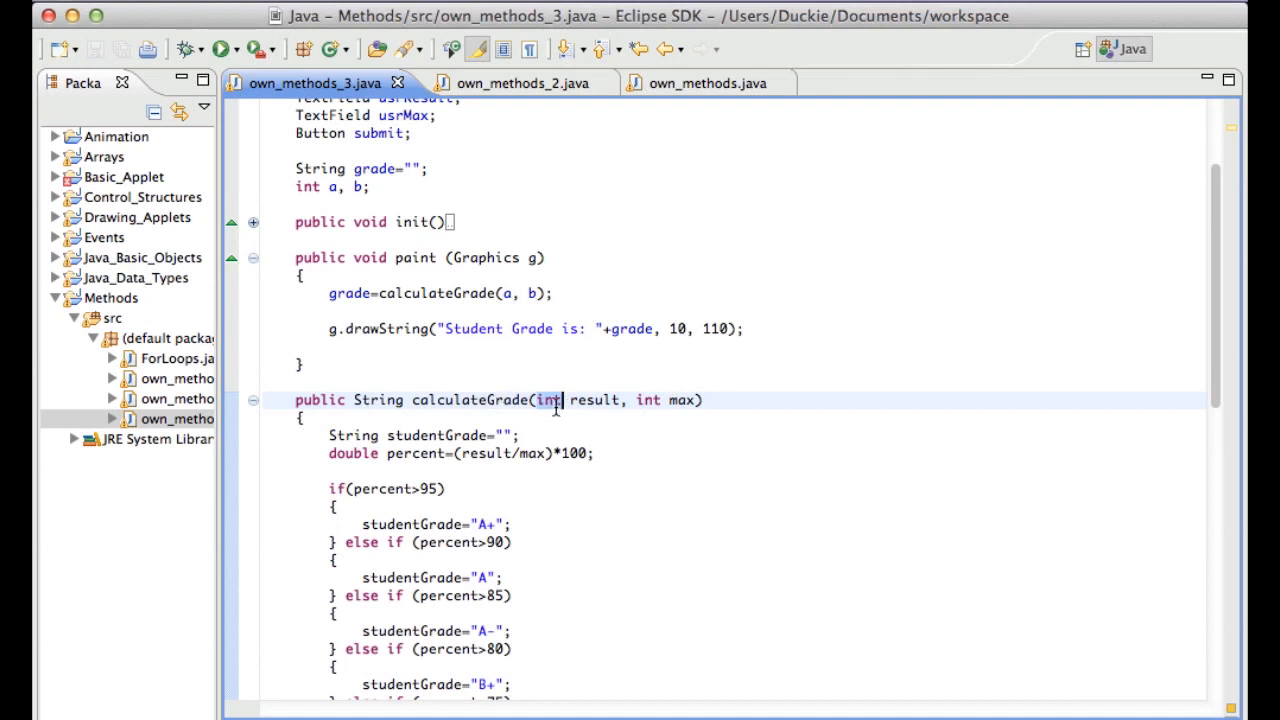
pyautogui.moveTo(595, 401)
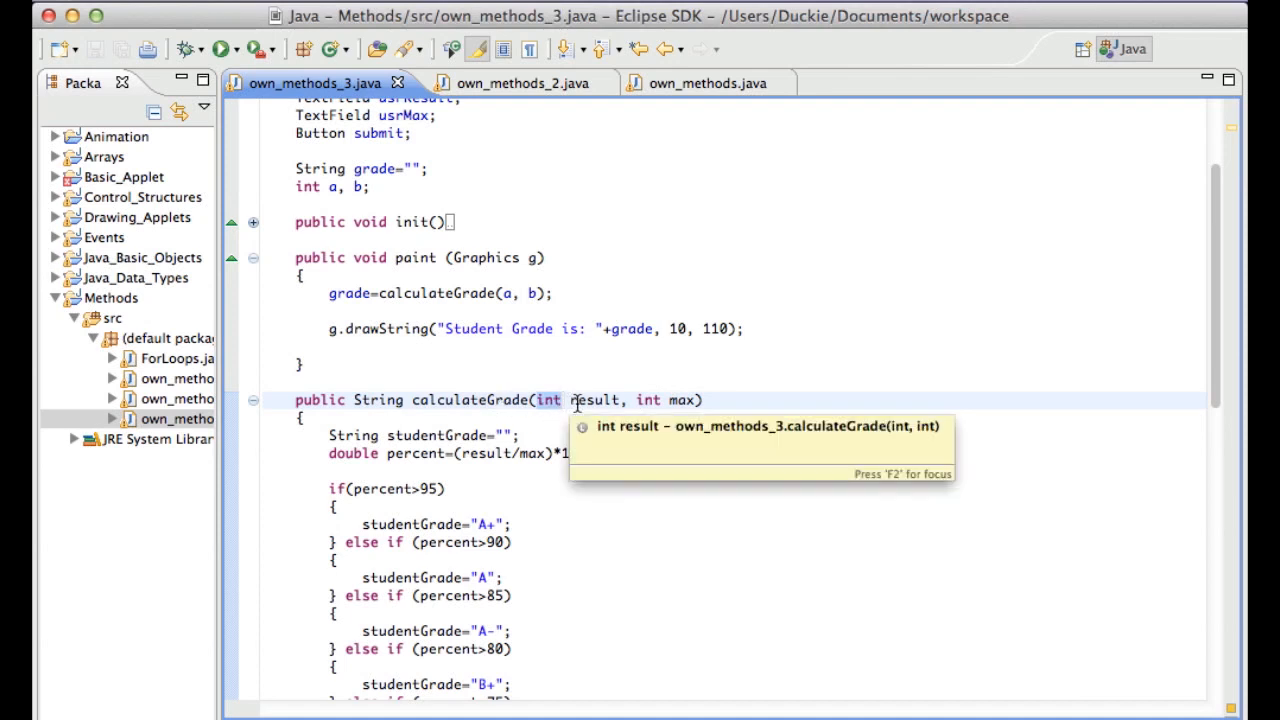
pyautogui.write('double')
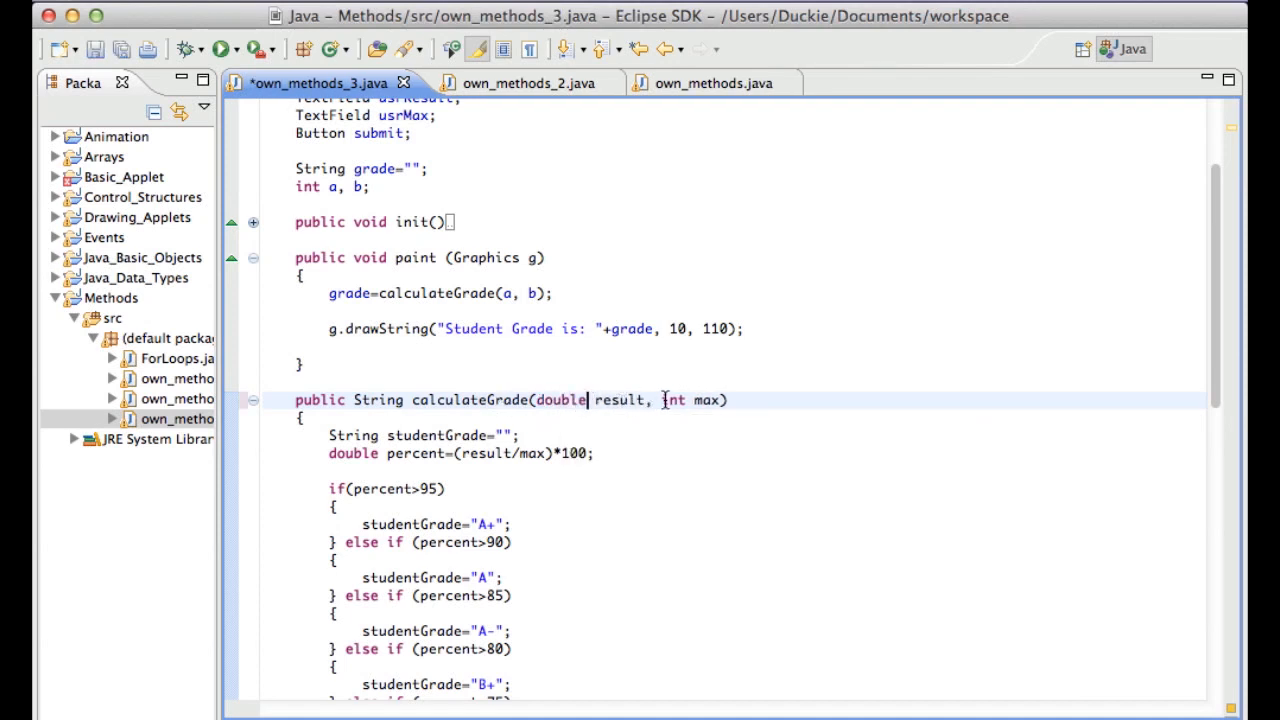
pyautogui.write('double')
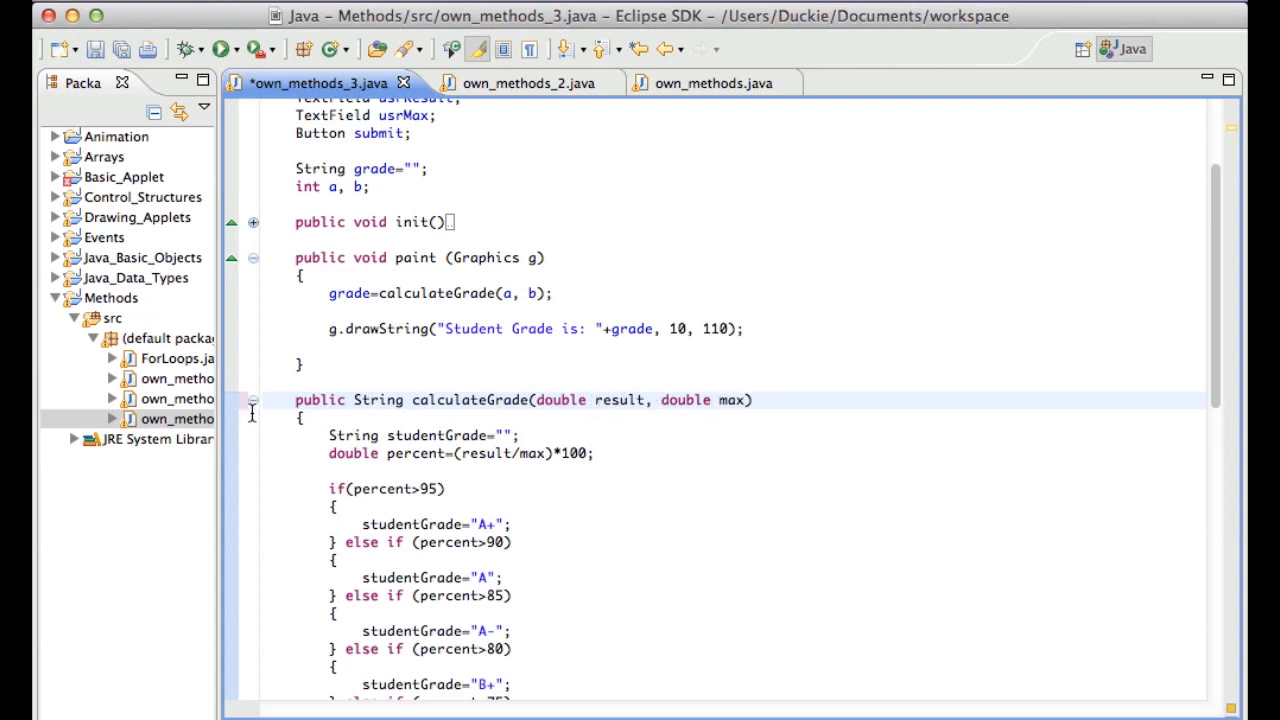
# Declare fields a and b as double and parse scores with Double.parseDouble
pyautogui.click(320, 188)
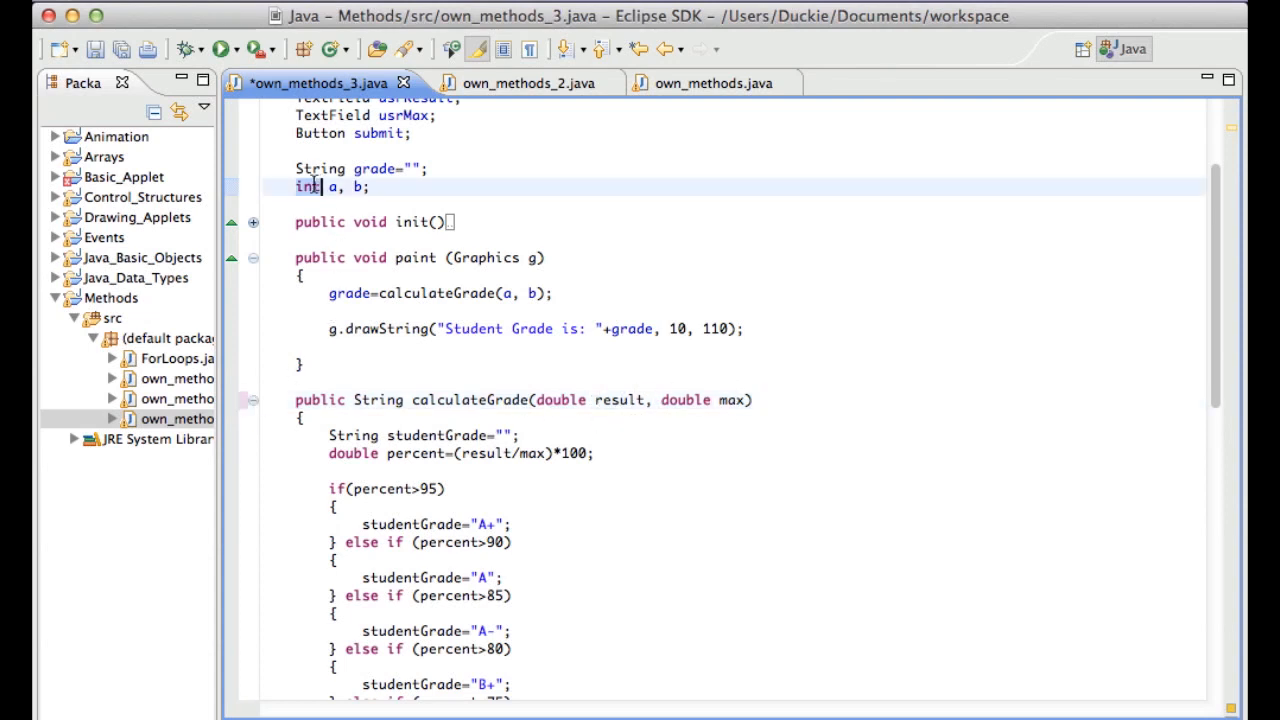
pyautogui.write('double')
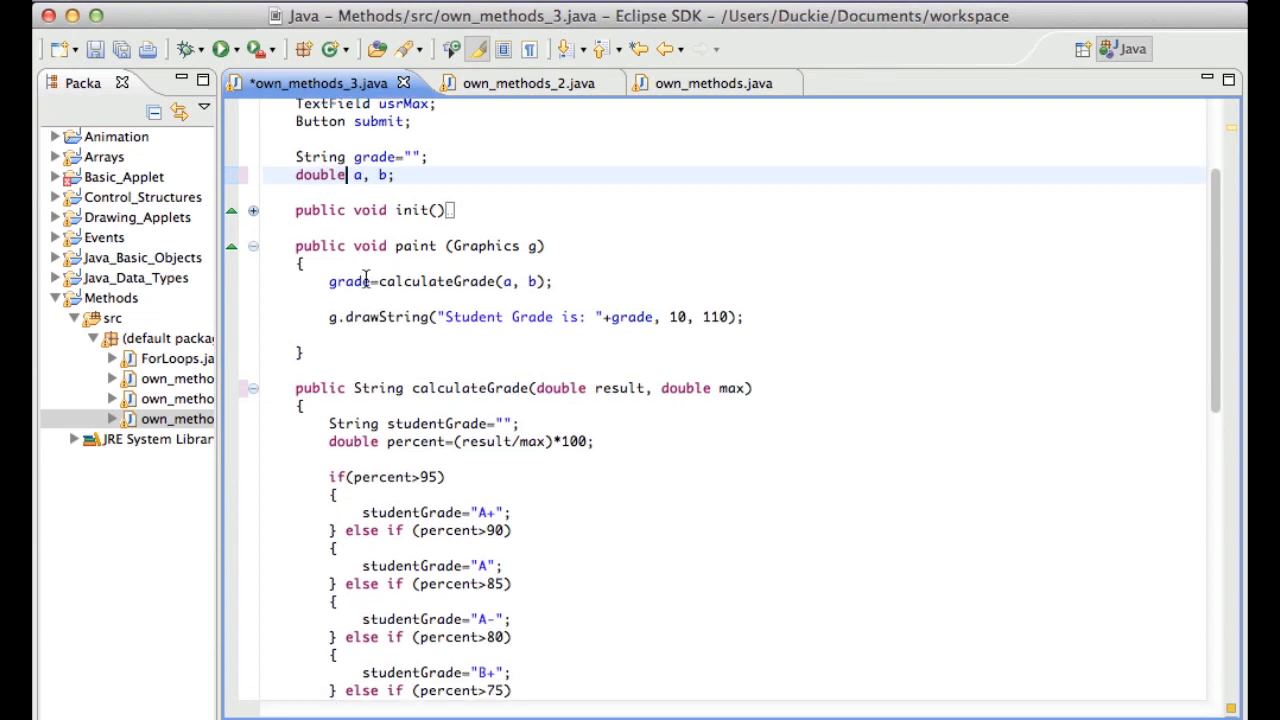
pyautogui.scroll(-3)
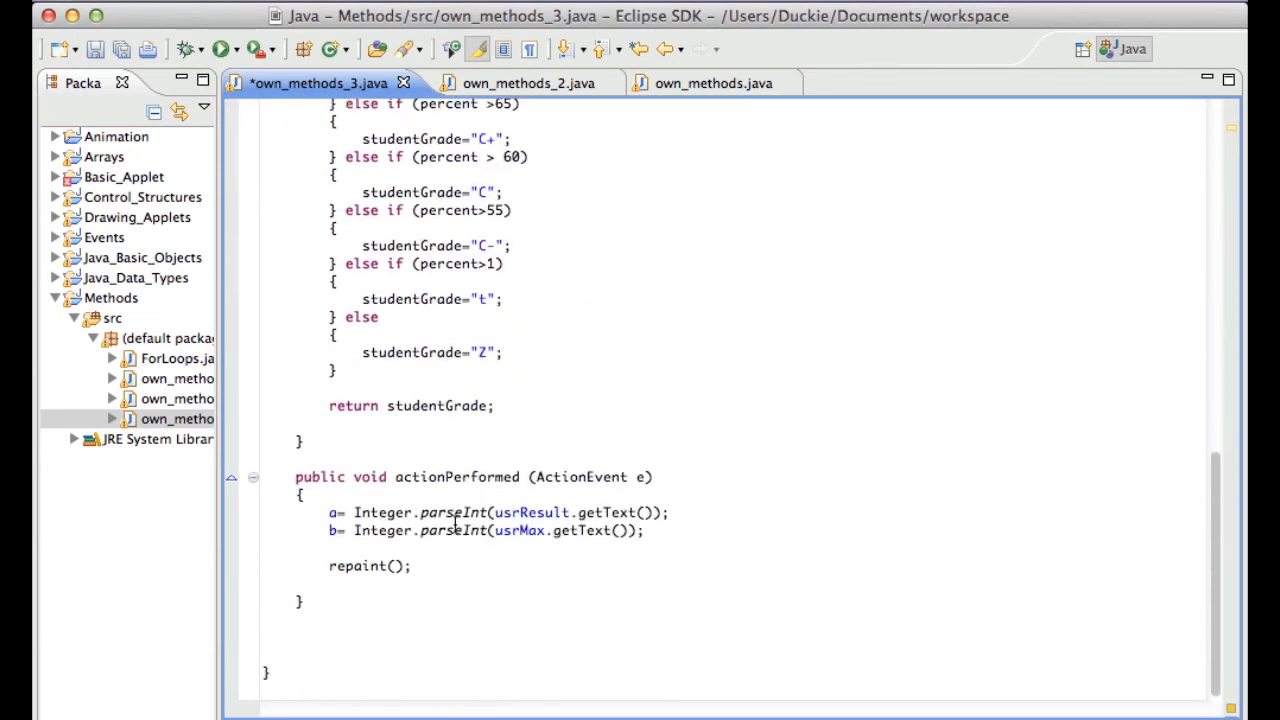
pyautogui.click(465, 512)
pyautogui.write('D')
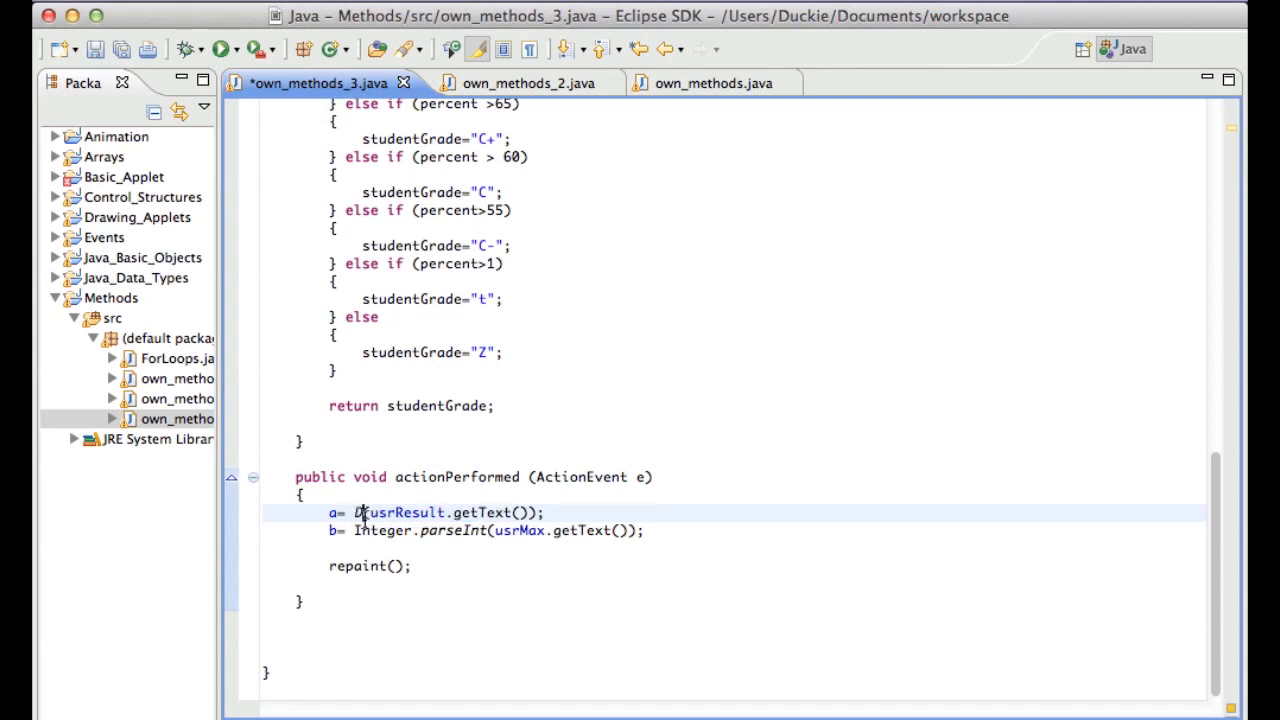
pyautogui.write('ouble.')
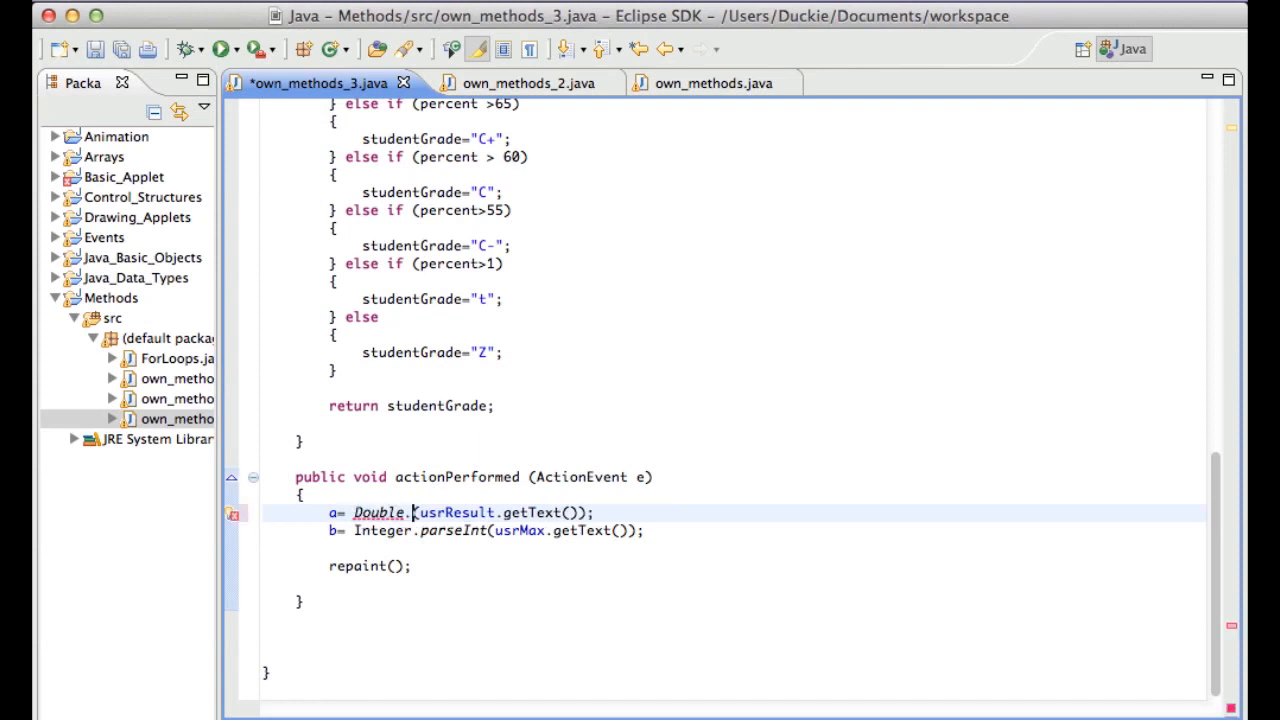
pyautogui.write('parseDouble')
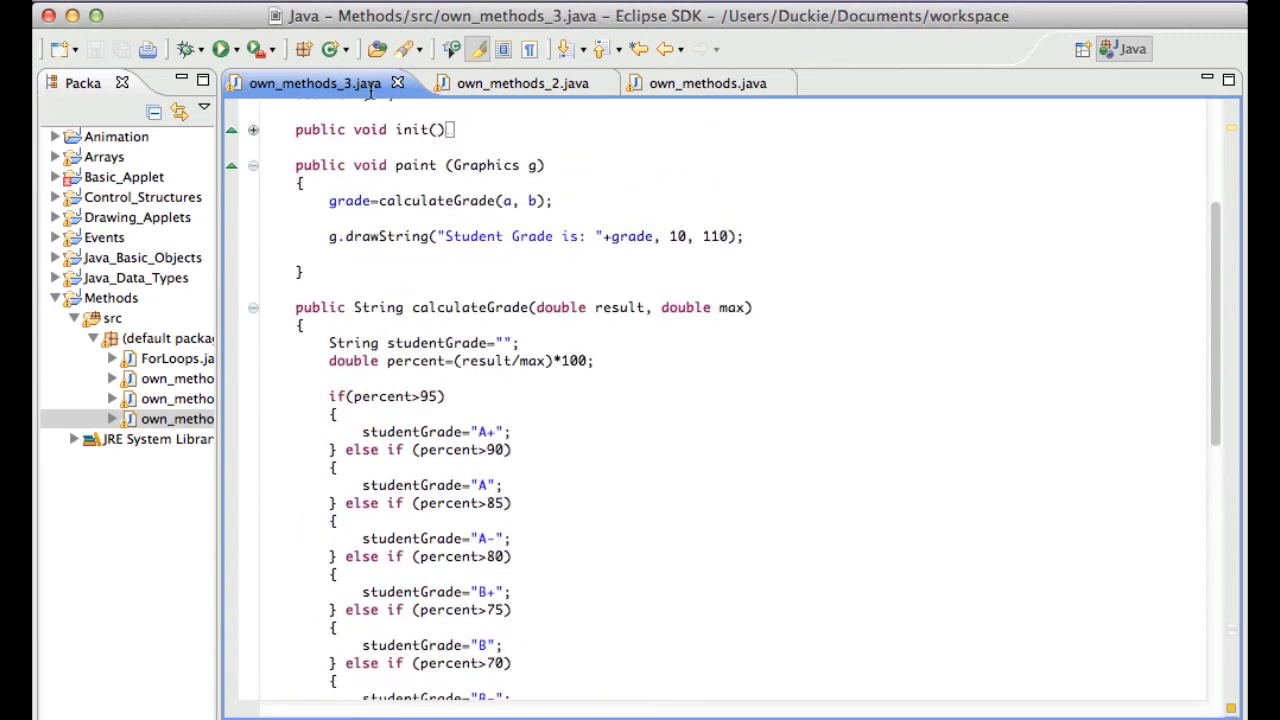
pyautogui.moveTo(253, 314)
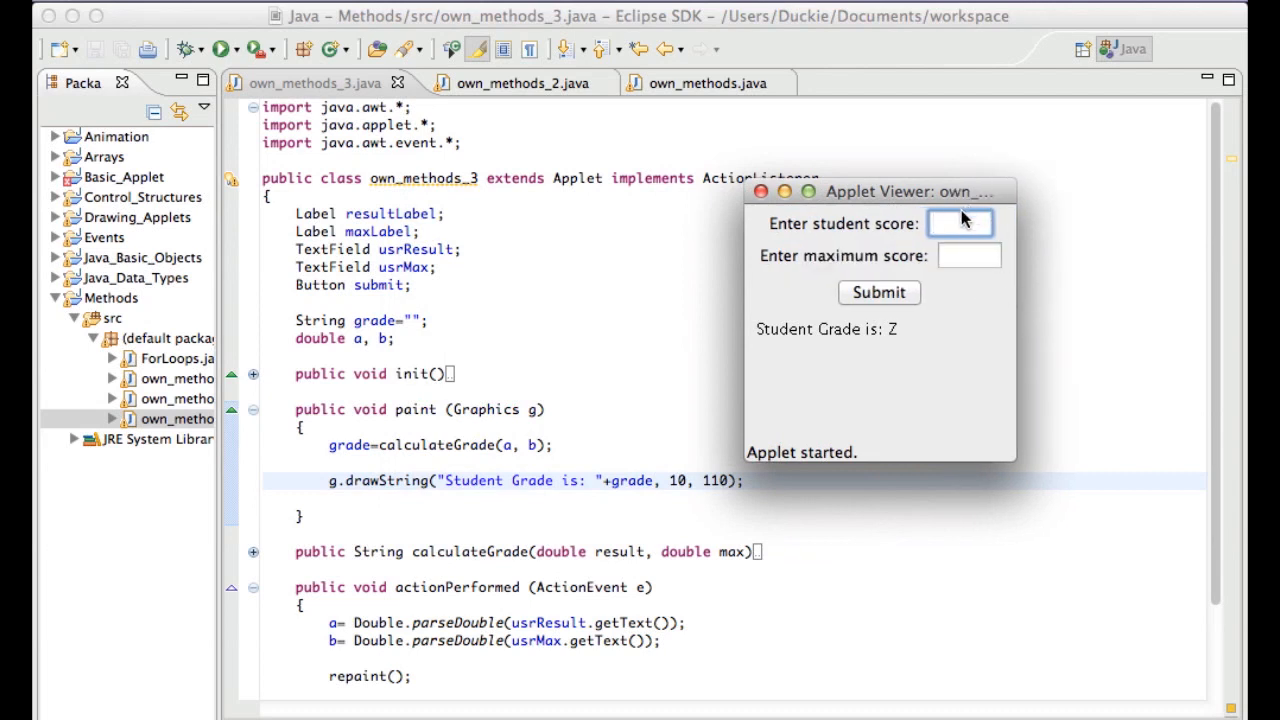
# Submit scores of 2 and 98 out of 100, getting t and A+
pyautogui.write('10')
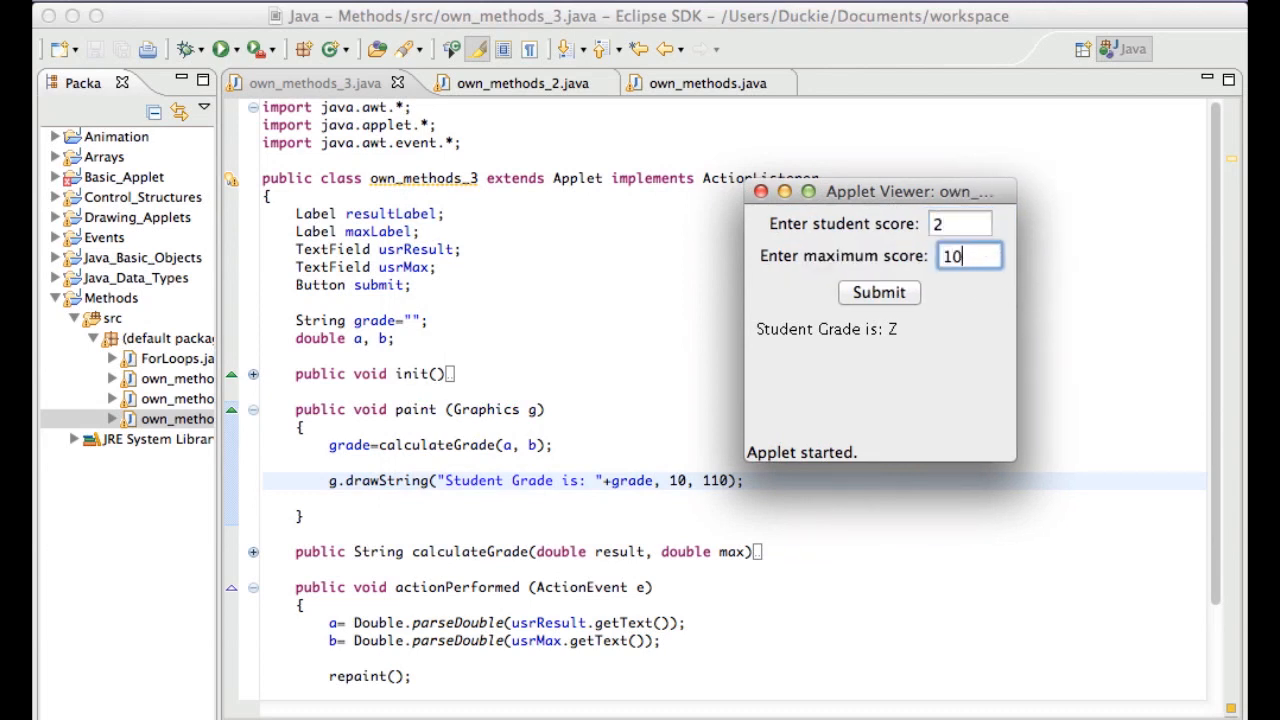
pyautogui.click(879, 293)
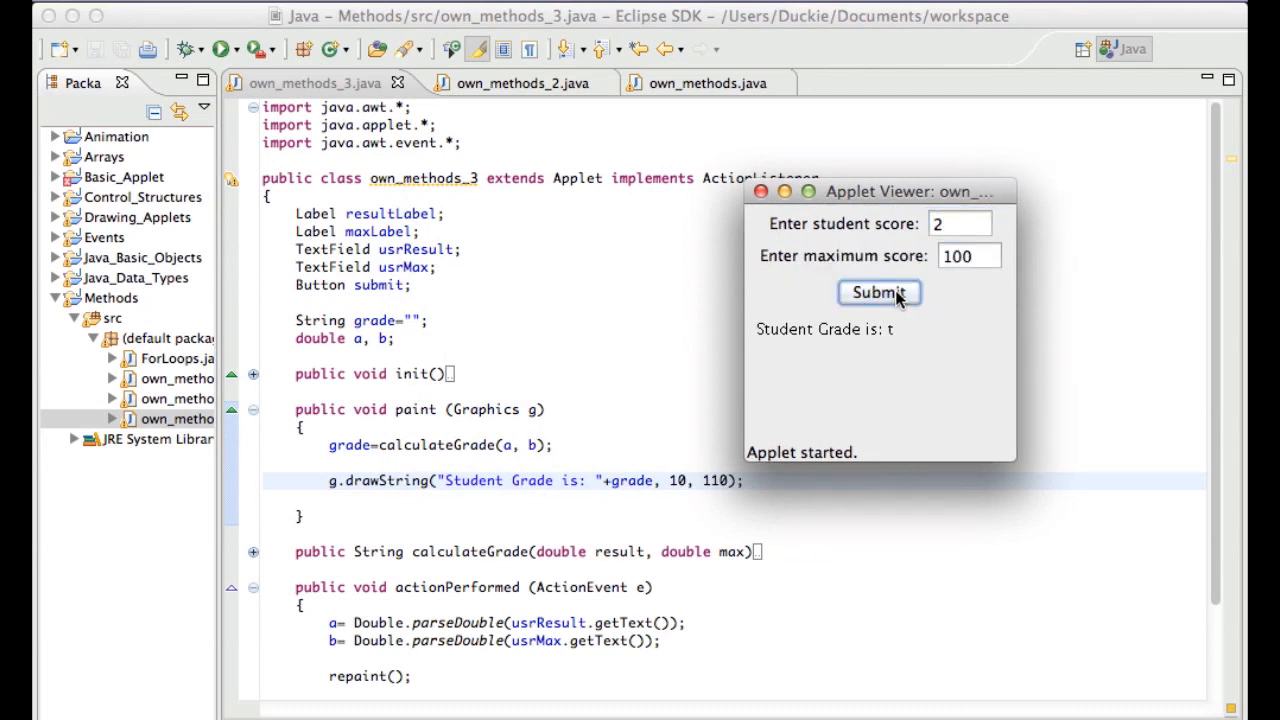
pyautogui.click(959, 223)
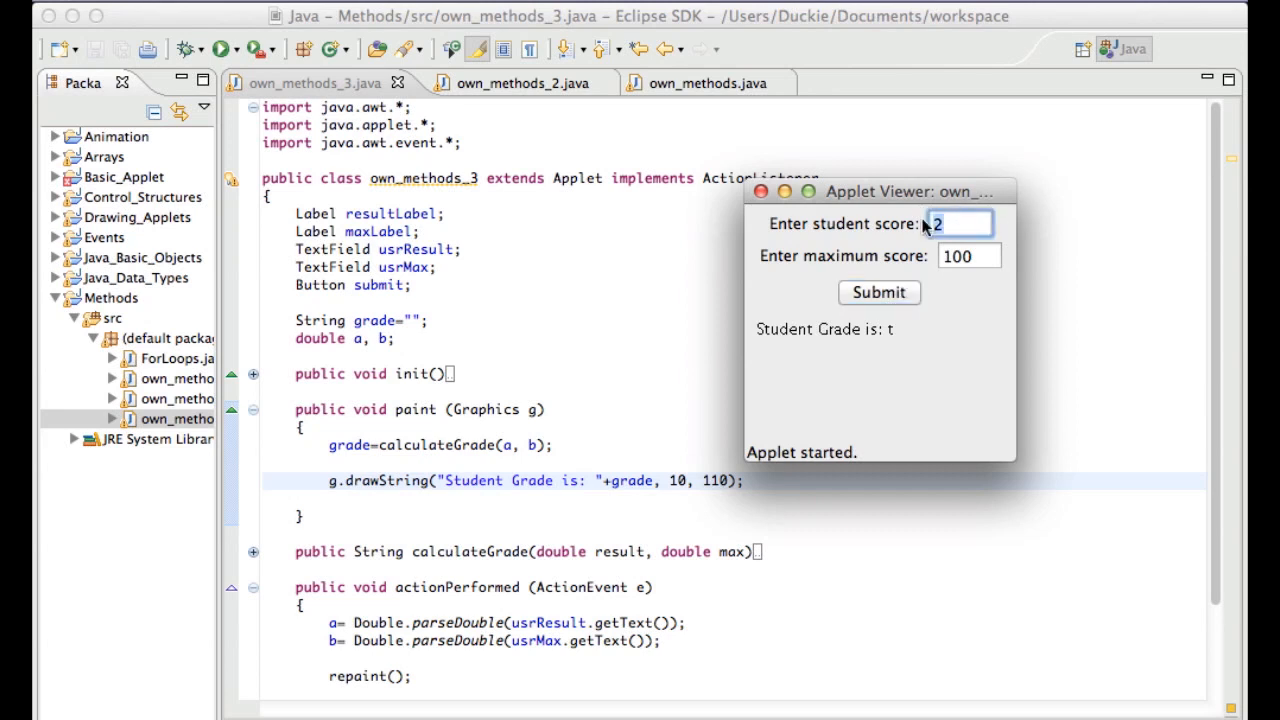
pyautogui.write('98')
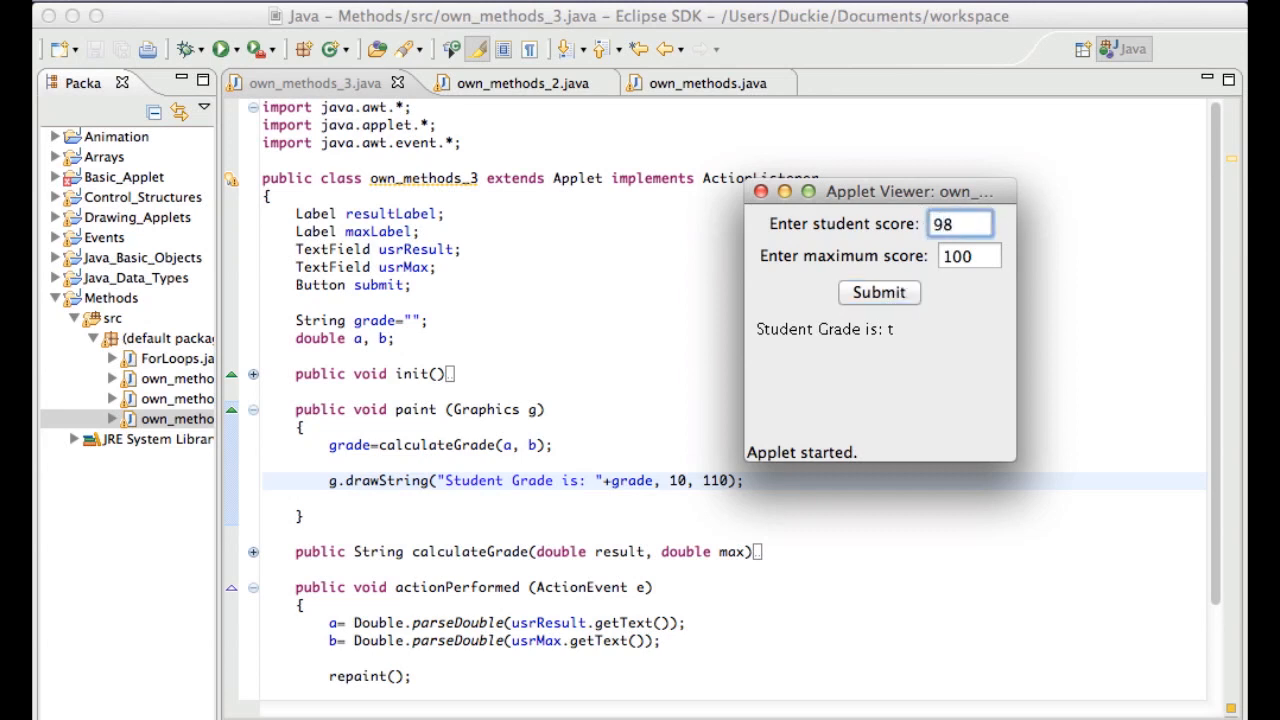
pyautogui.click(879, 293)
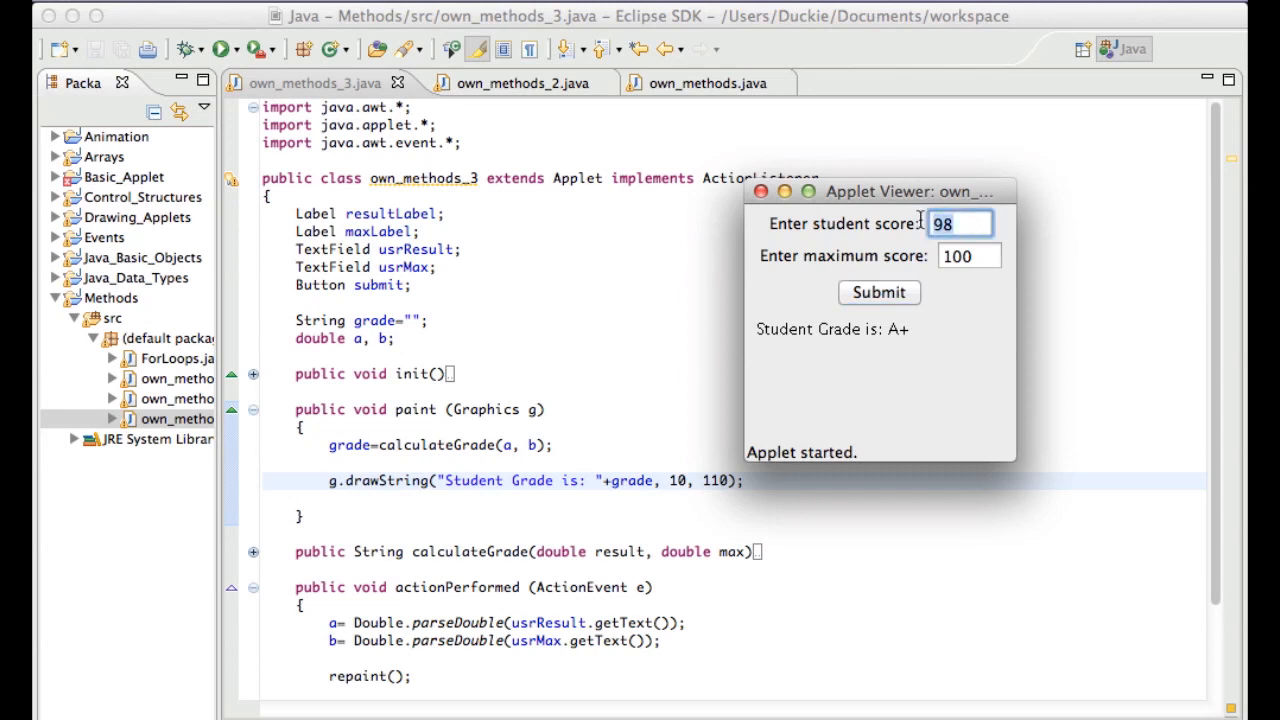
# Submit 77 and 56 out of 100, getting B and C-, then close Applet Viewer
pyautogui.write('77')
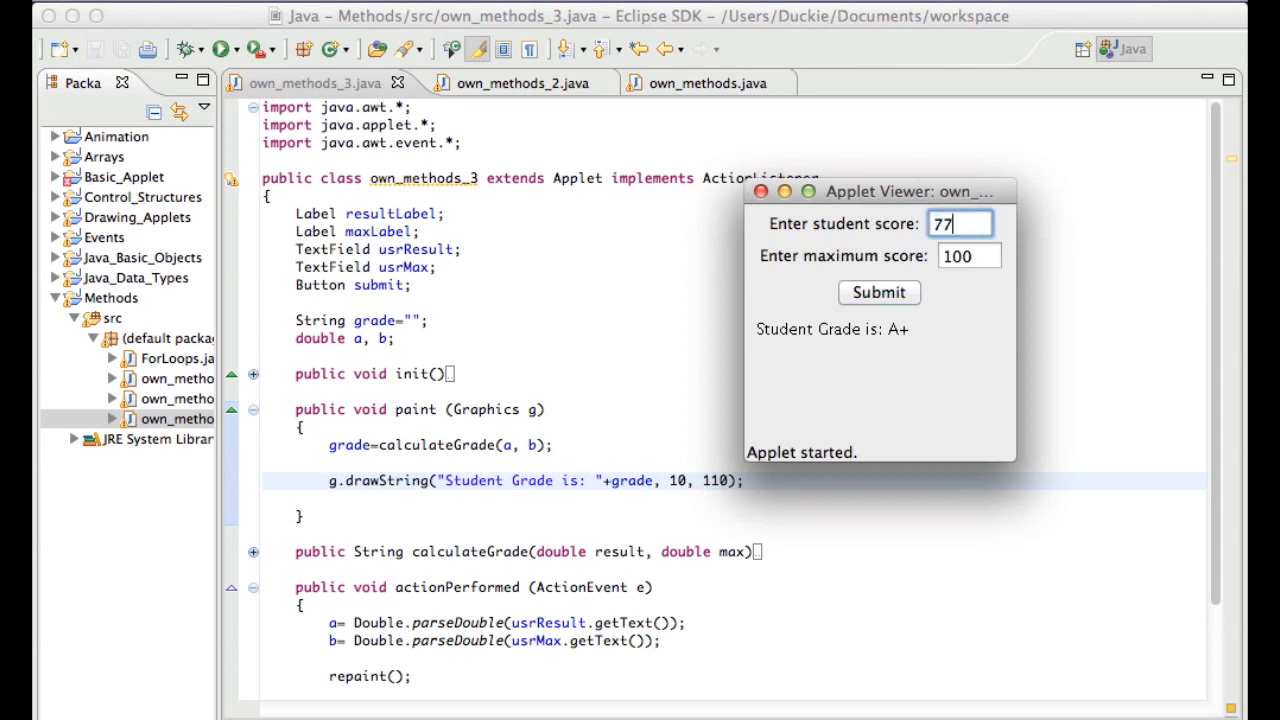
pyautogui.click(879, 292)
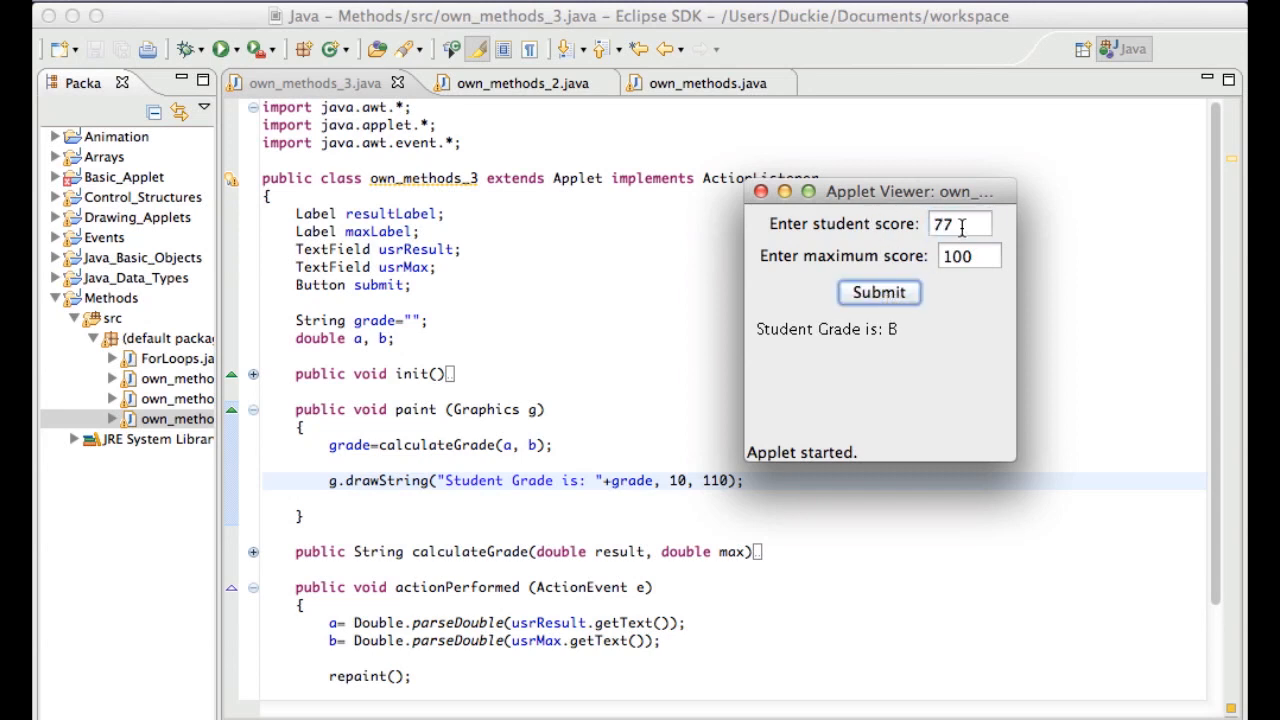
pyautogui.write('3')
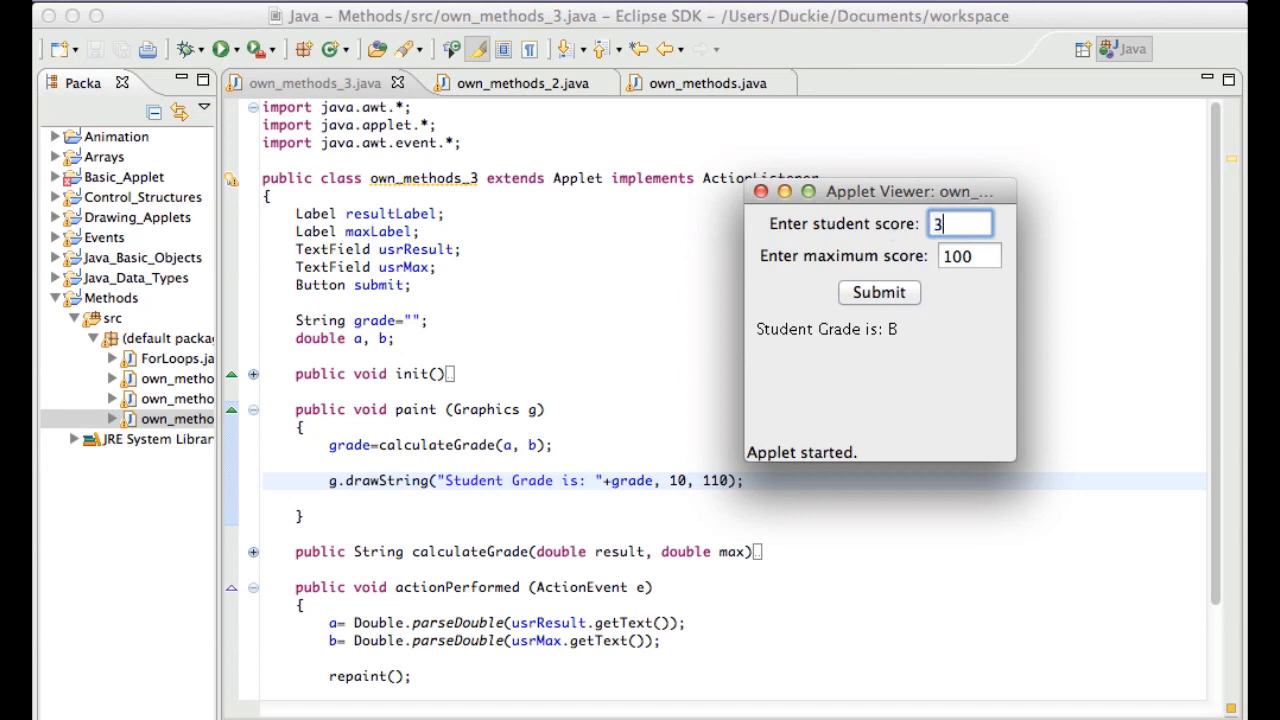
pyautogui.write('51')
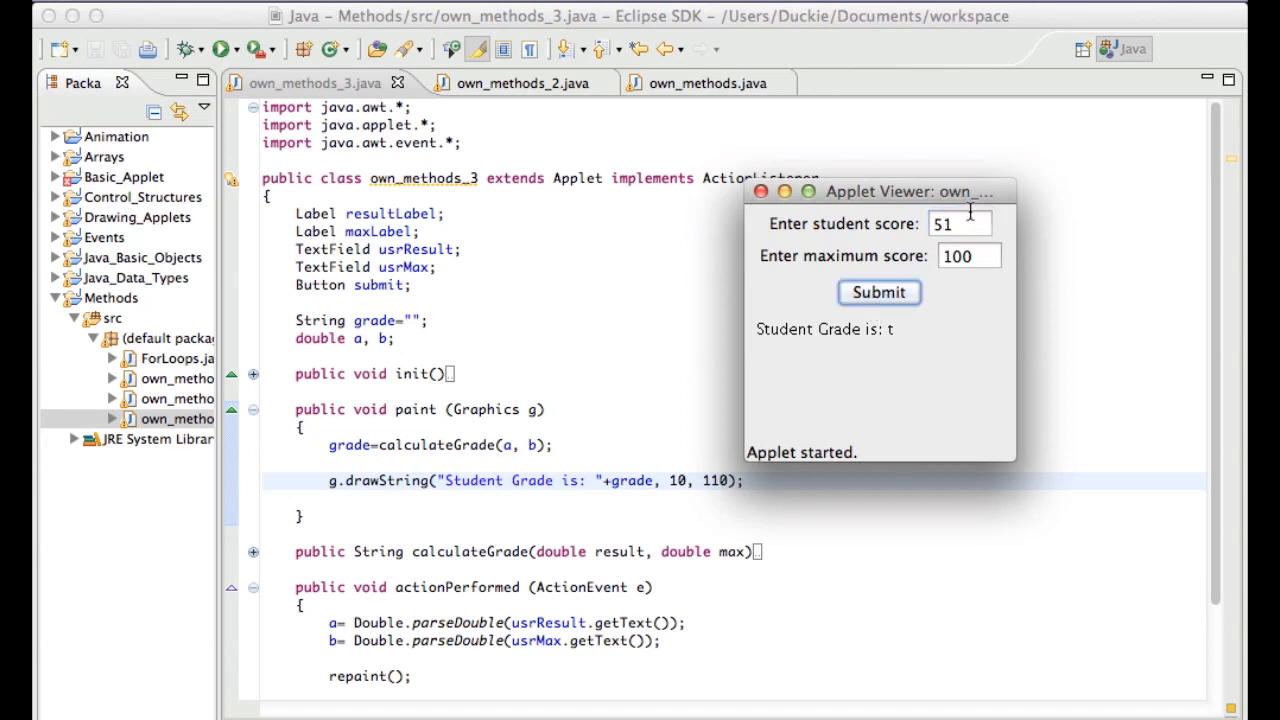
pyautogui.write('6')
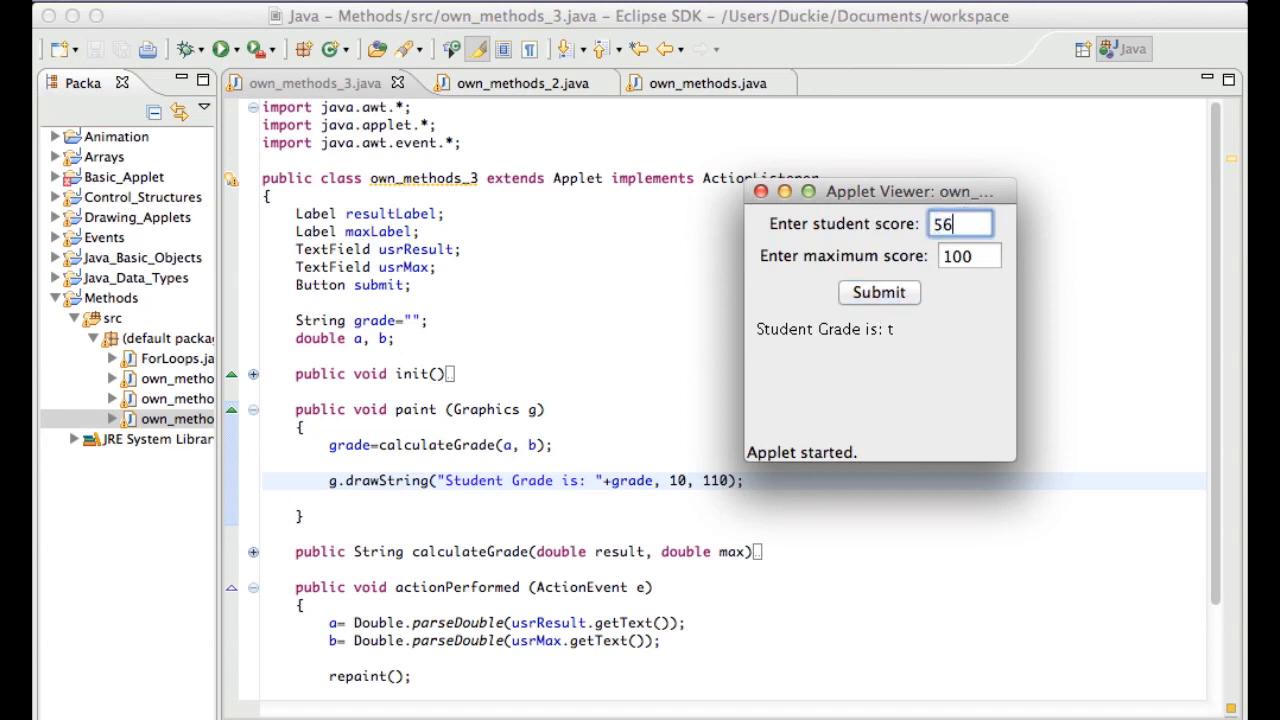
pyautogui.click(879, 292)
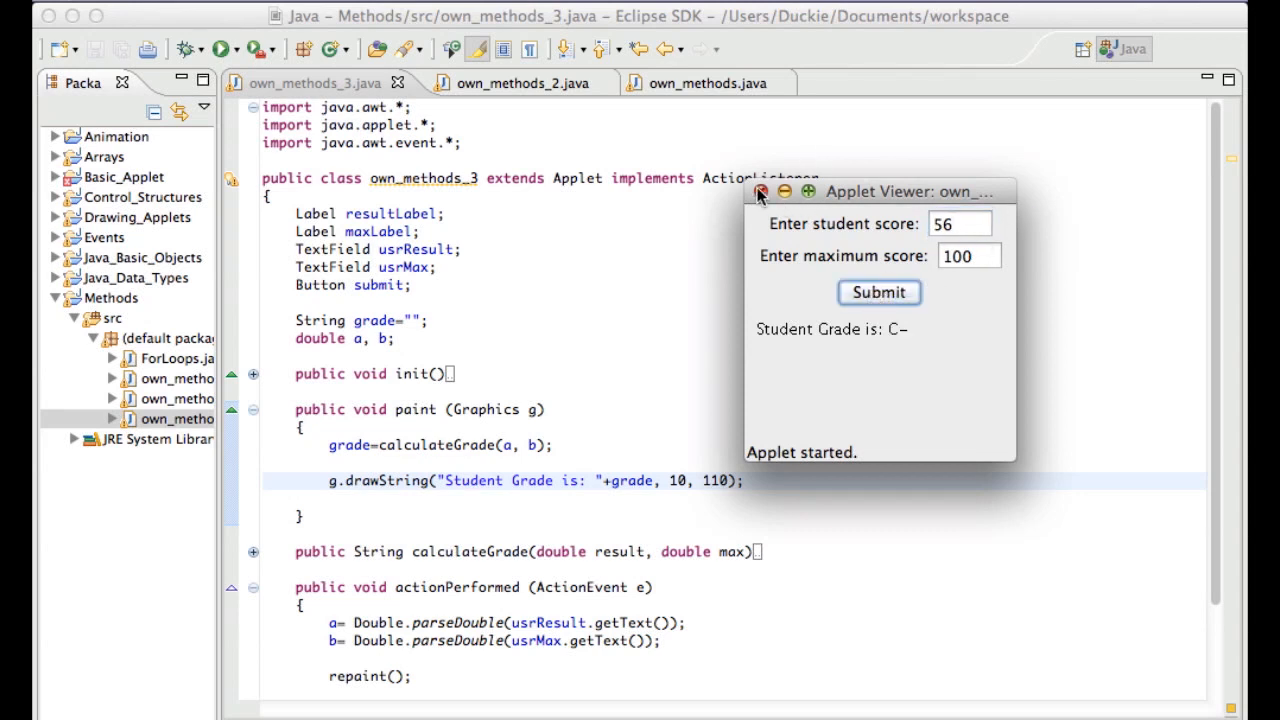
pyautogui.click(761, 191)
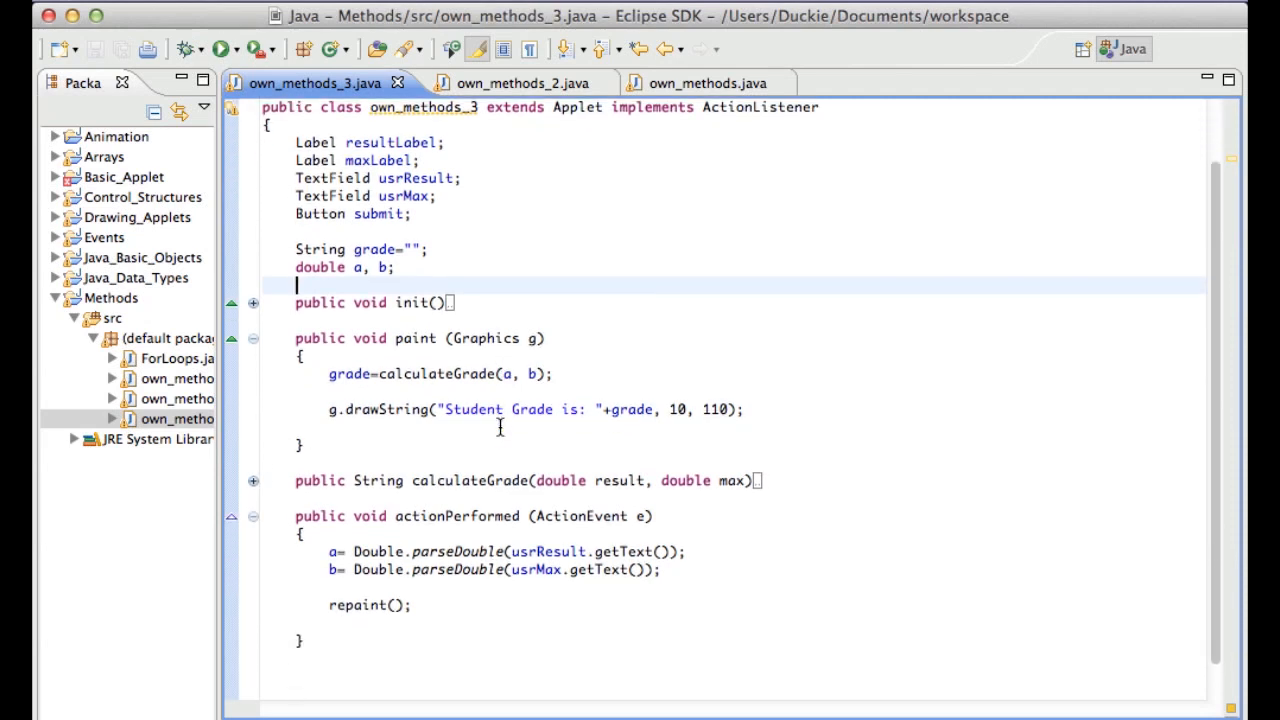
# Scroll down and fold the paint method so every method shows only its signature
pyautogui.scroll(-3)
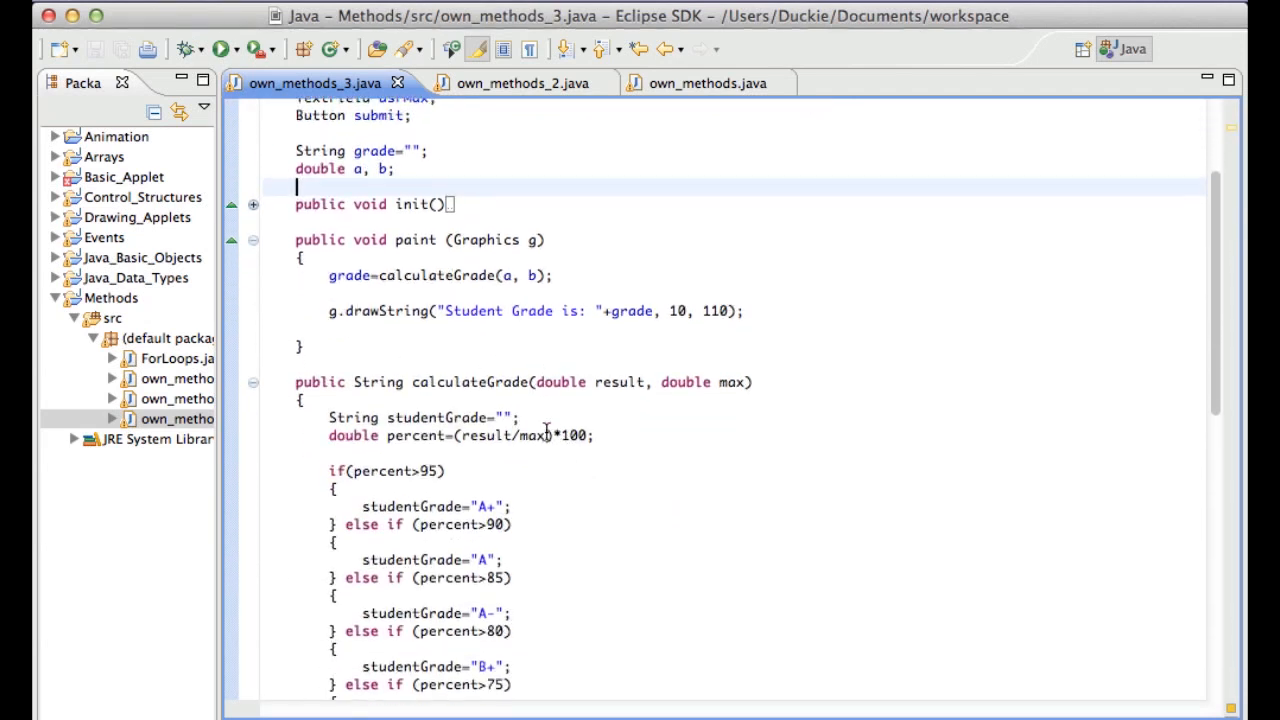
pyautogui.scroll(-3)
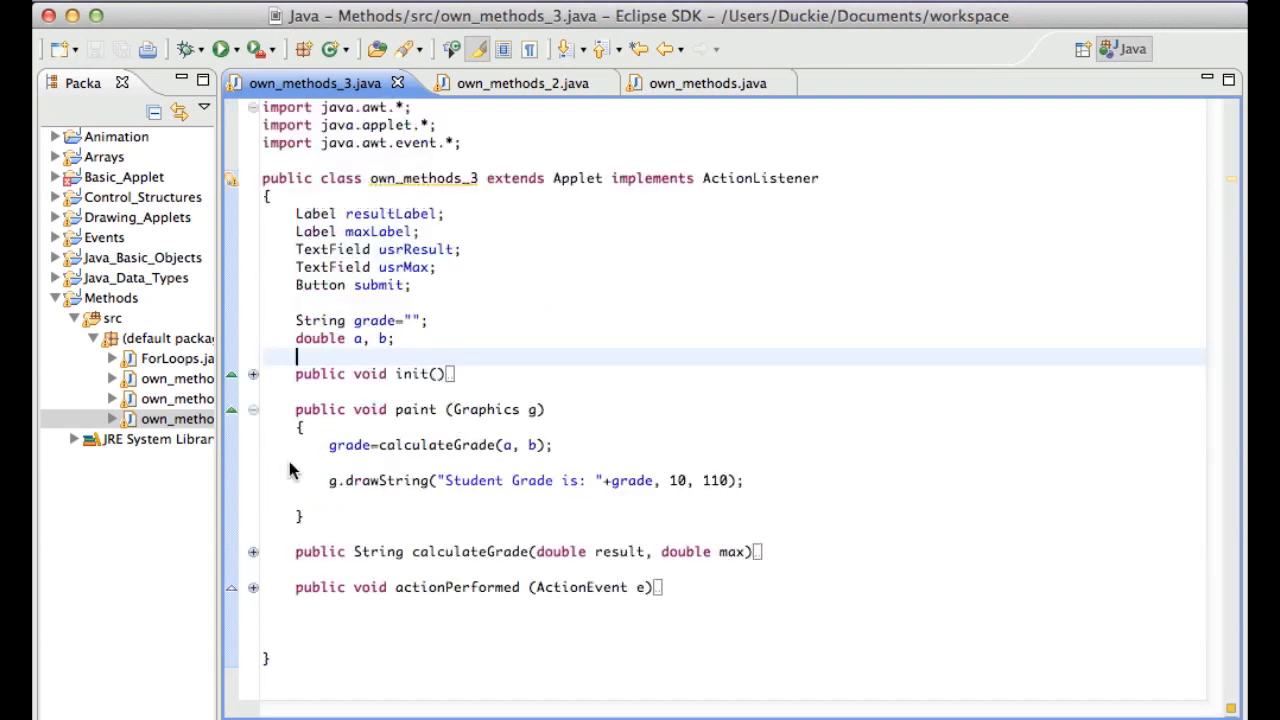
pyautogui.click(253, 409)
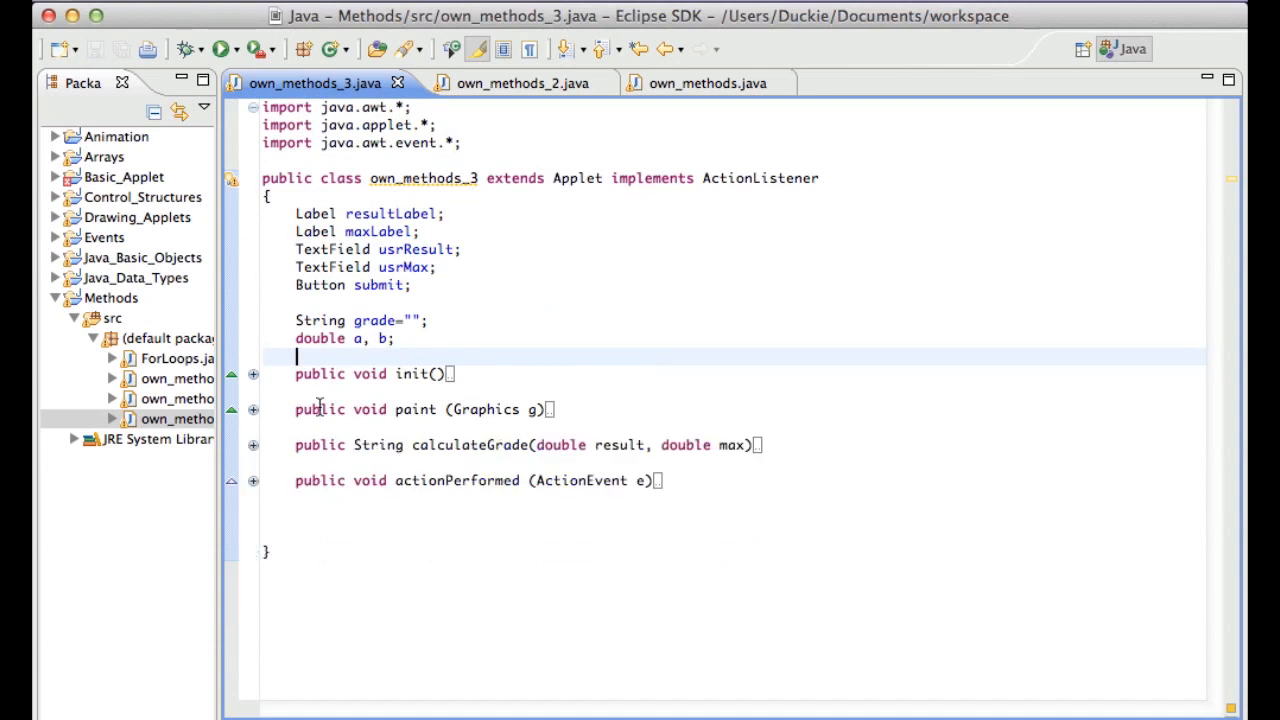